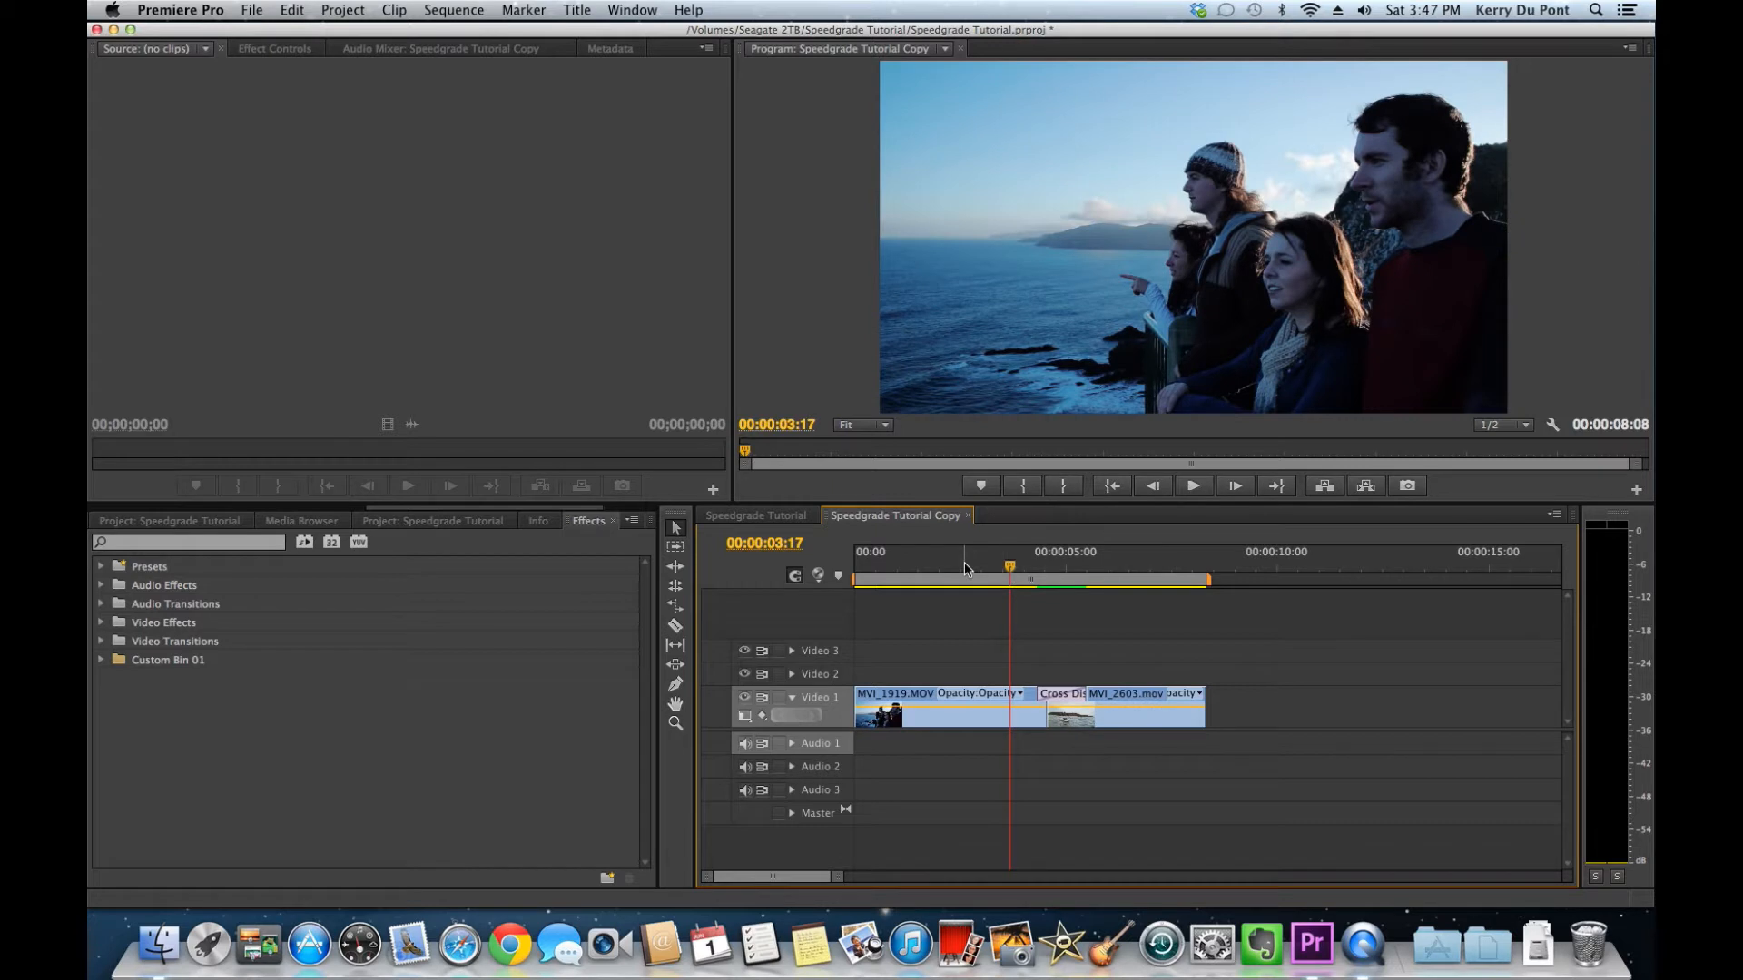
Step: Scrub back and forth through the dissolve between the people and seagull shots
left_click_drag(1009, 566, 962, 566)
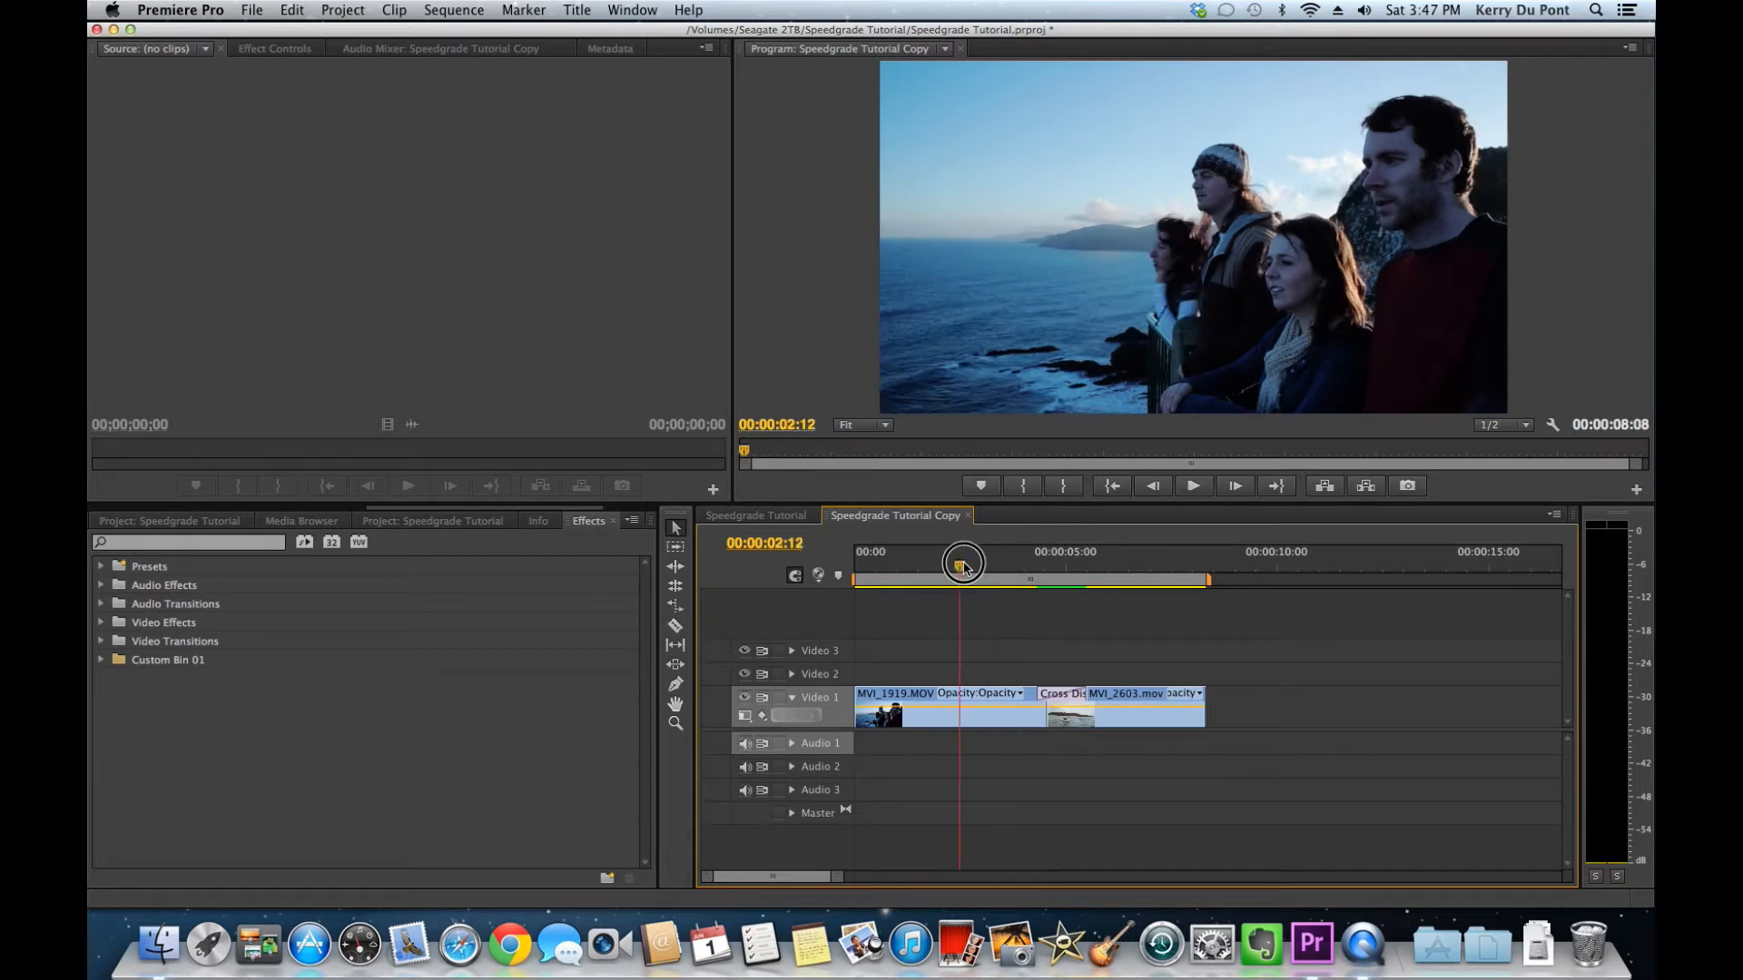
left_click_drag(962, 561, 1061, 561)
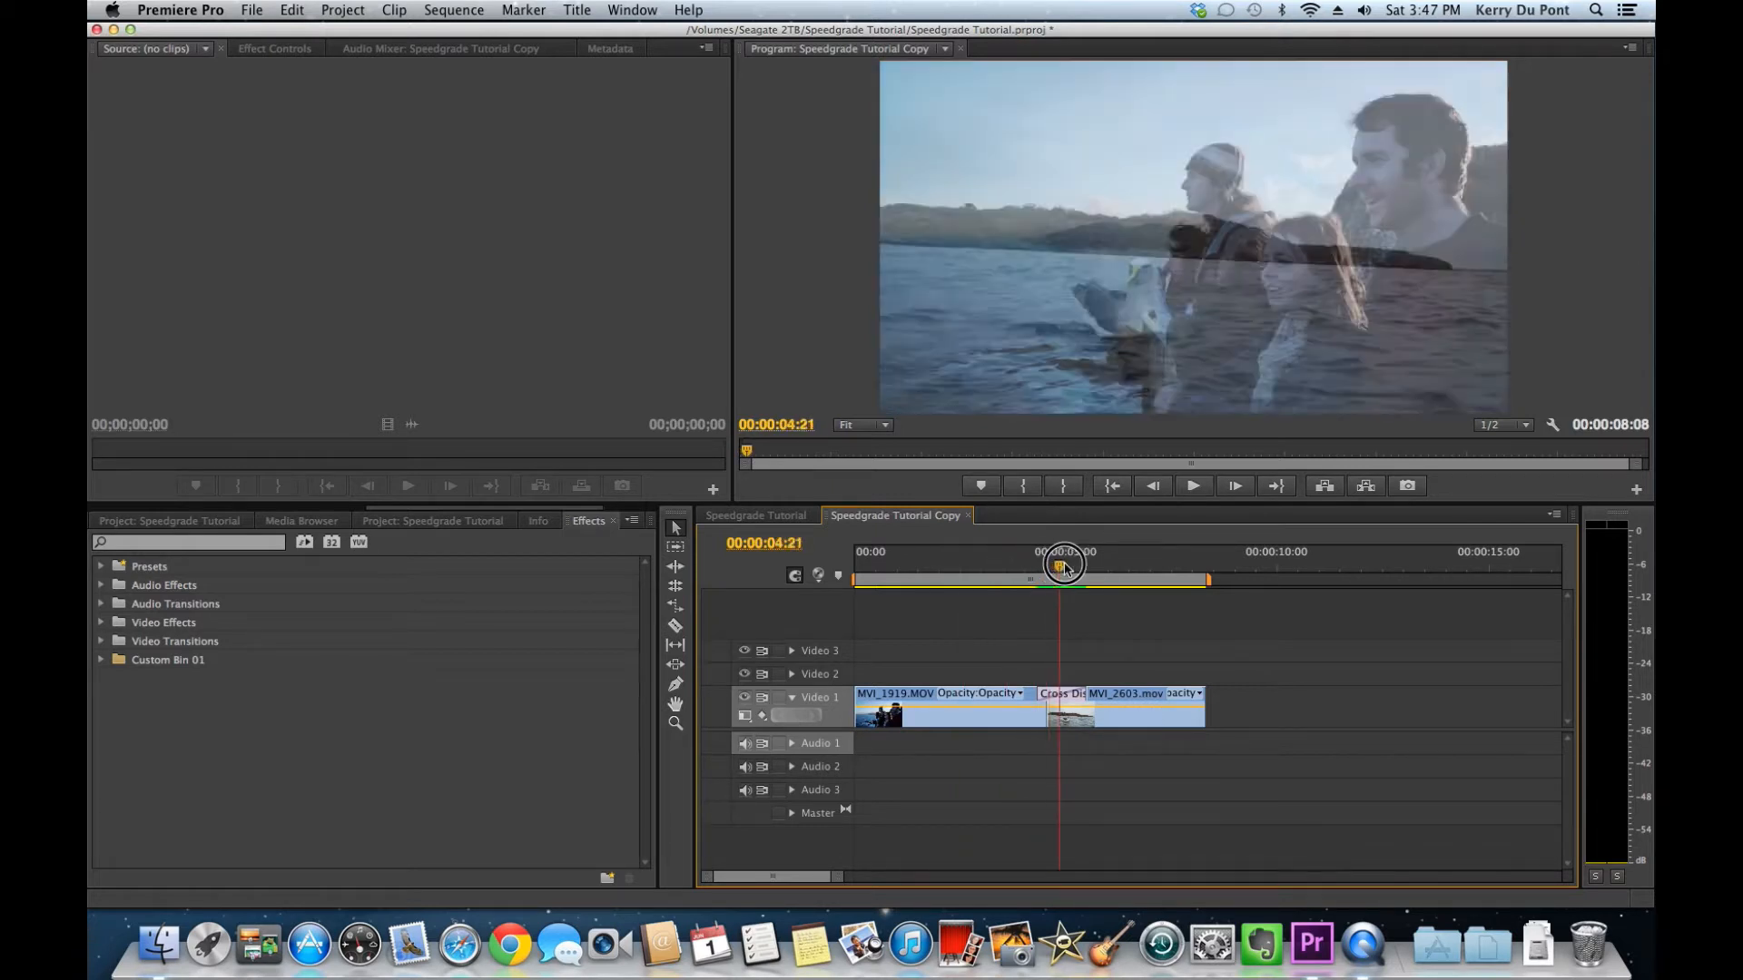
left_click_drag(1064, 567, 1139, 567)
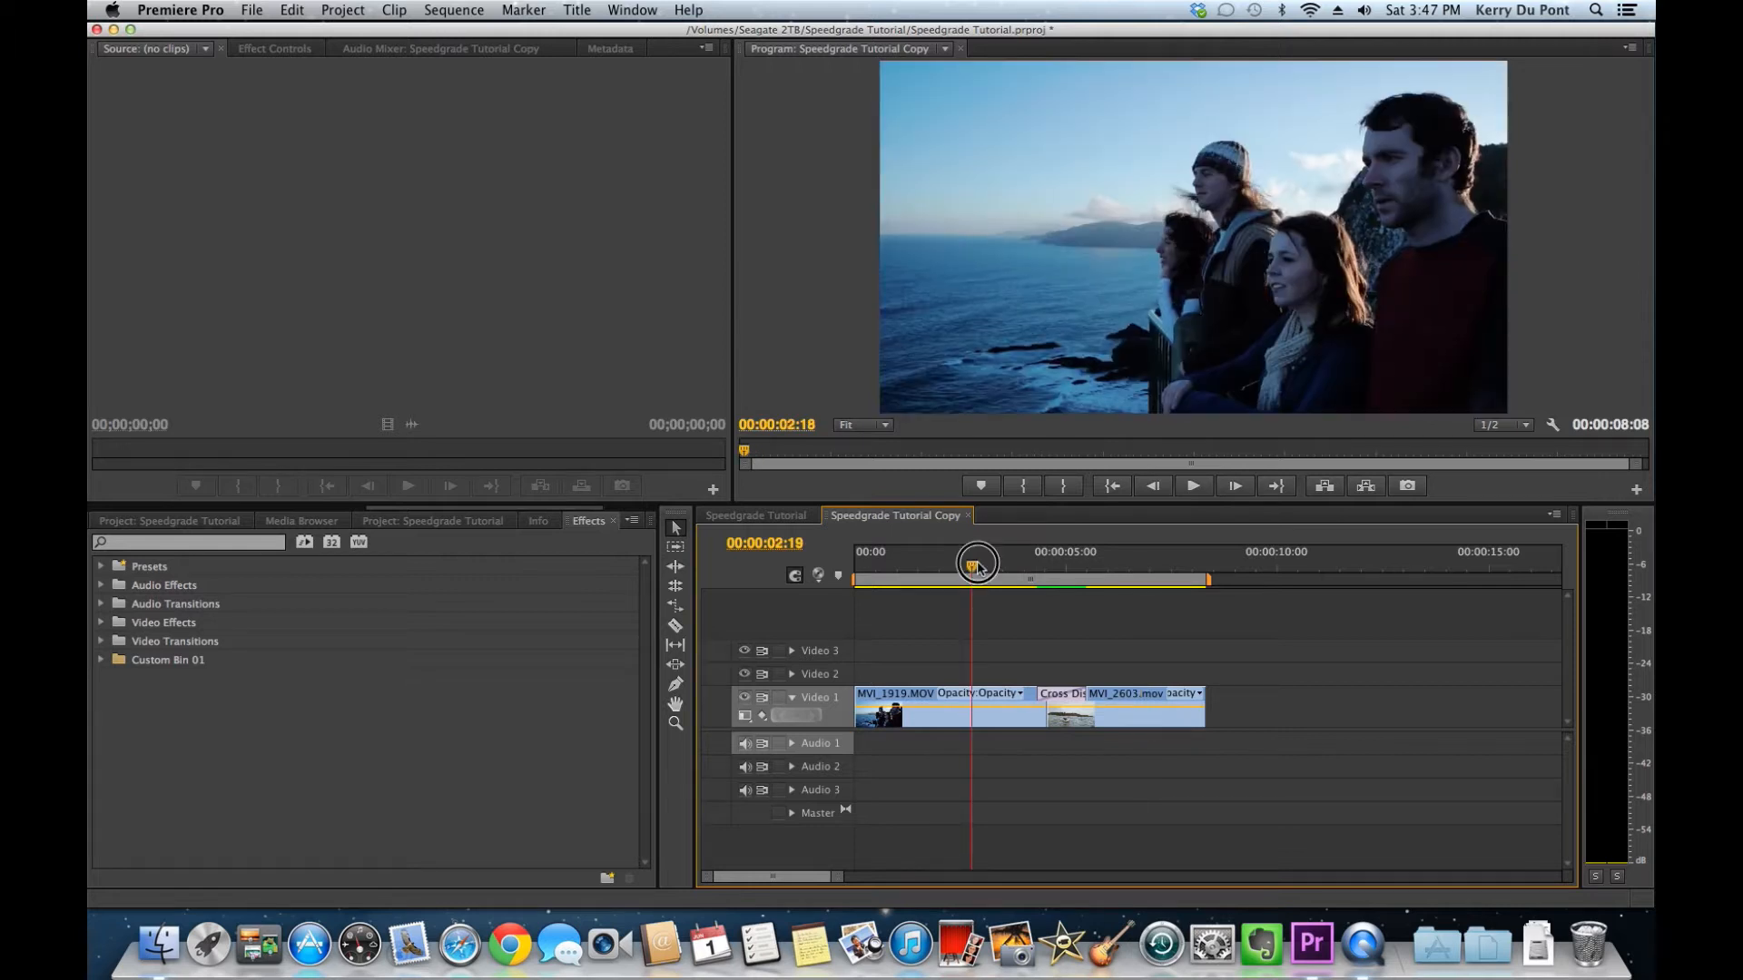
left_click_drag(975, 561, 1062, 561)
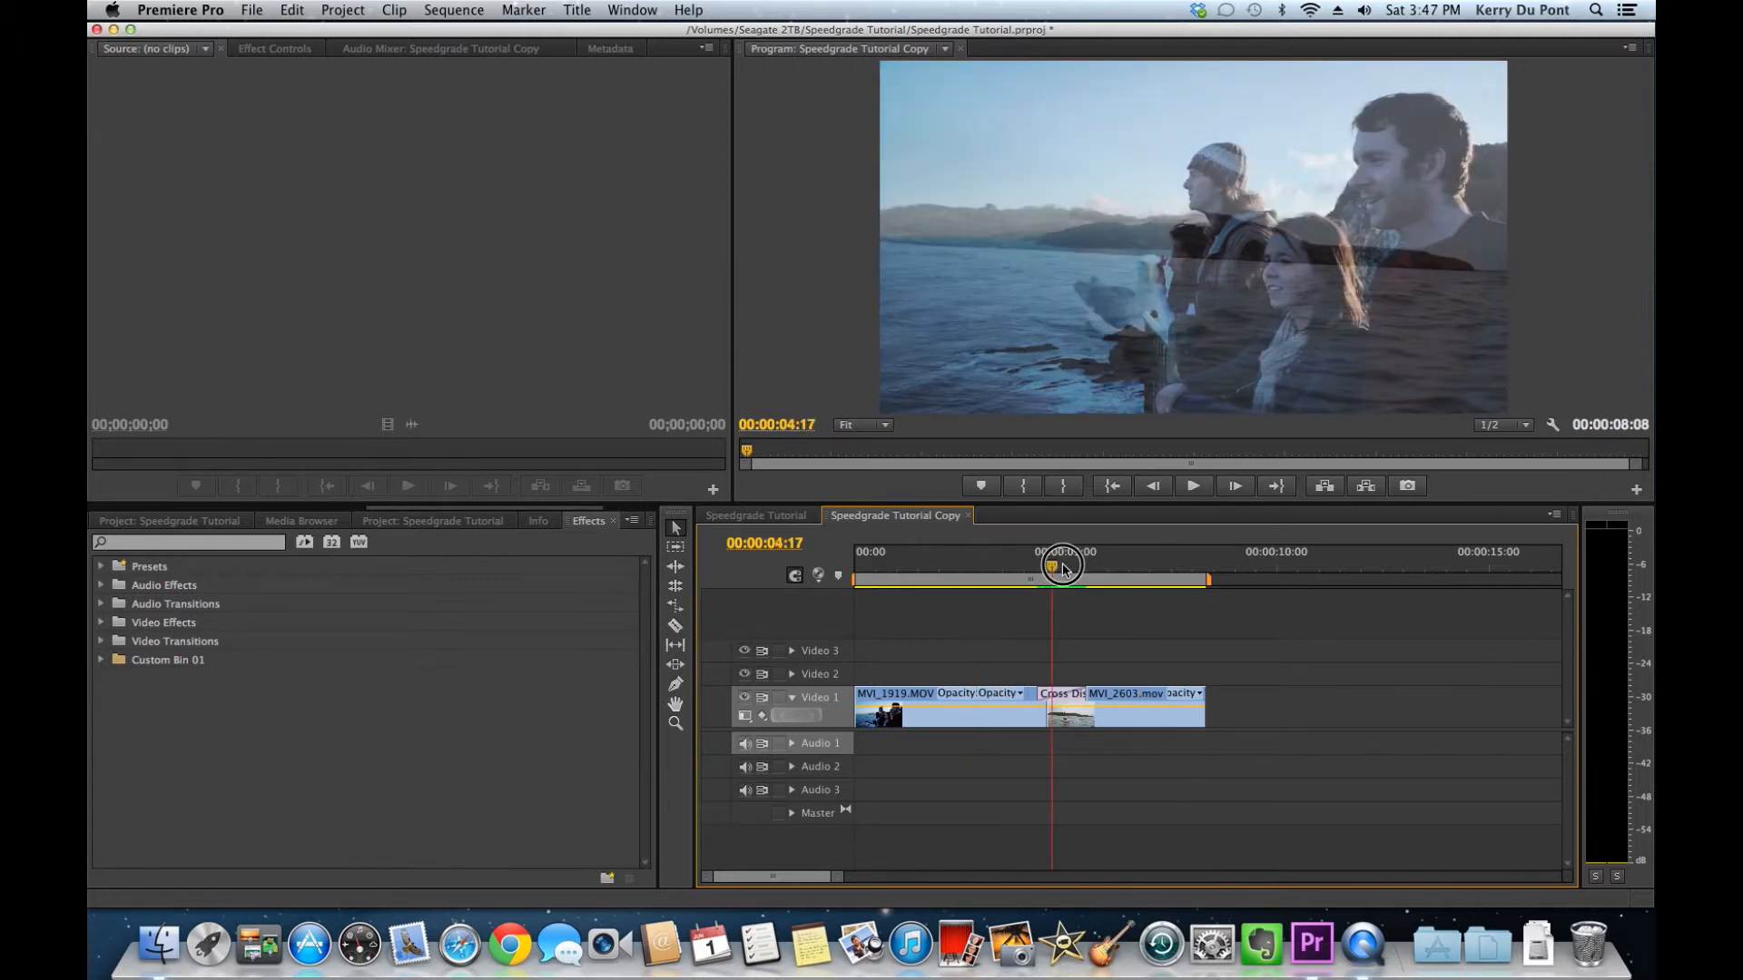
left_click_drag(1063, 565, 1090, 565)
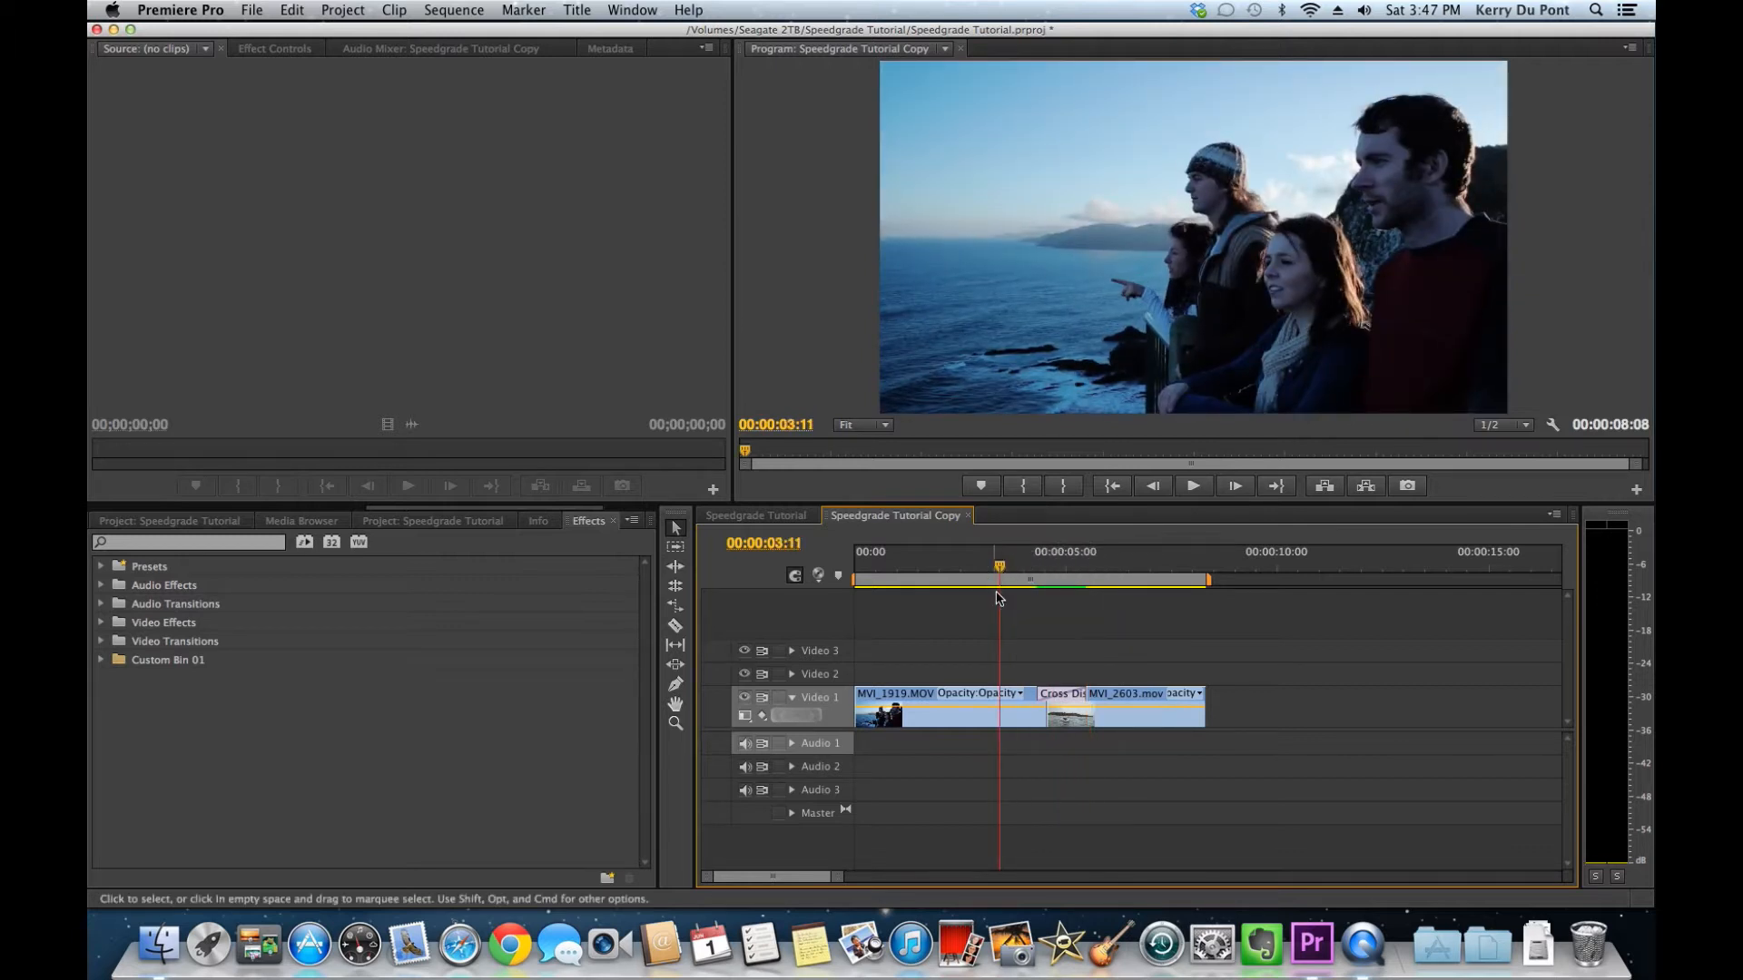
left_click_drag(999, 565, 1011, 564)
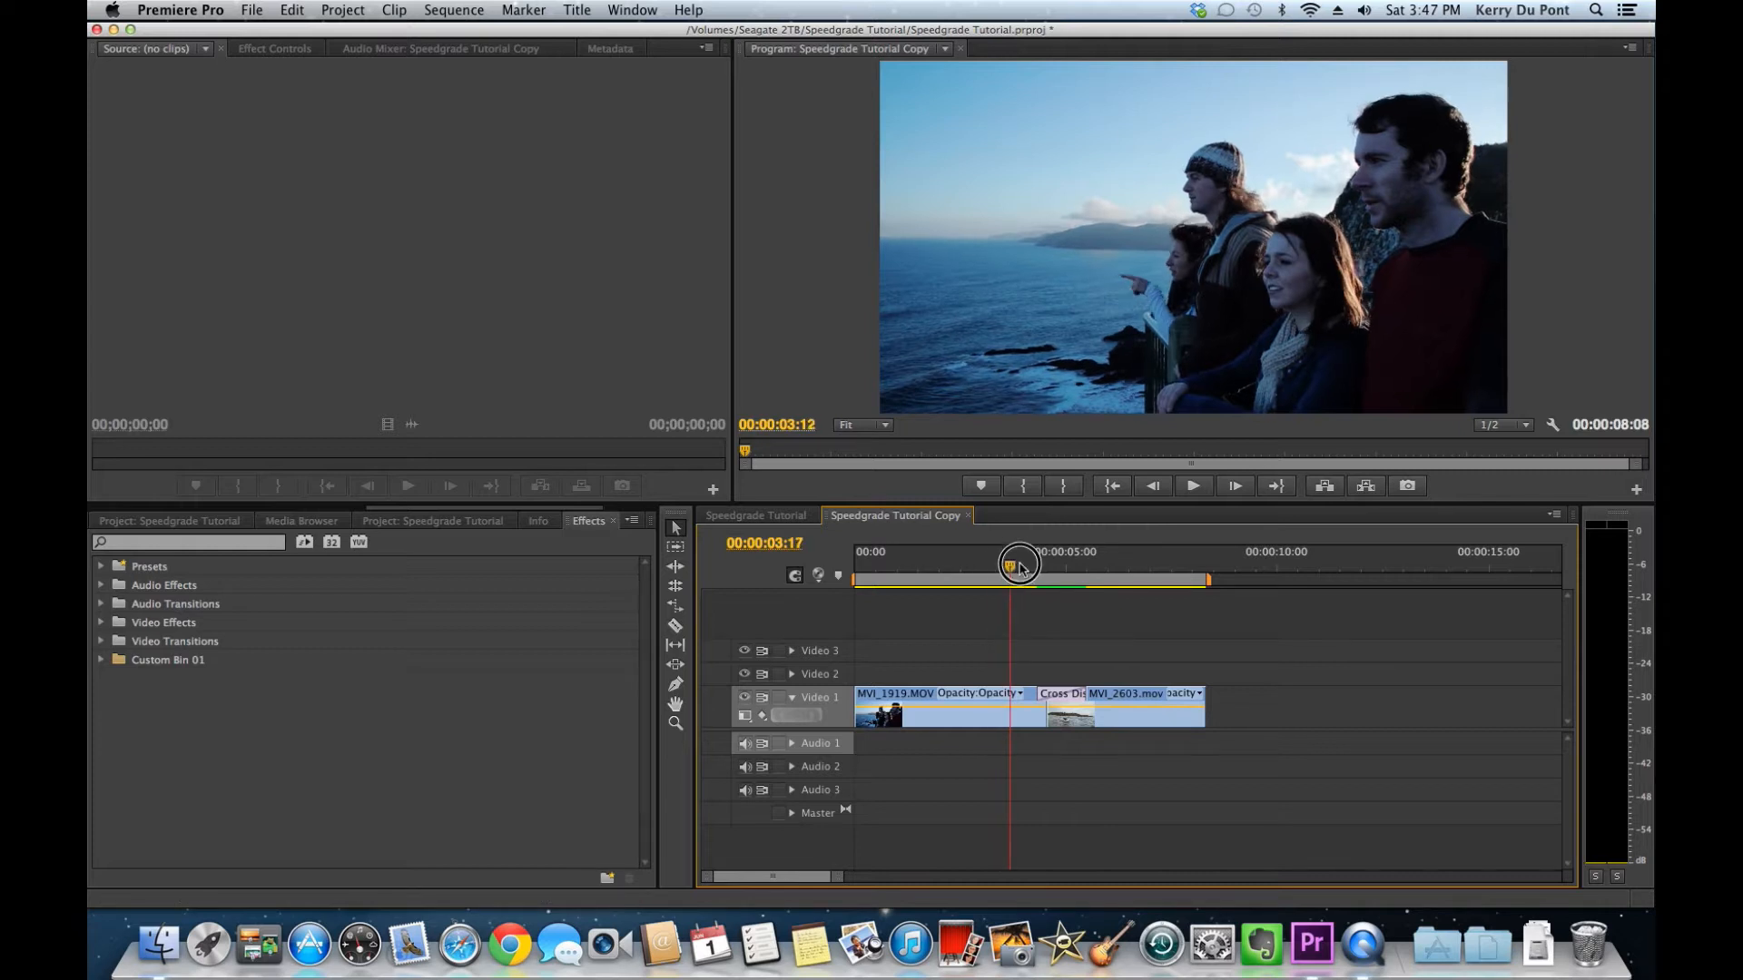
left_click_drag(1020, 564, 1120, 563)
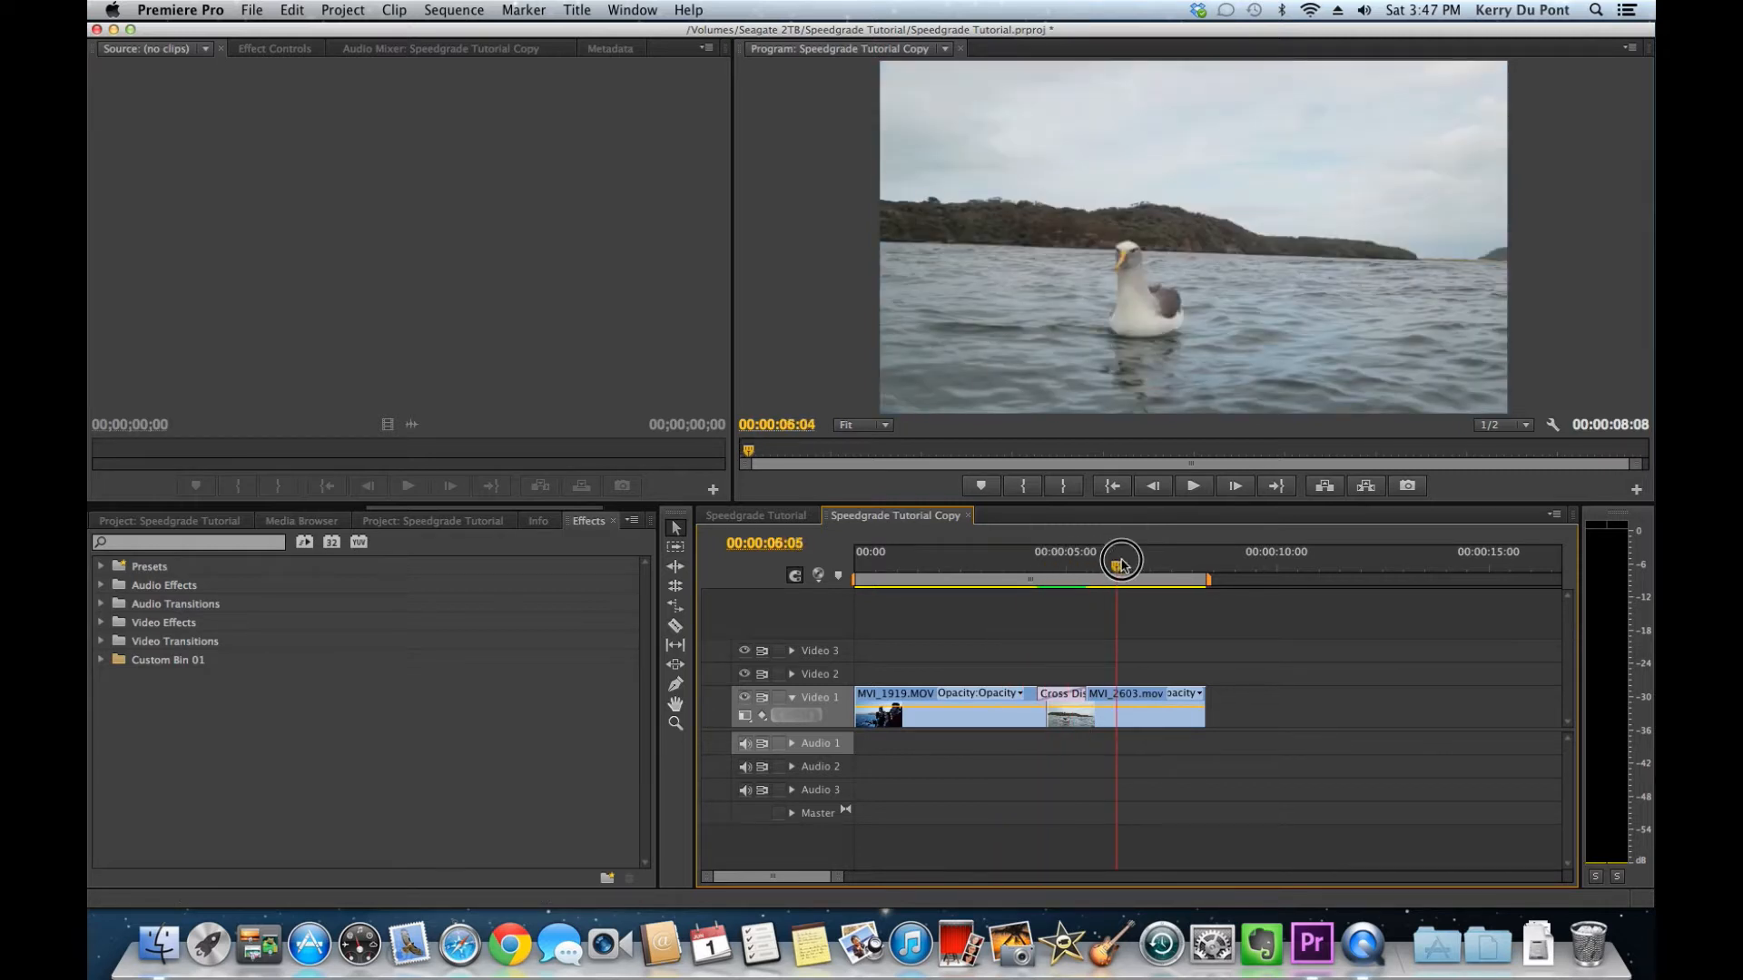
left_click_drag(1120, 560, 1100, 566)
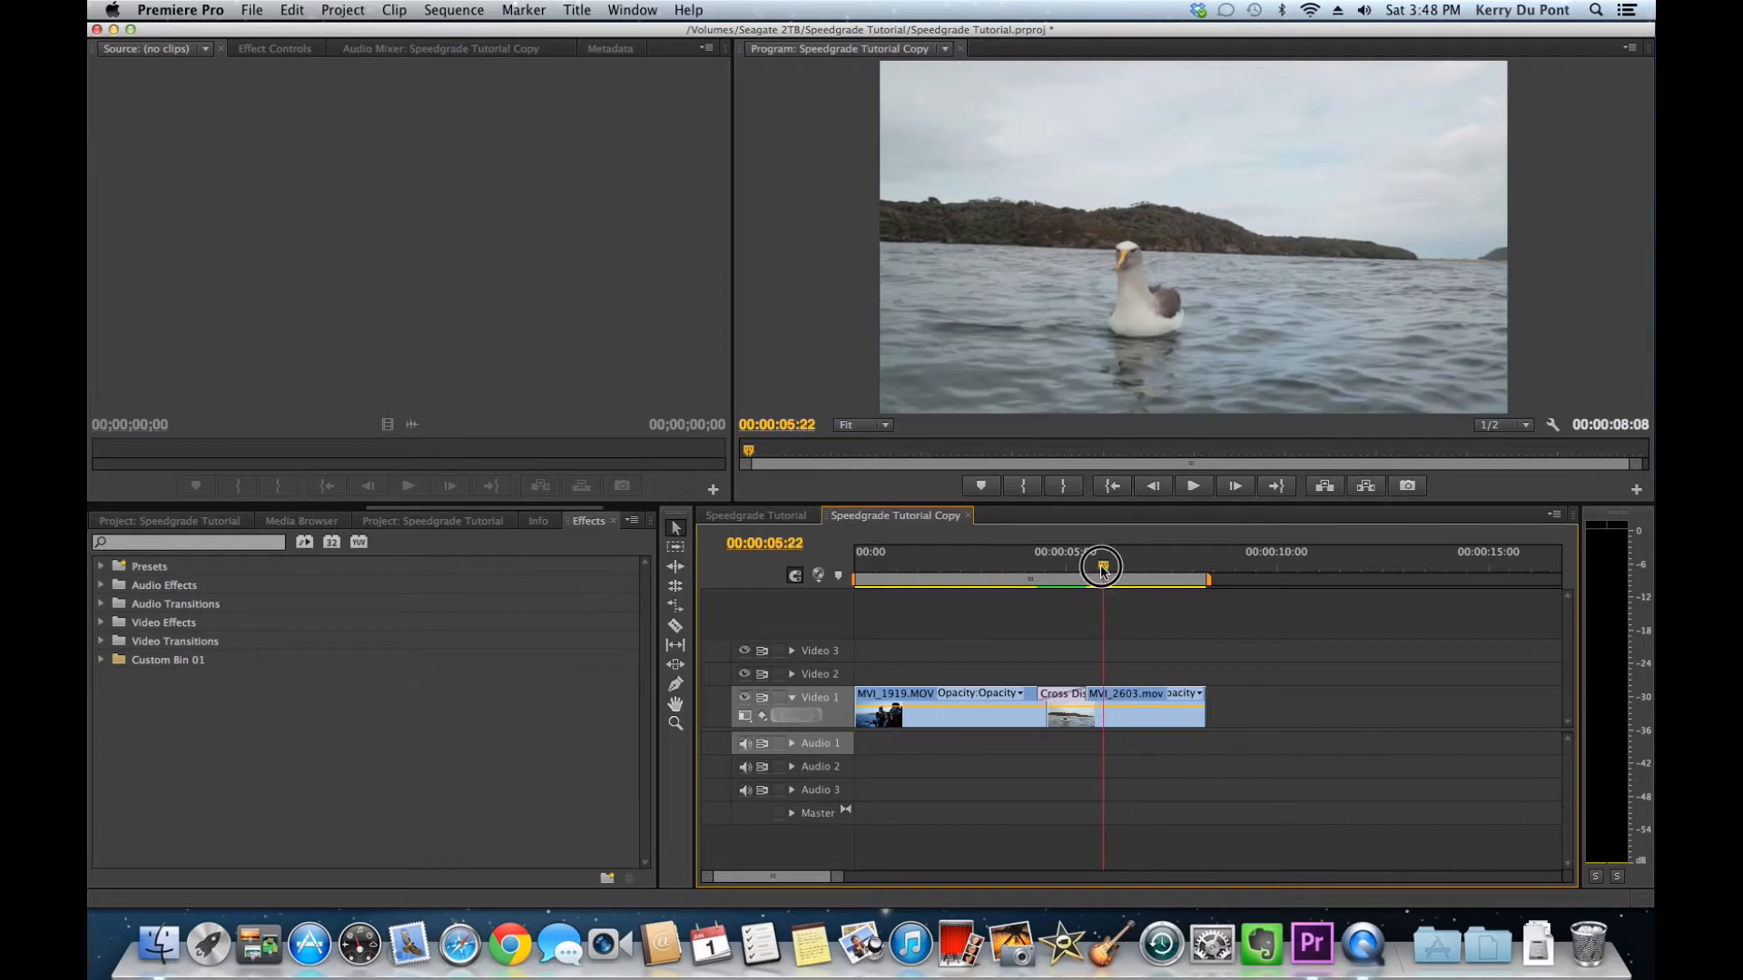
left_click_drag(1103, 567, 1016, 575)
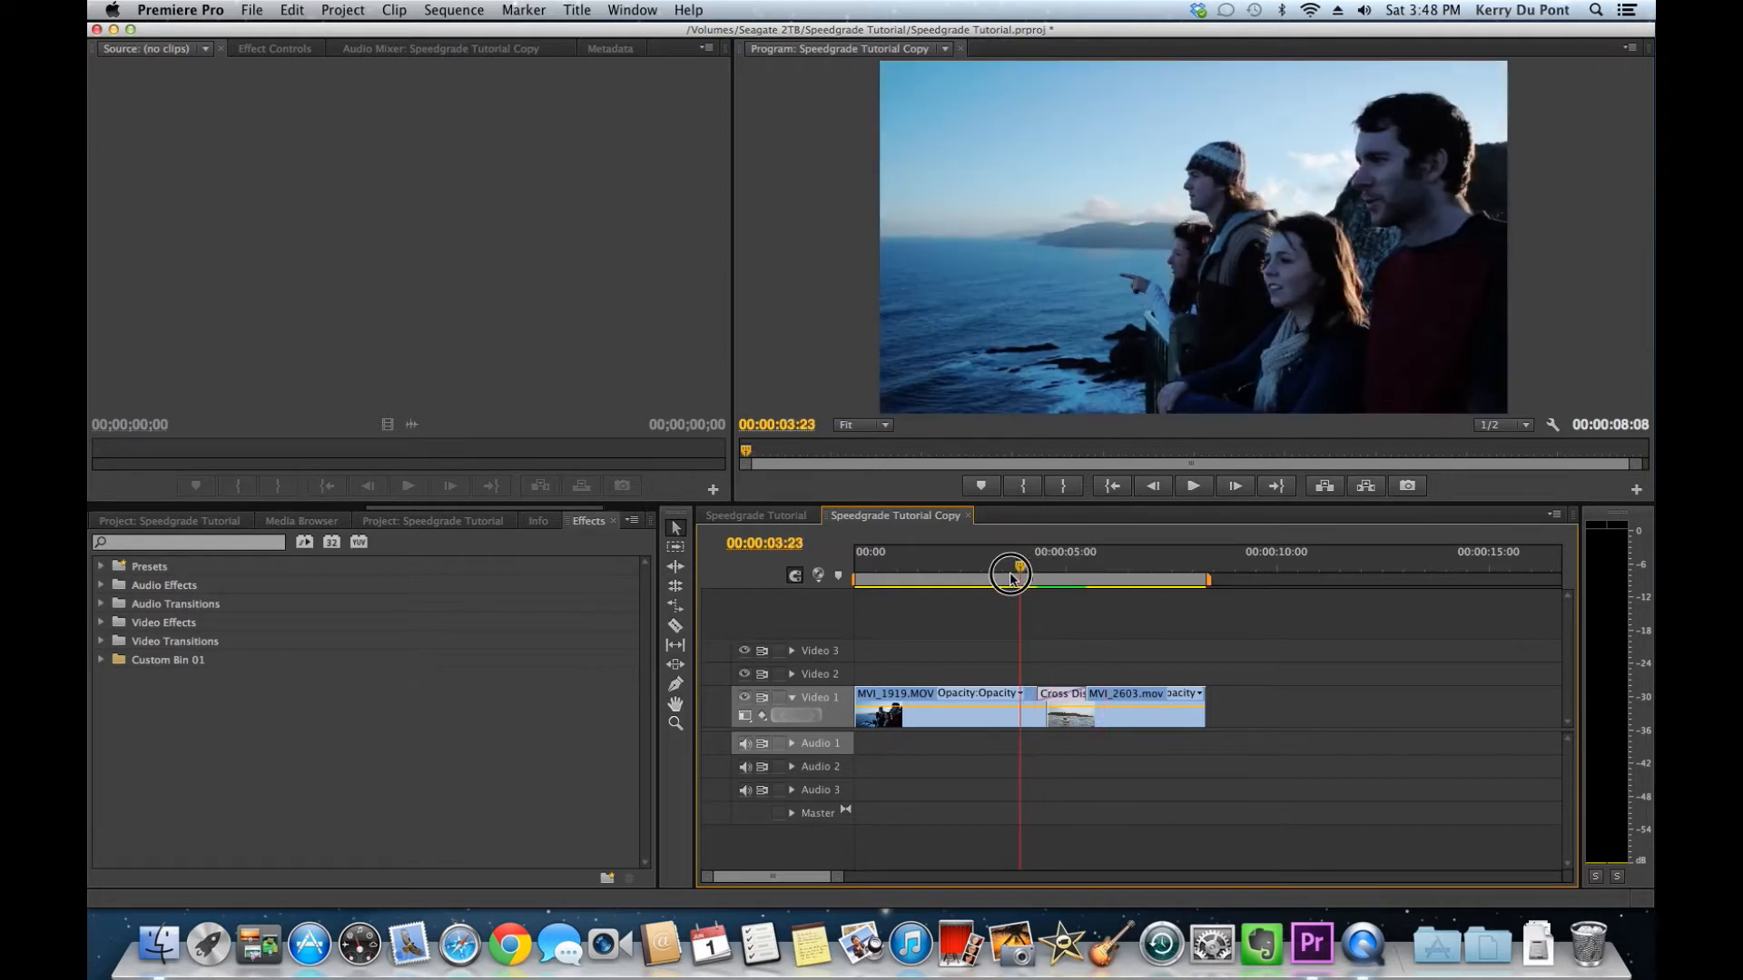
left_click_drag(1009, 574, 1034, 570)
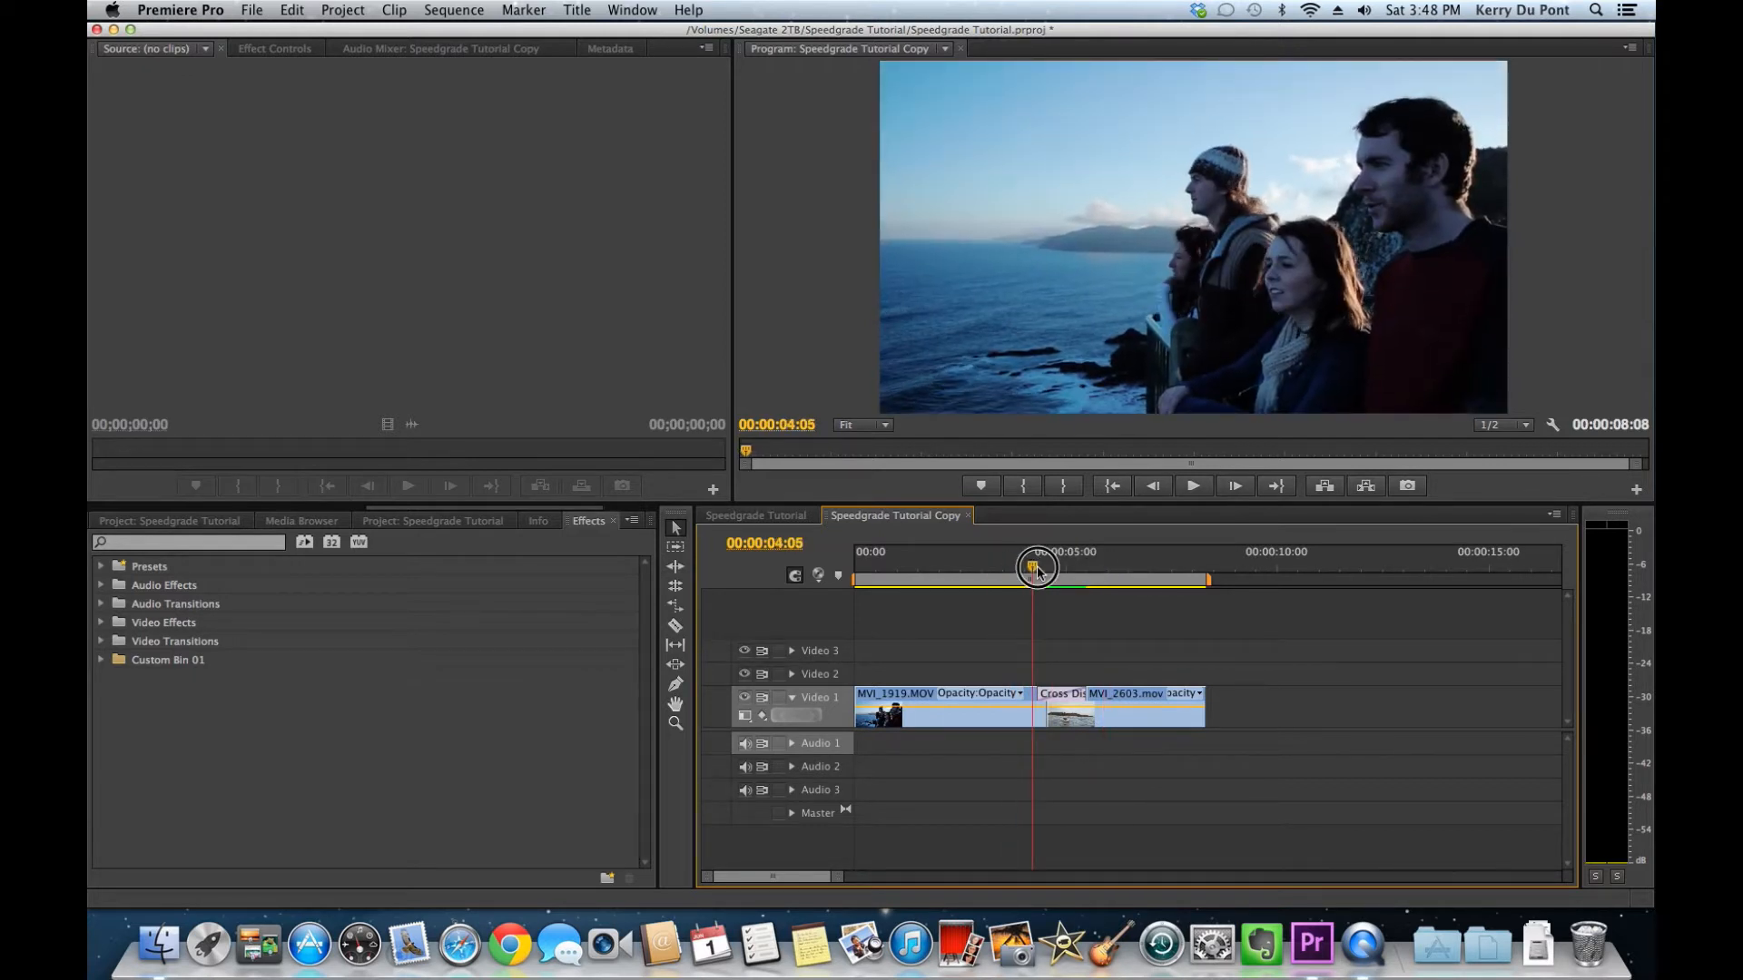
left_click_drag(1037, 566, 1101, 567)
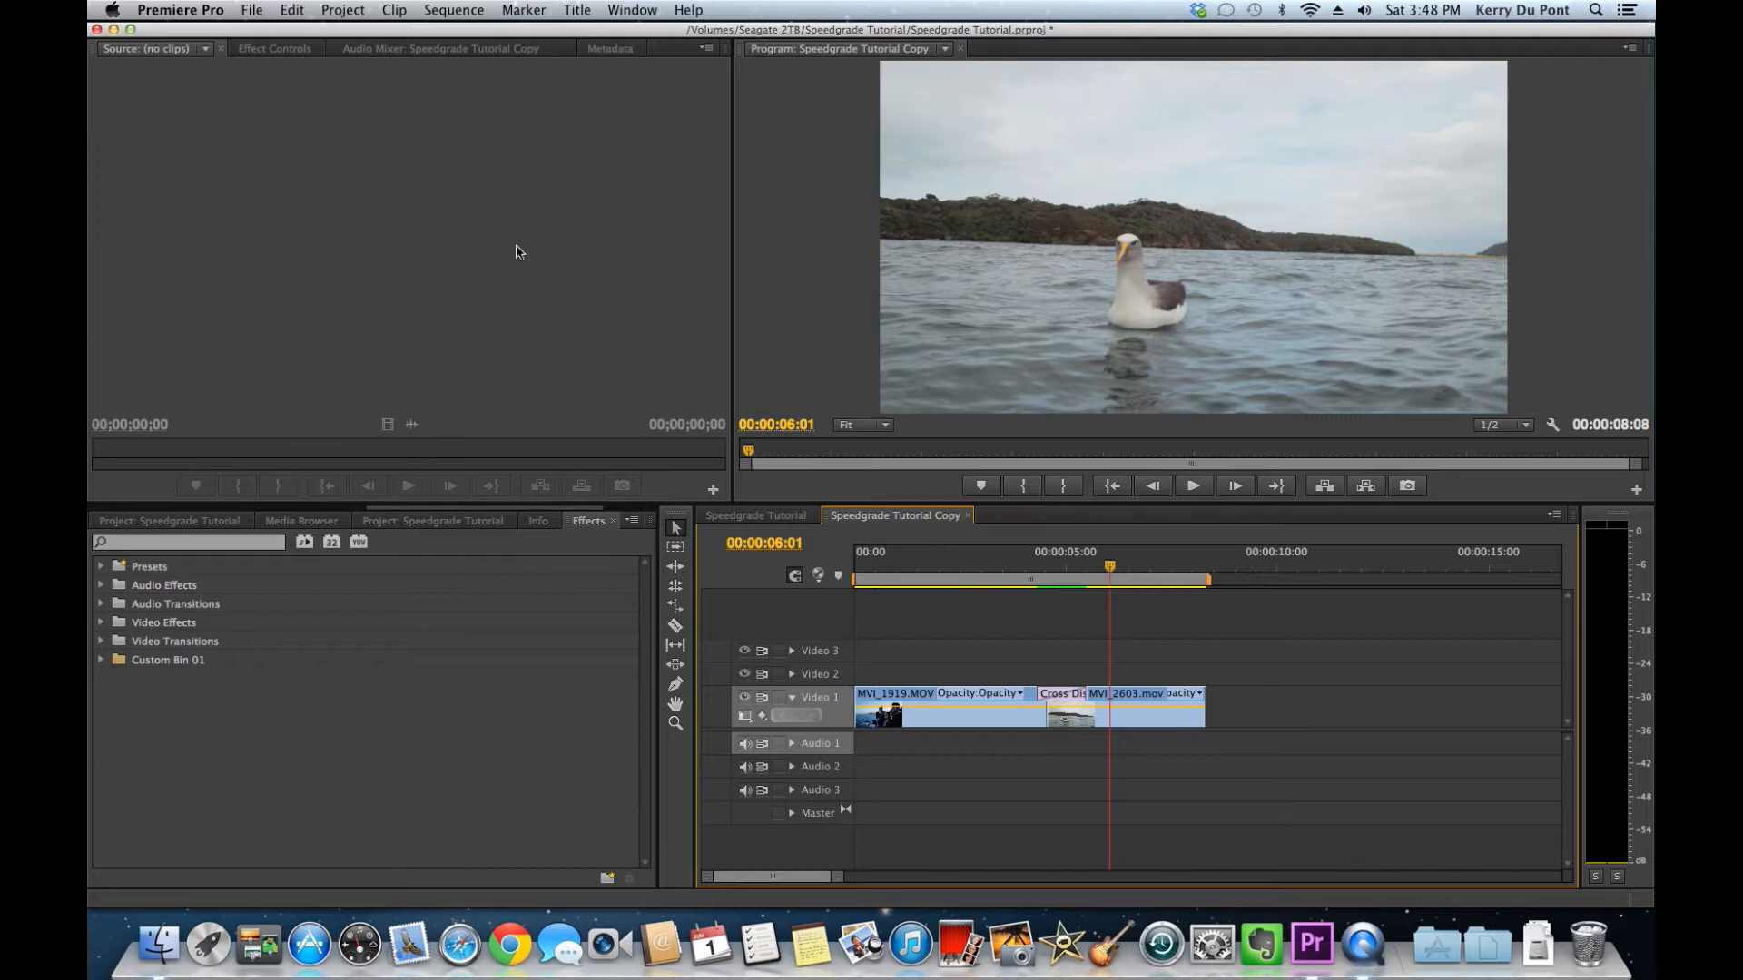
Step: Send the sequence to SpeedGrade as 'Speedgrade Dissolve' in a new Dissolve folder
left_click(251, 10)
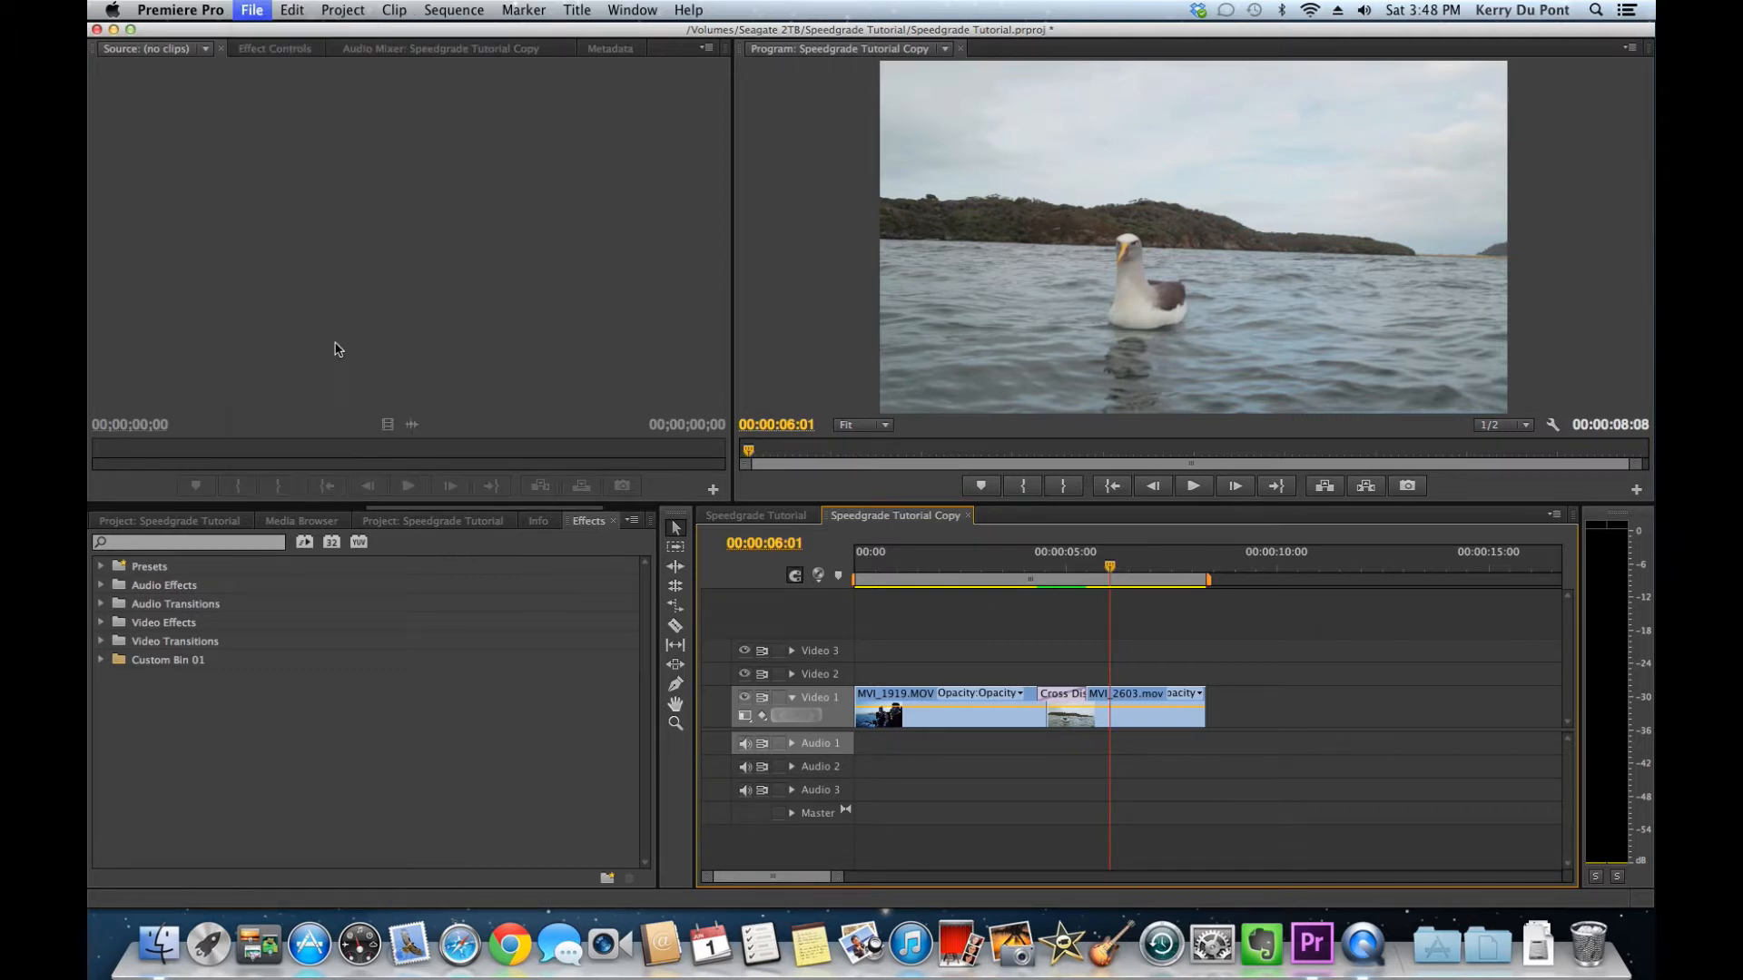
left_click(251, 10)
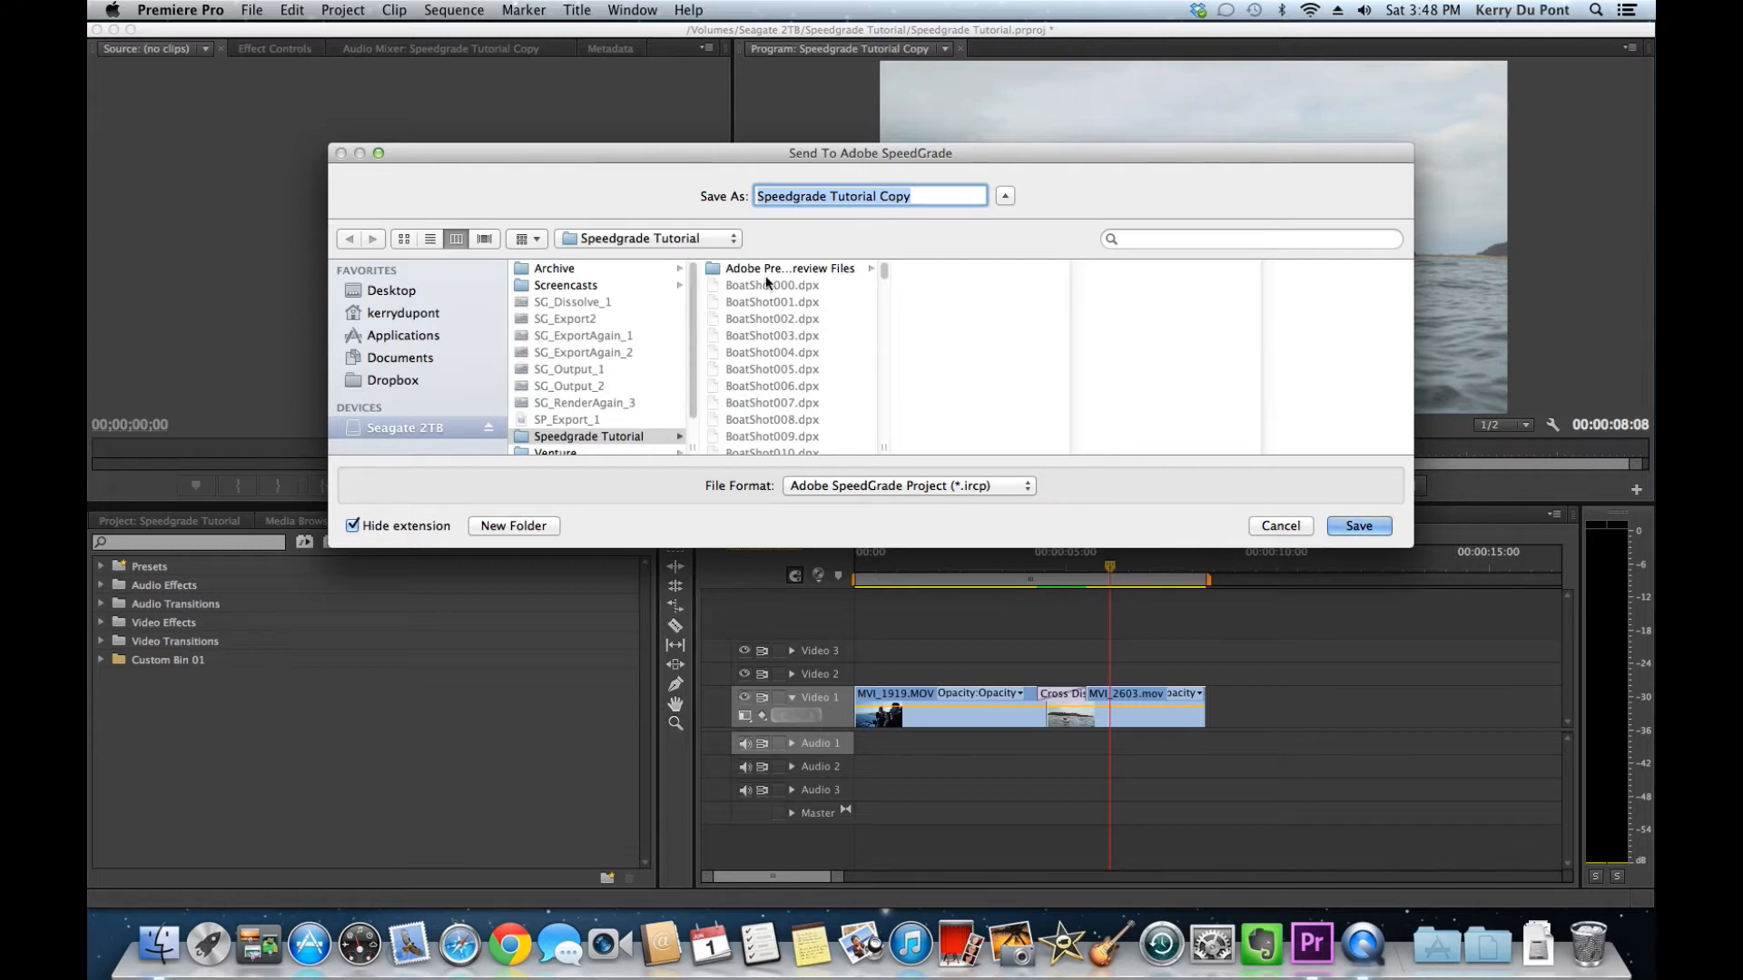
left_click(512, 525)
type("Di")
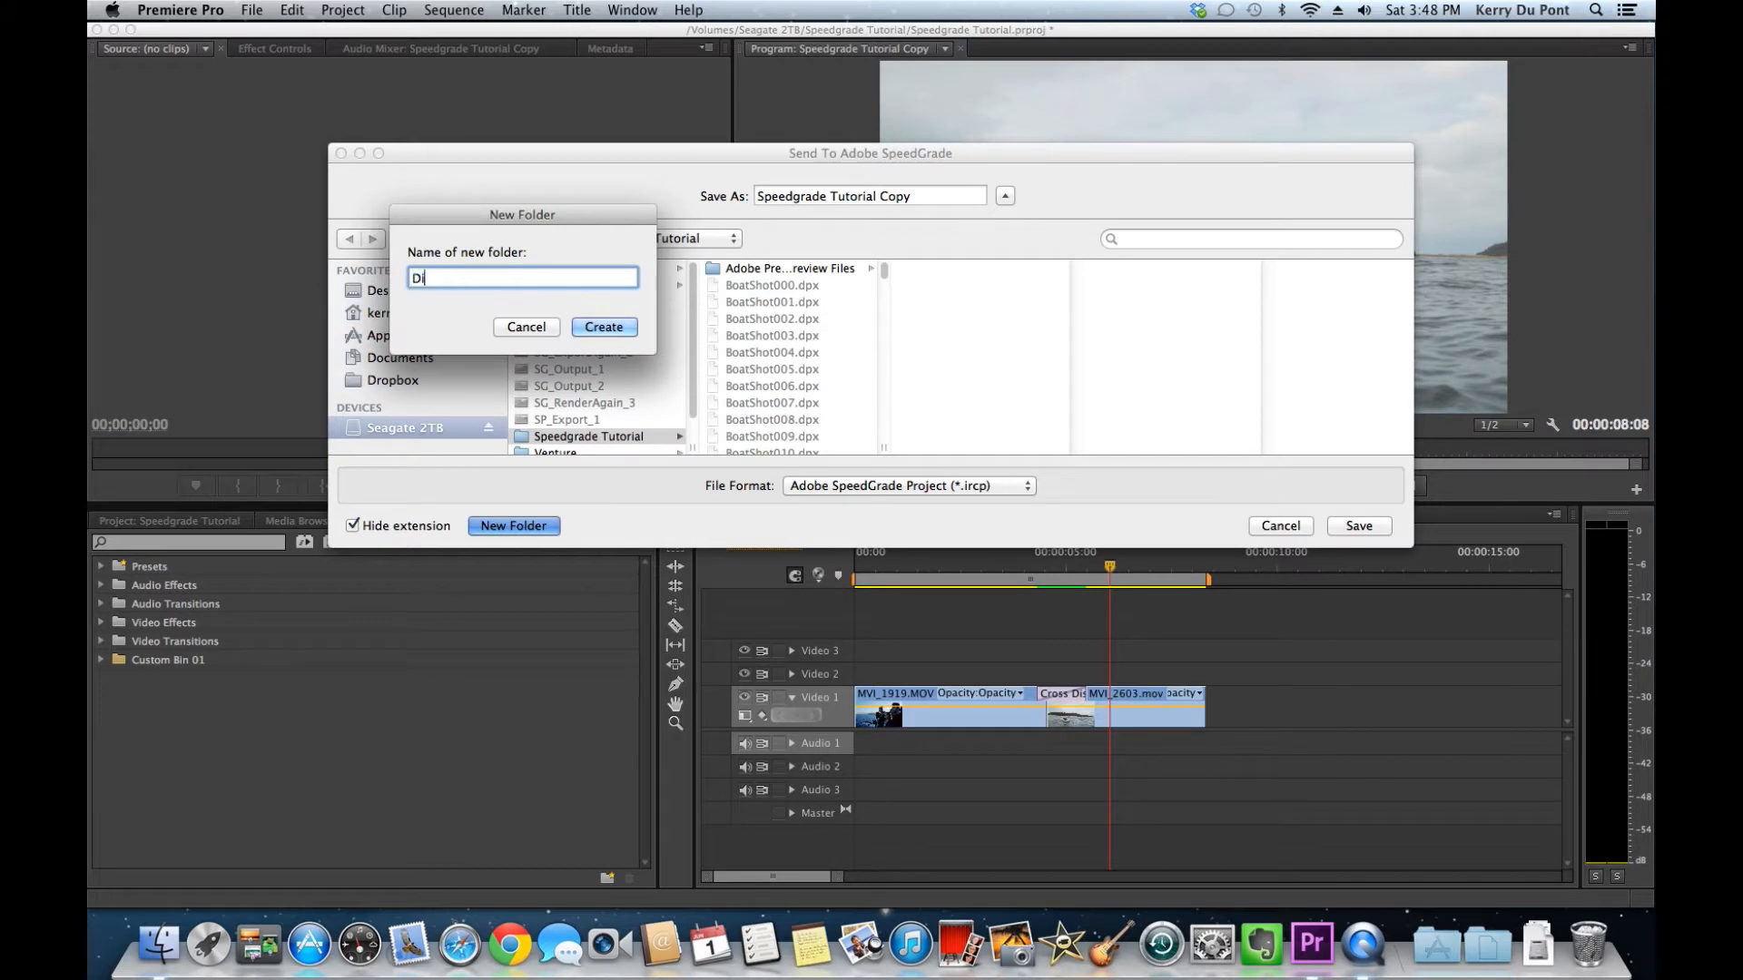
left_click(526, 327)
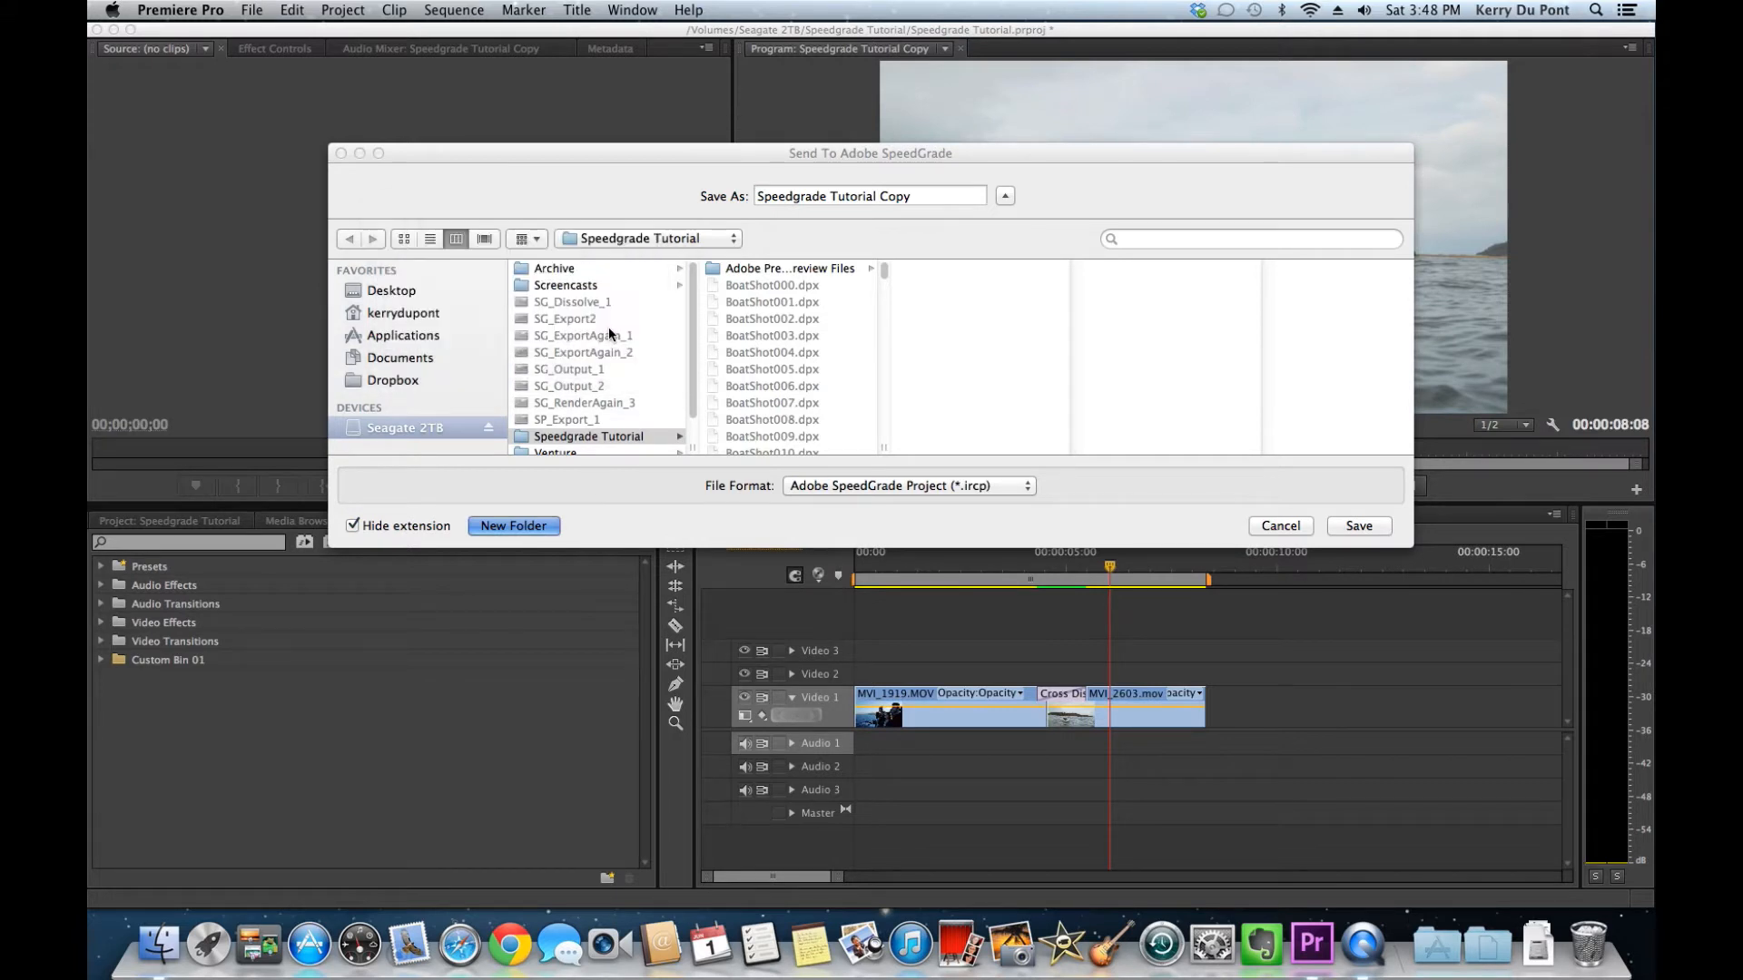
left_click(856, 196)
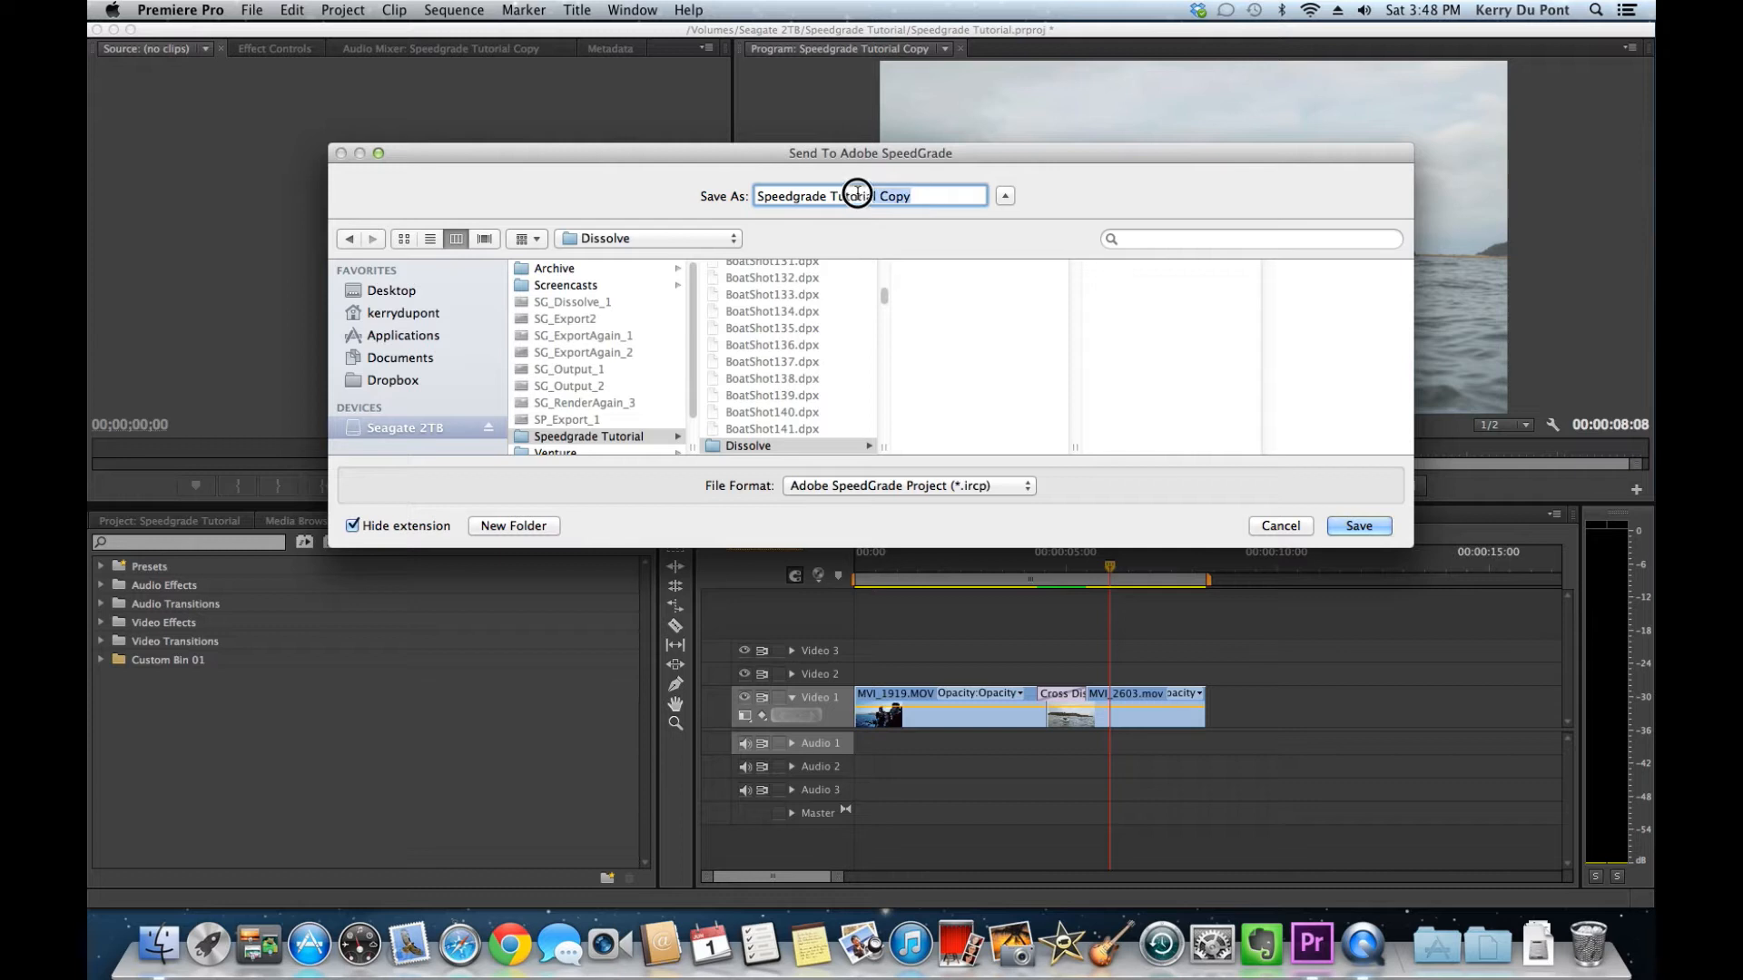
type("Speedgrade Dissolve")
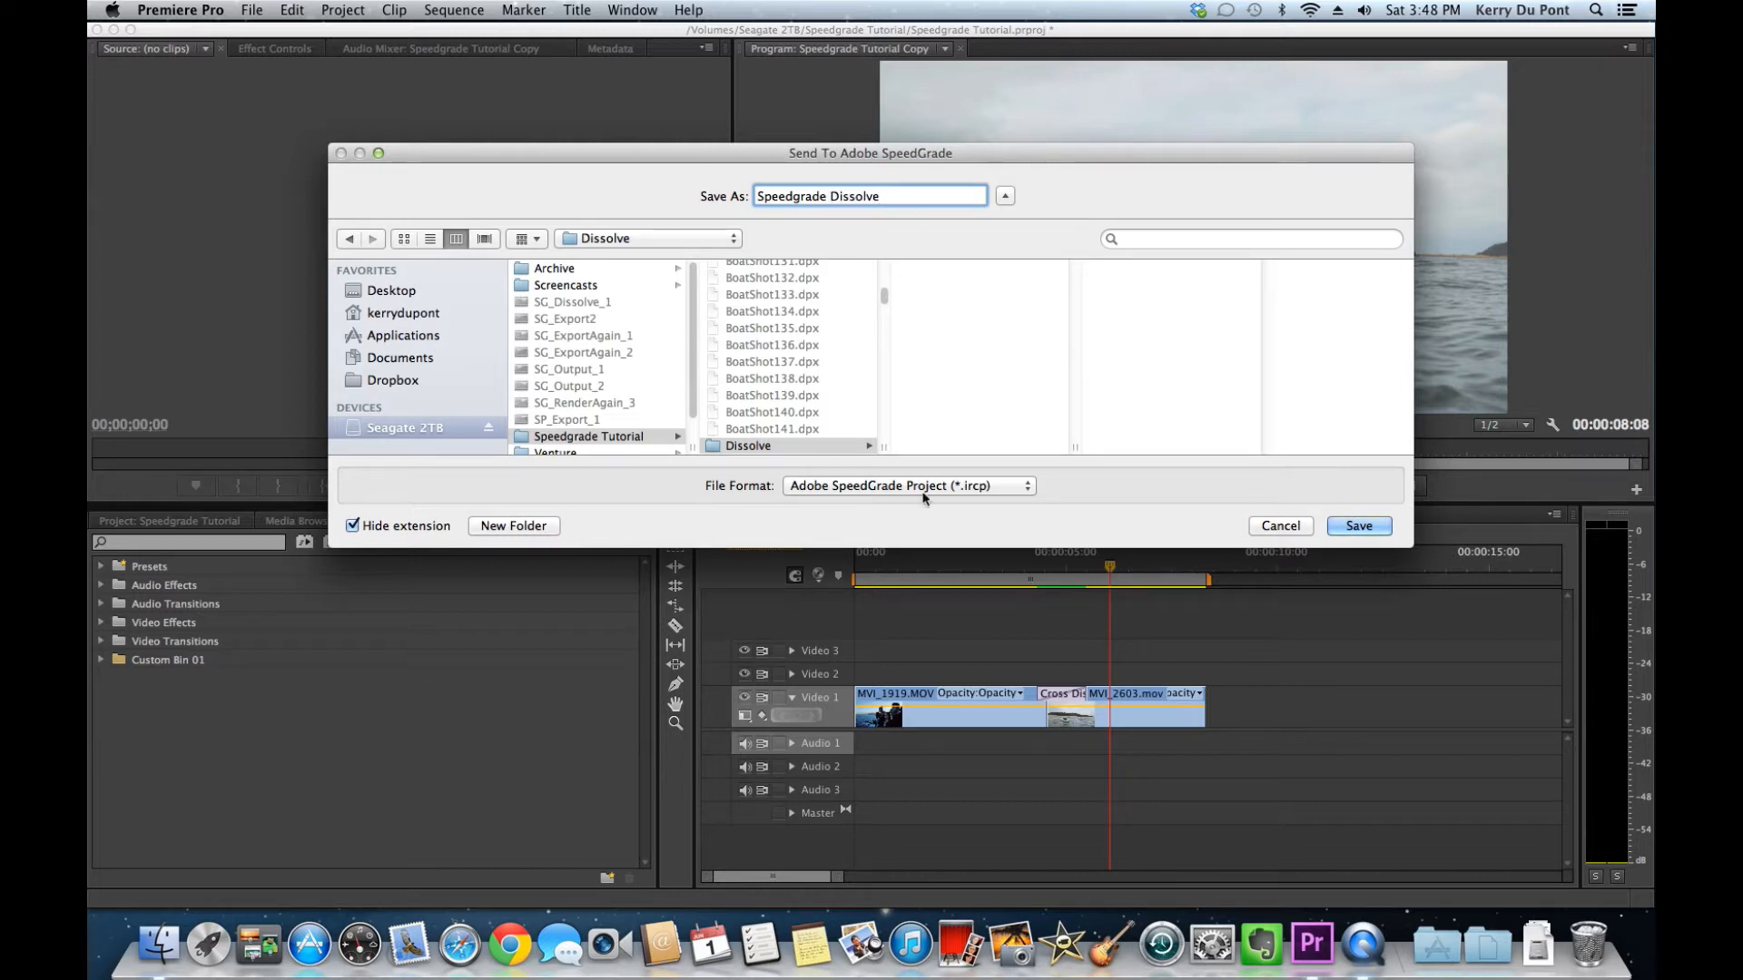
left_click(1357, 525)
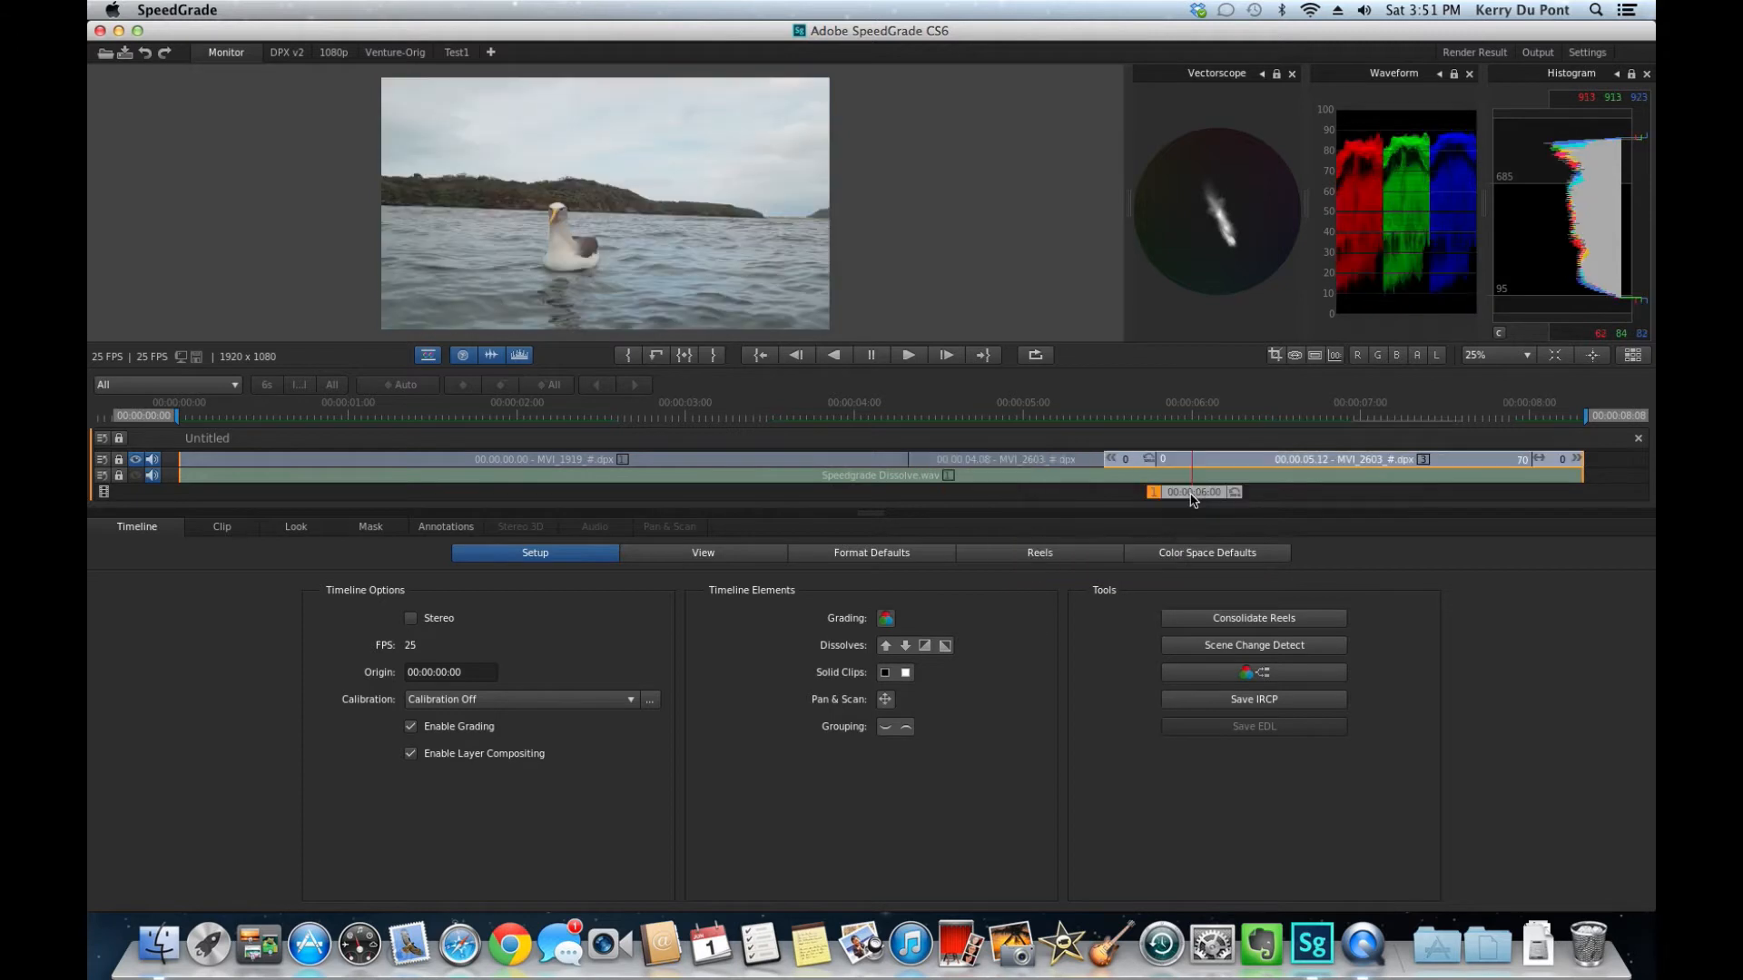
mouse_move(1193, 491)
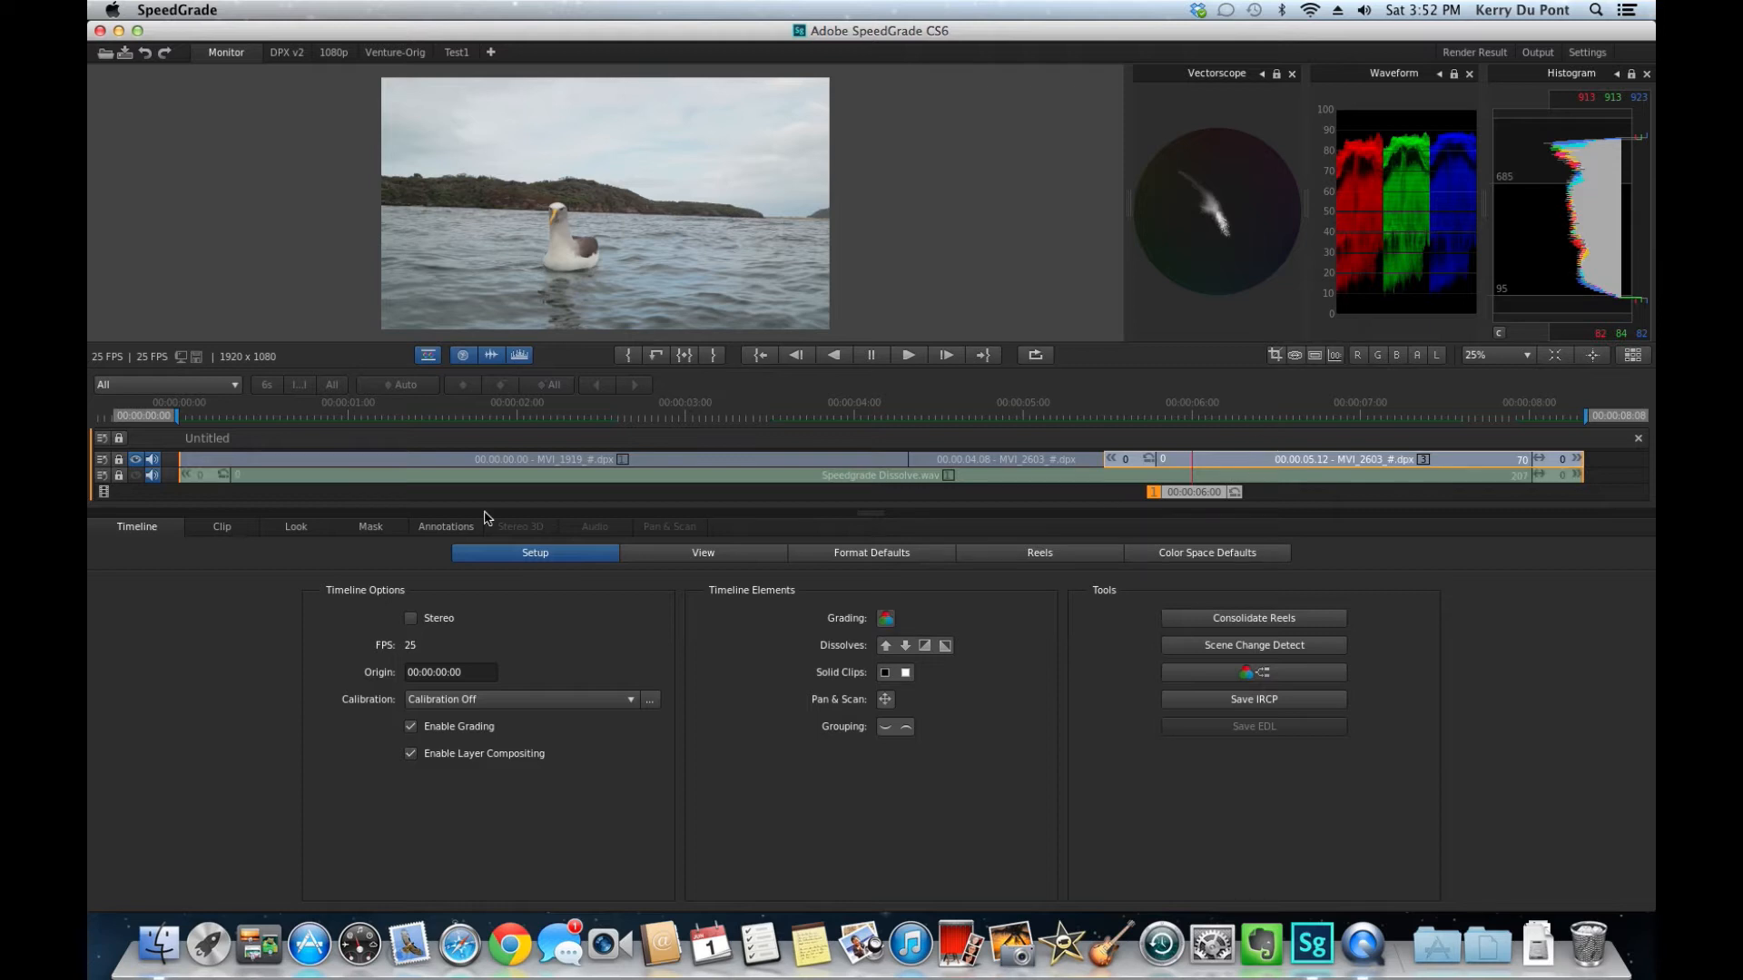
Step: Visit the Look tab, then go back to the Timeline tab
left_click(284, 526)
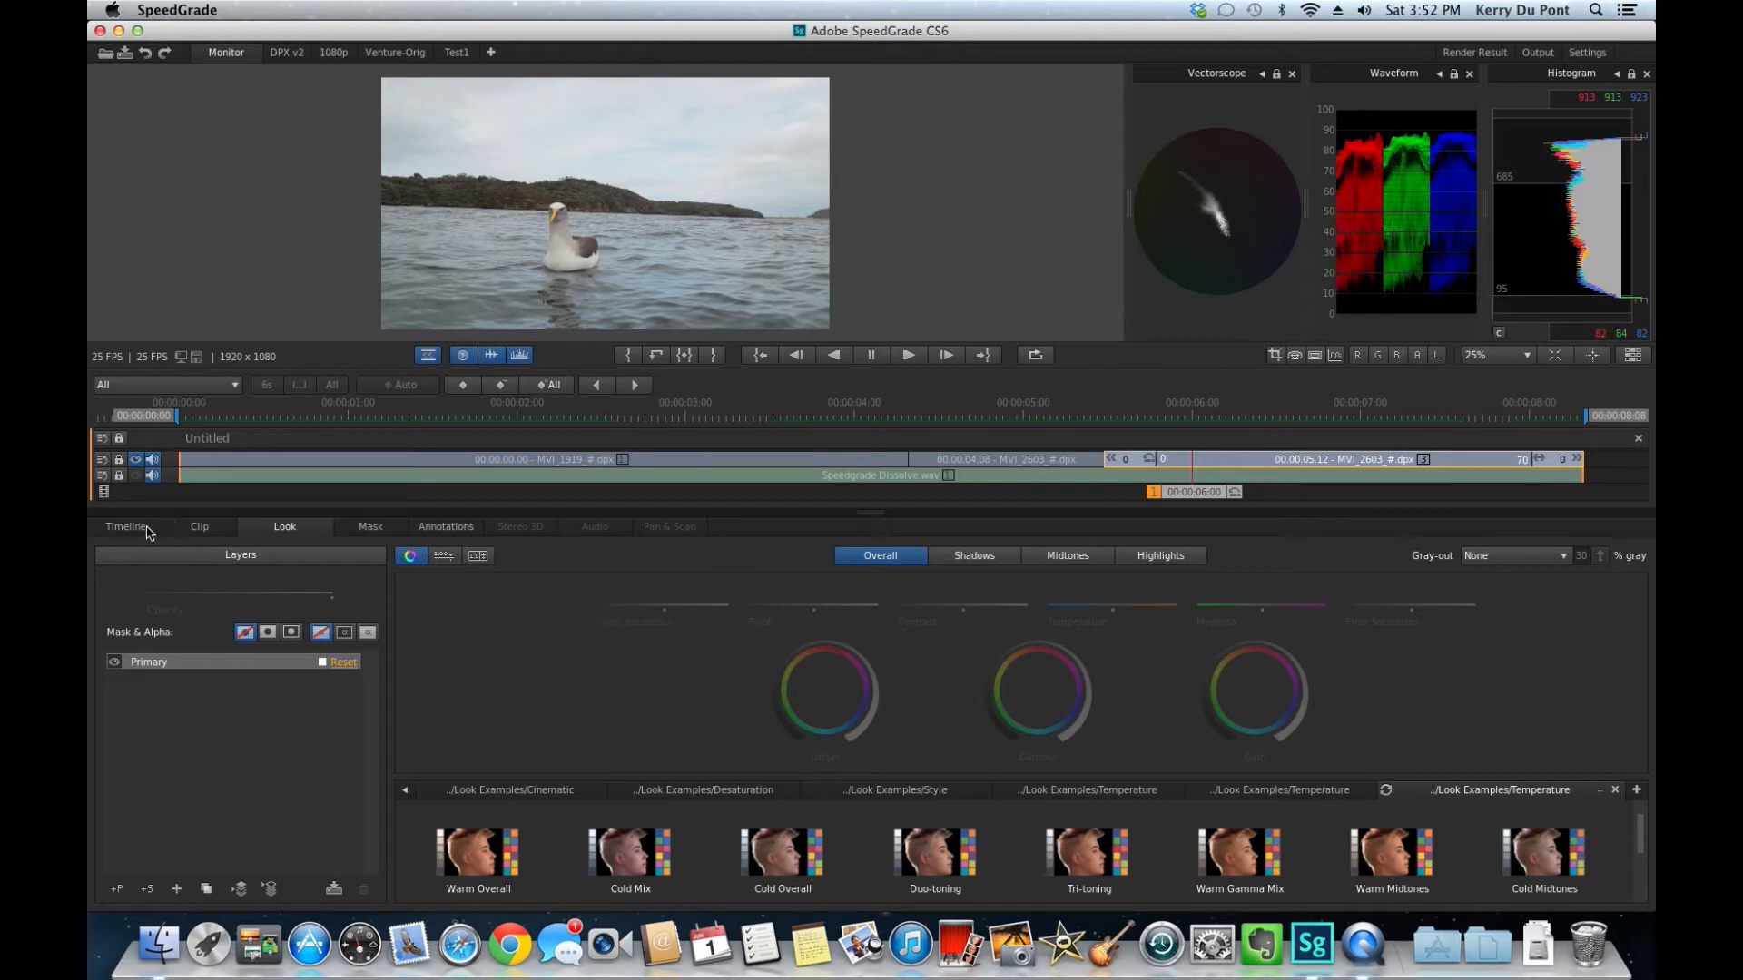
left_click(126, 525)
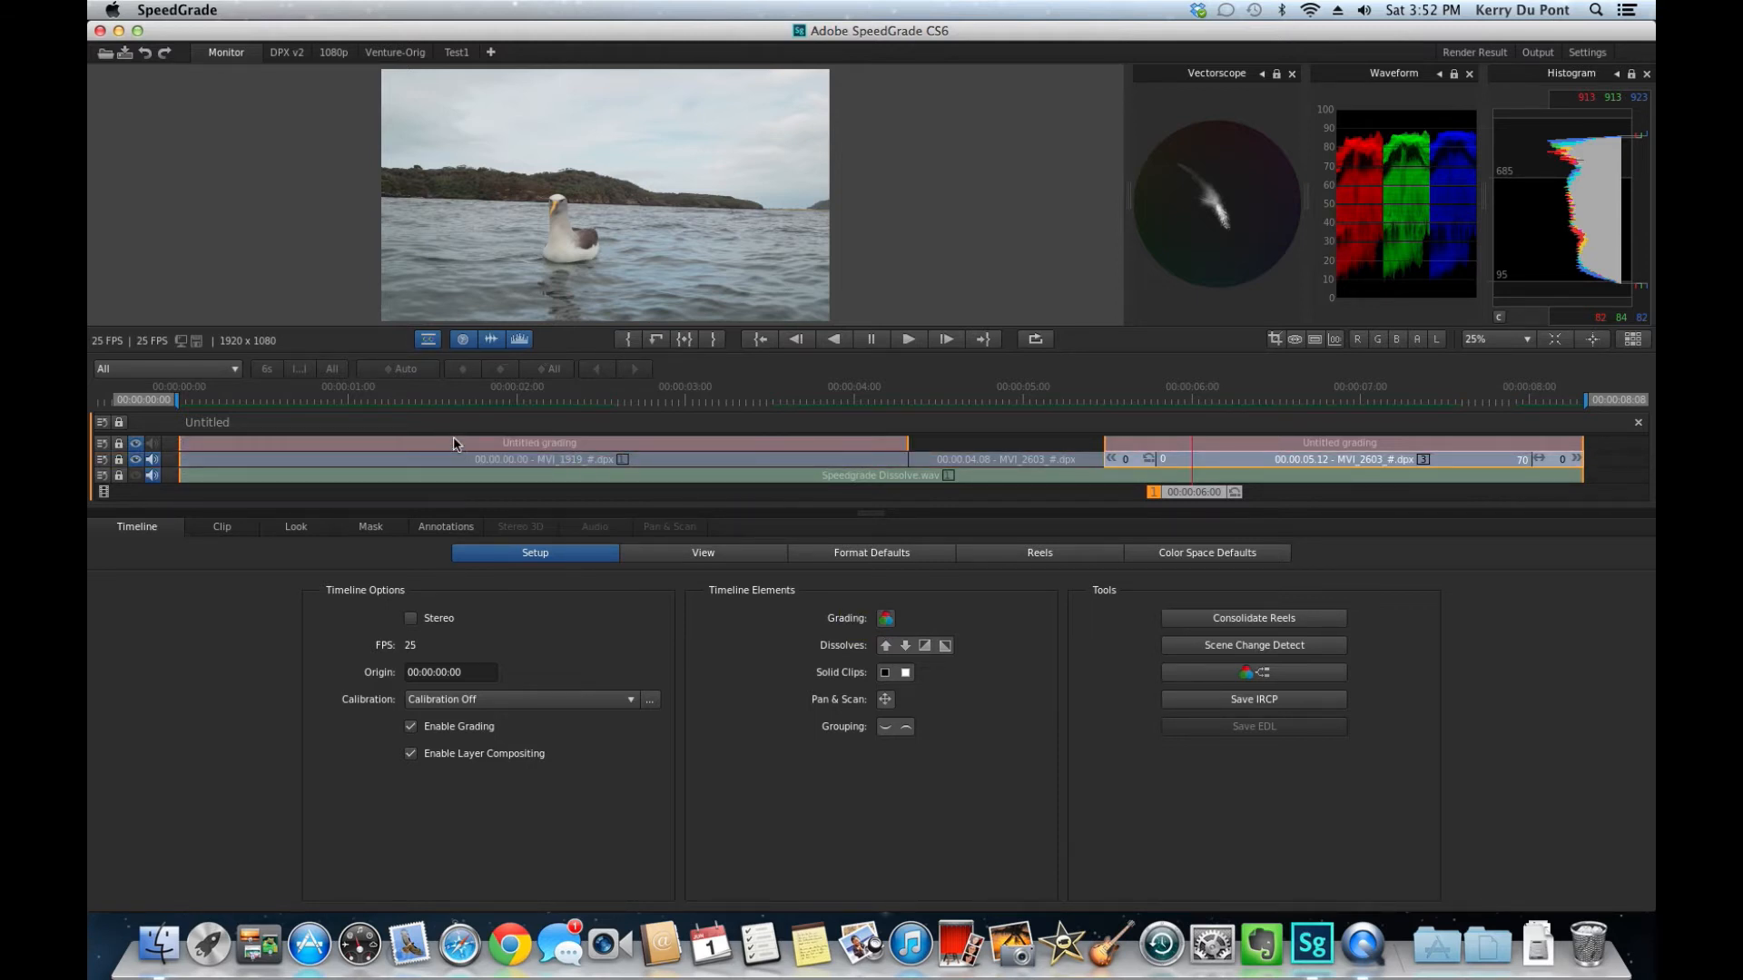
Step: Shift the cliff-top people shot's colour balance with the Offset wheel on its grading layer
left_click(540, 442)
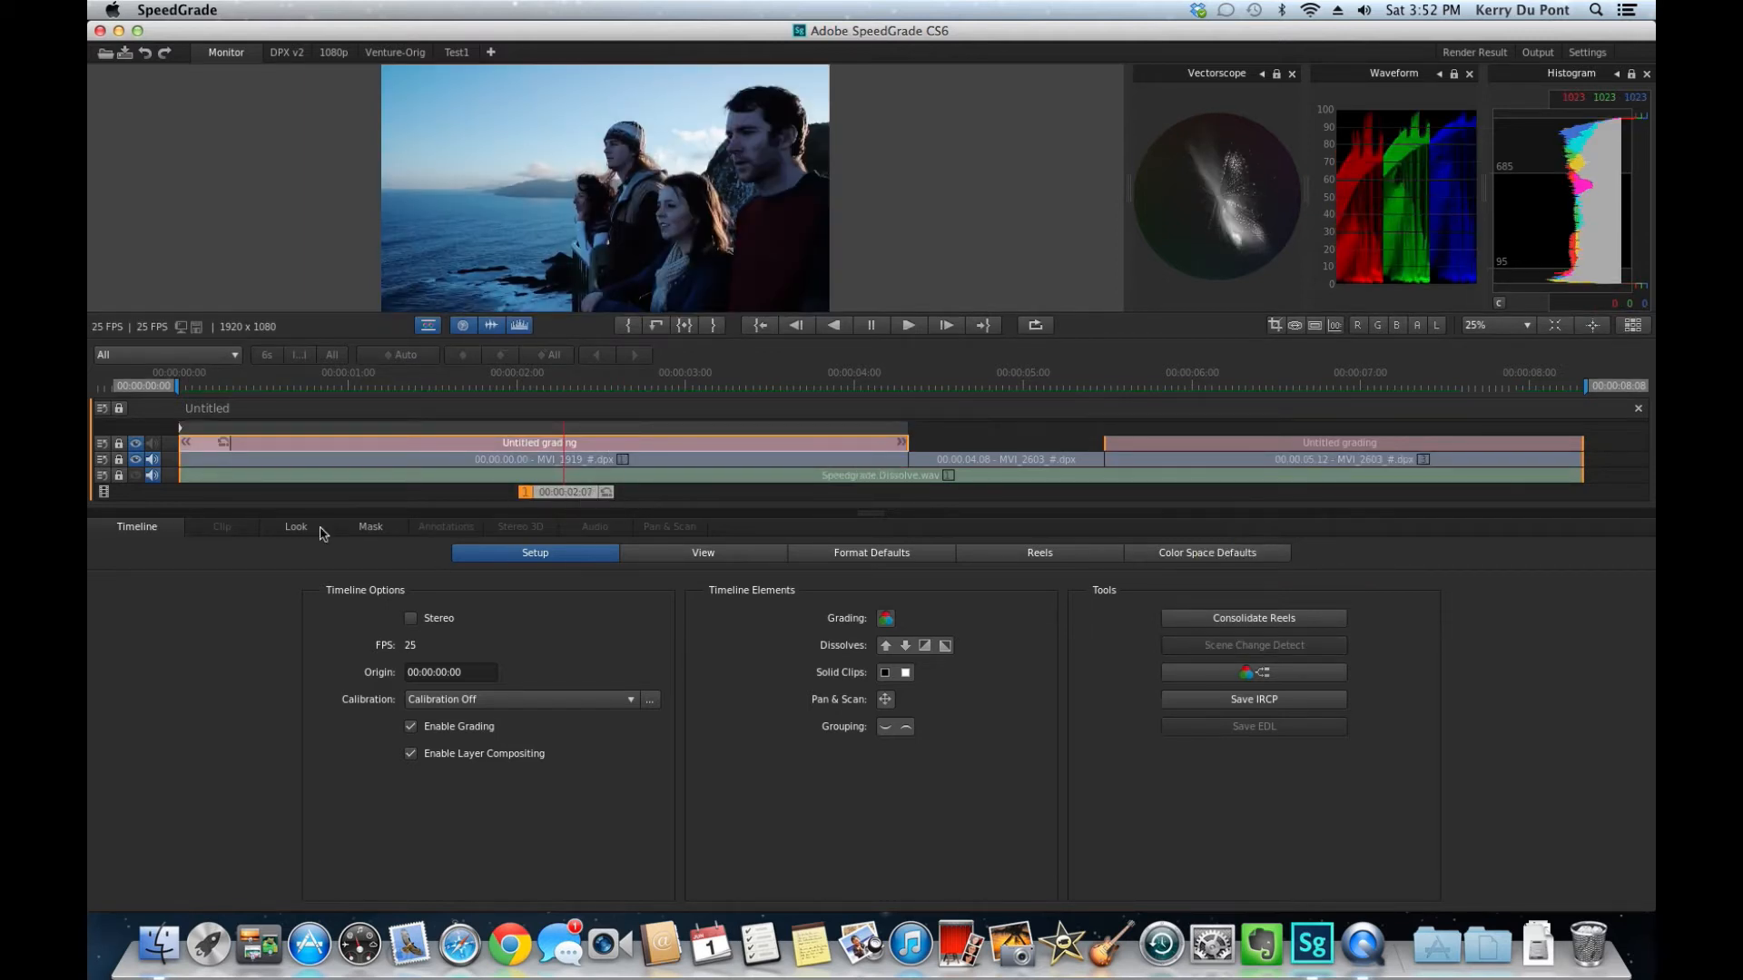
left_click(294, 525)
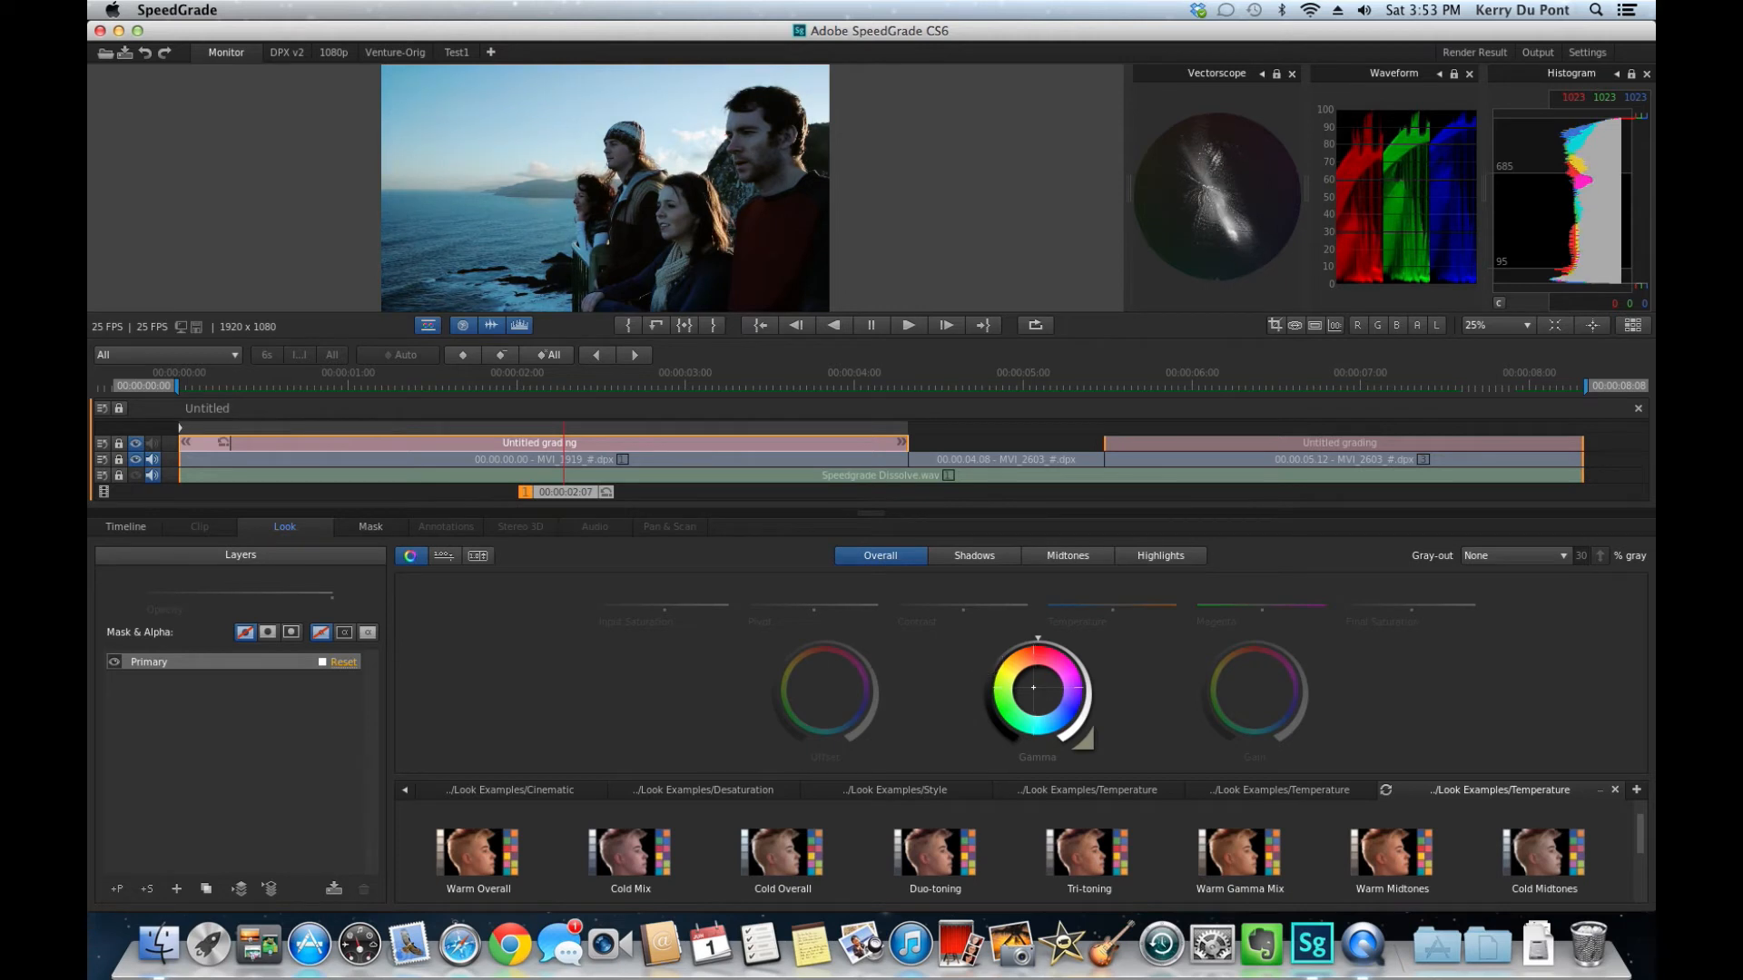
left_click(825, 692)
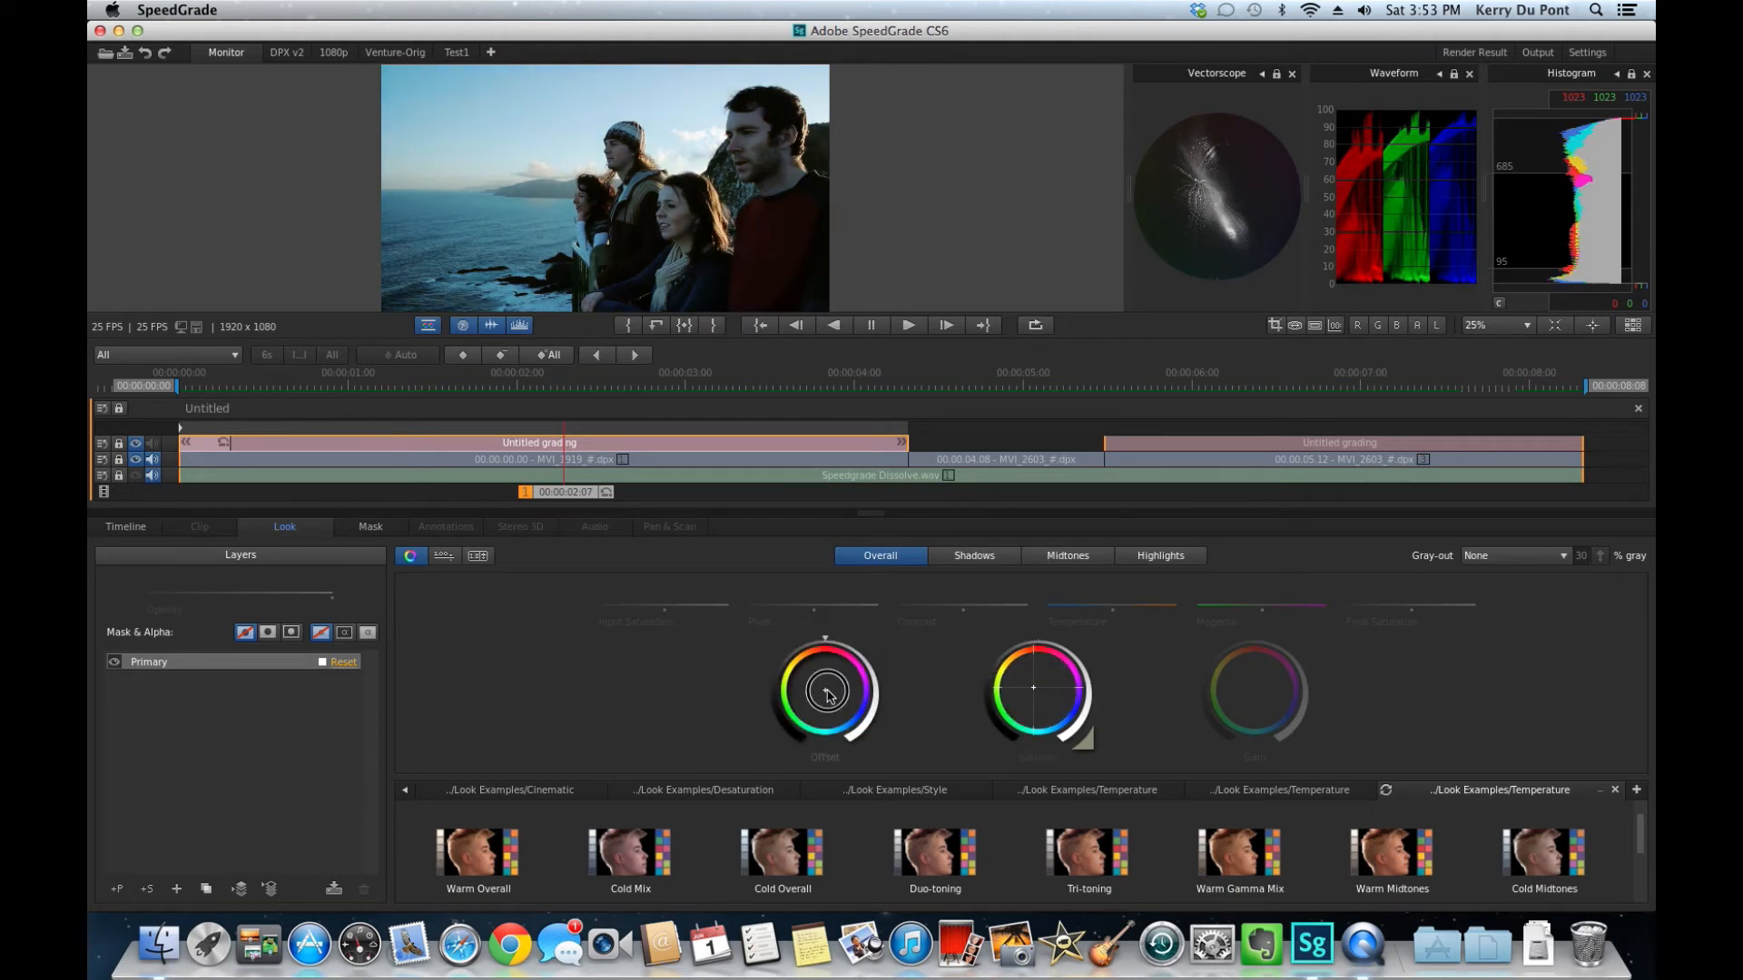
left_click_drag(825, 689, 809, 679)
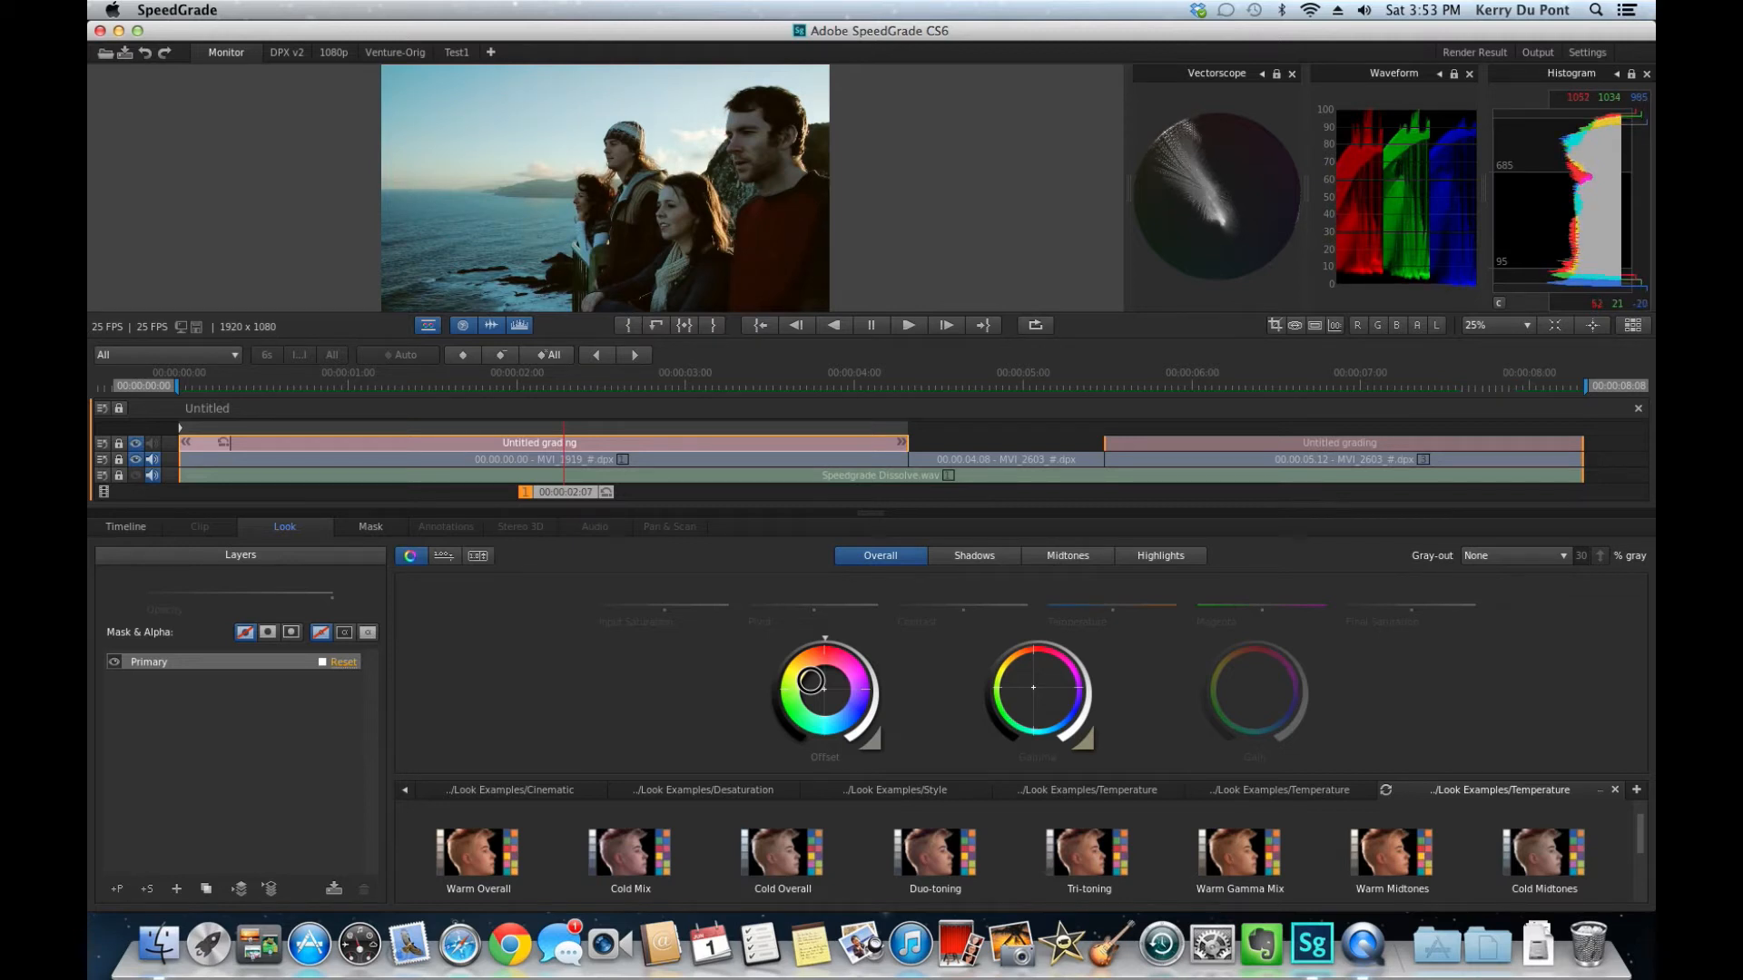
left_click_drag(809, 679, 824, 688)
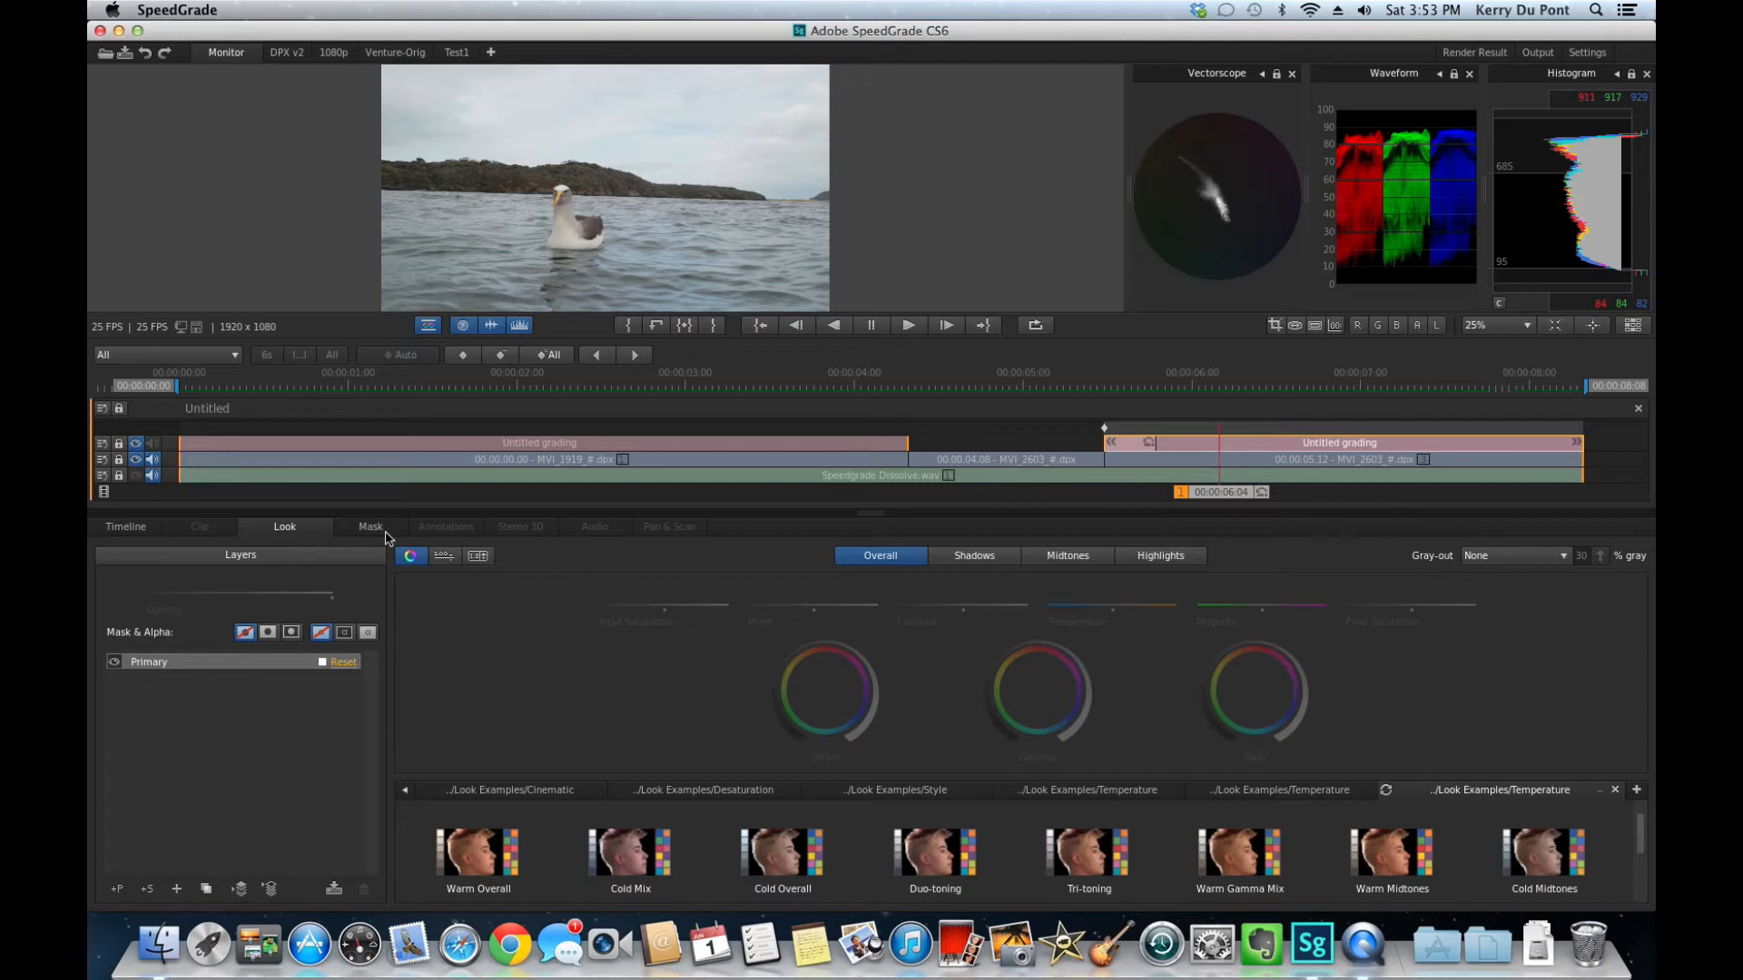
Step: Give the albatross shot a soft ellipse mask and darken the area outside it
left_click(359, 526)
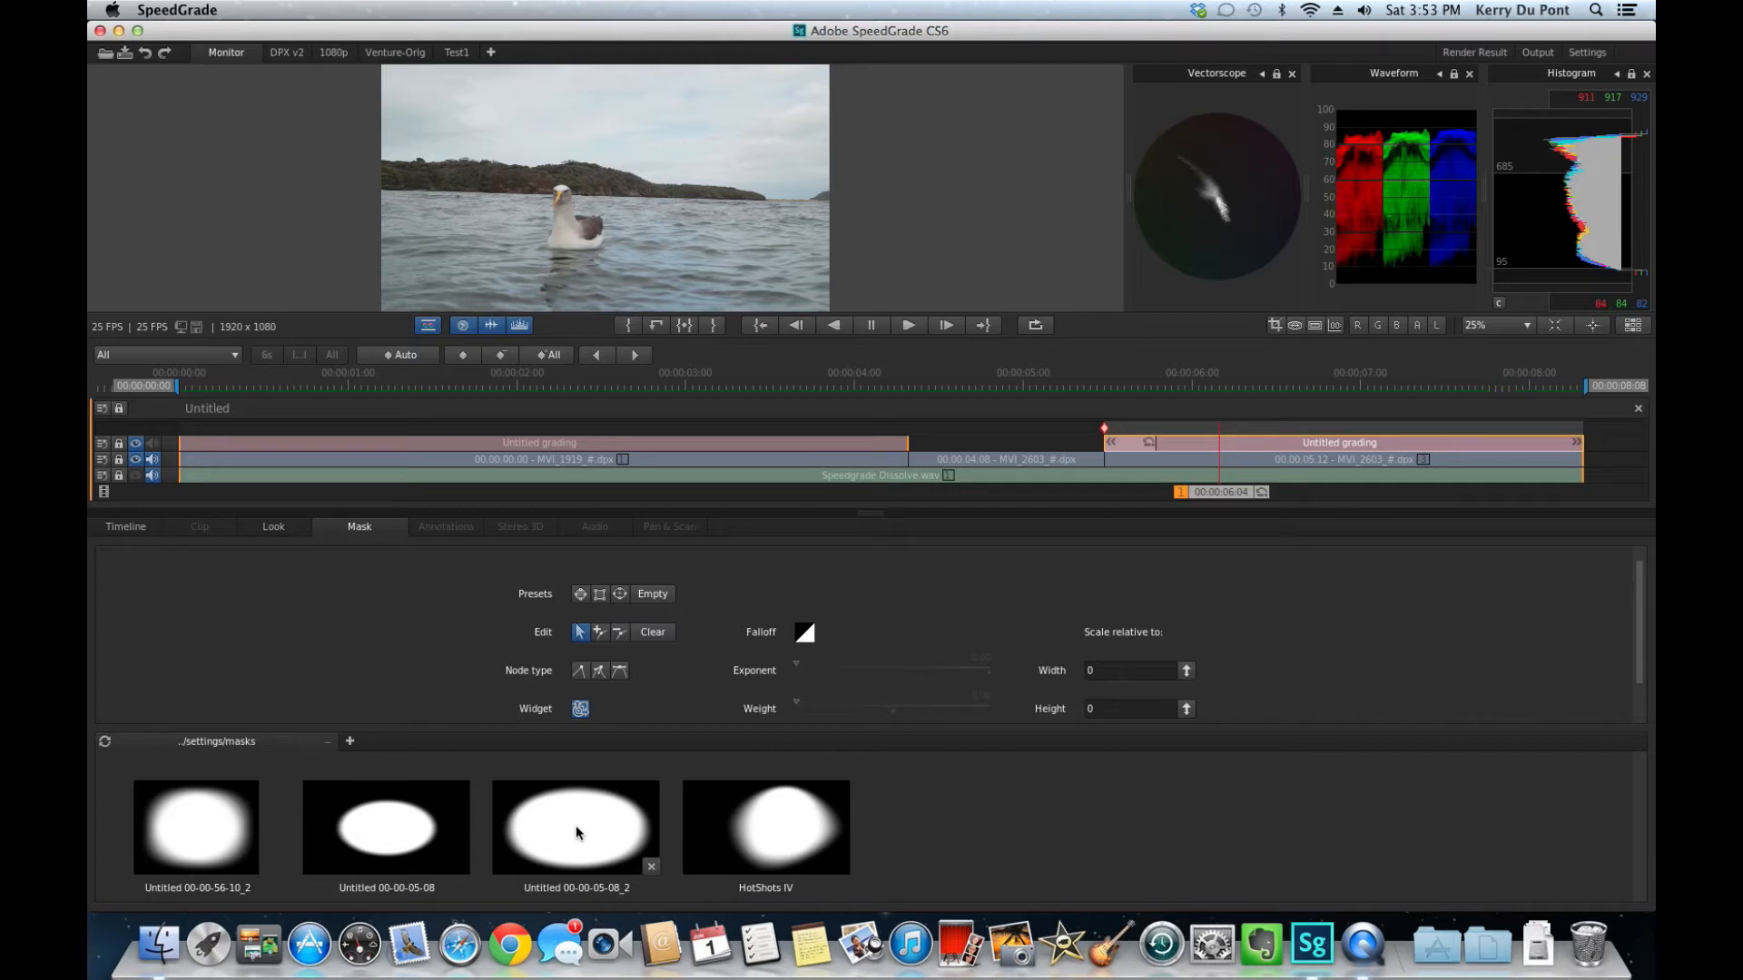
left_click(574, 827)
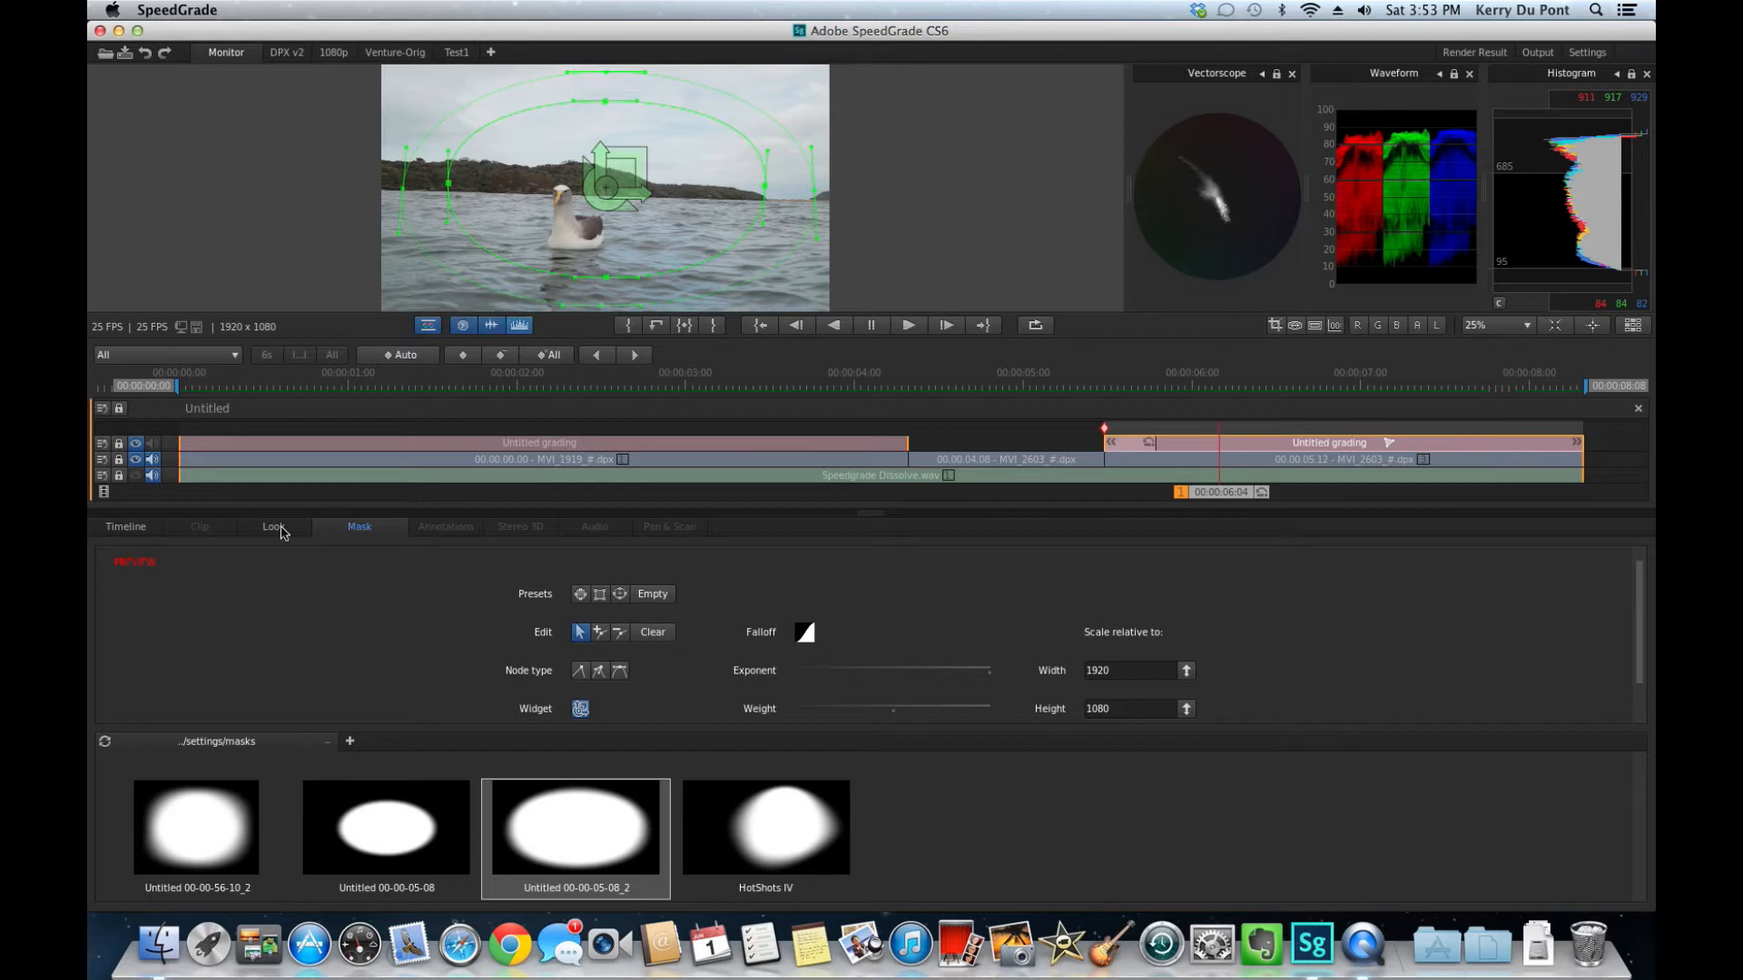
left_click(273, 526)
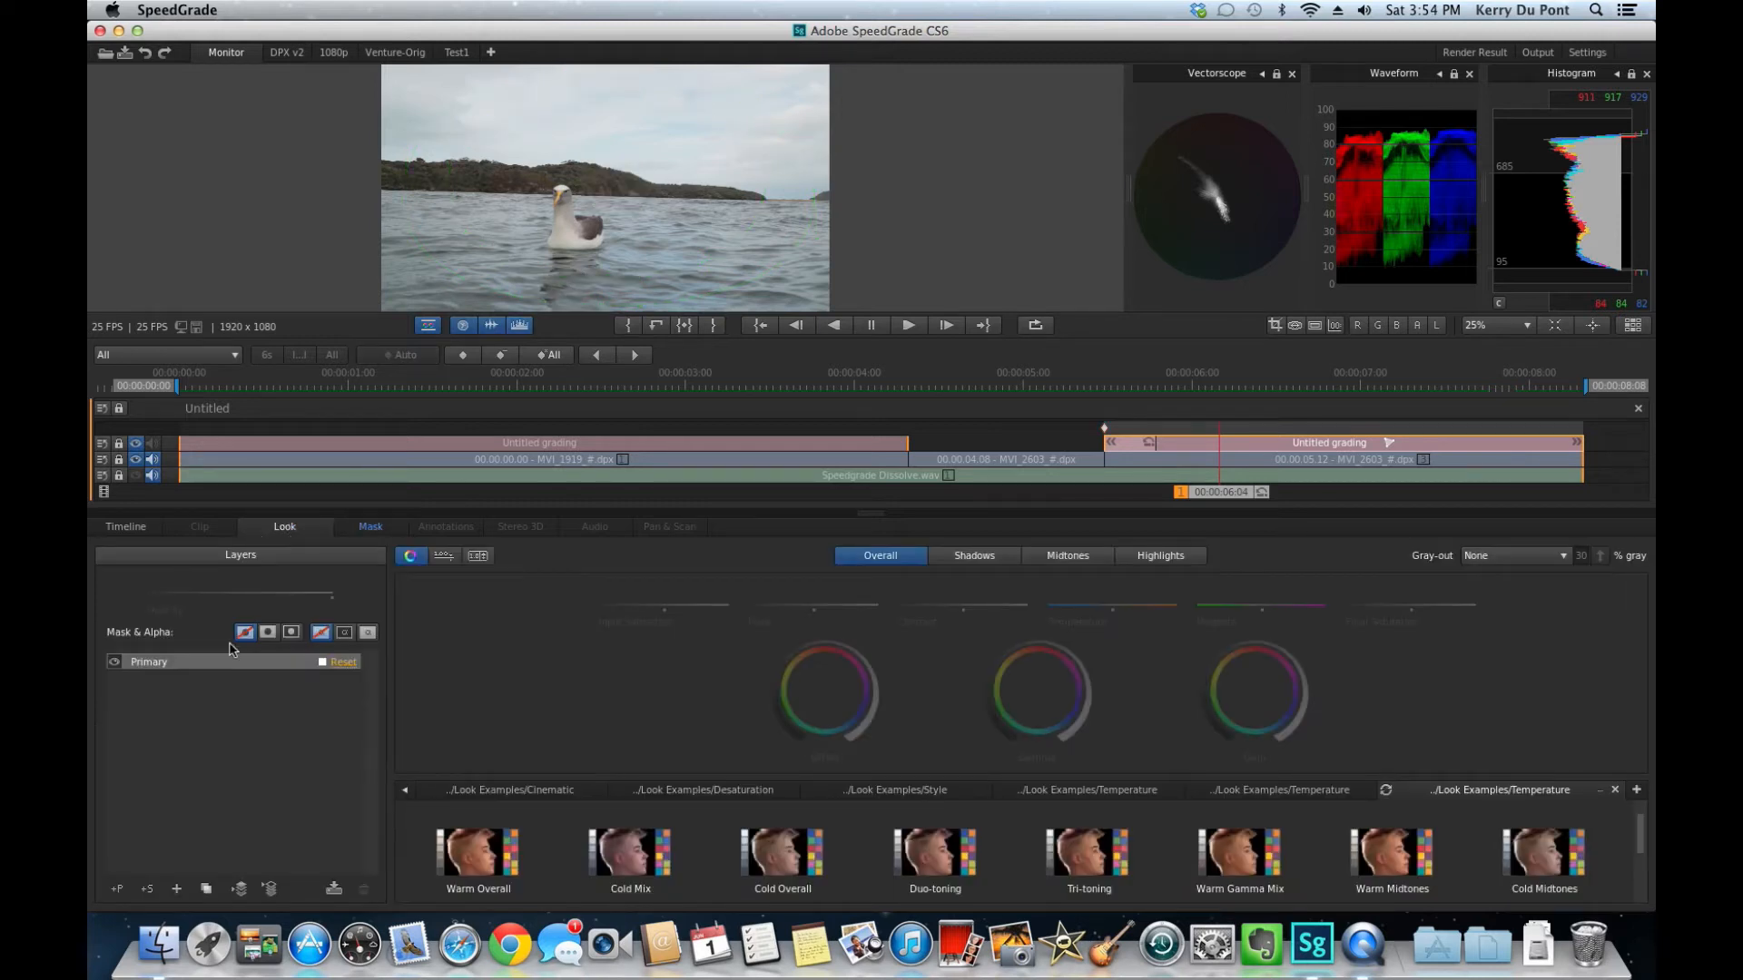
mouse_move(189, 670)
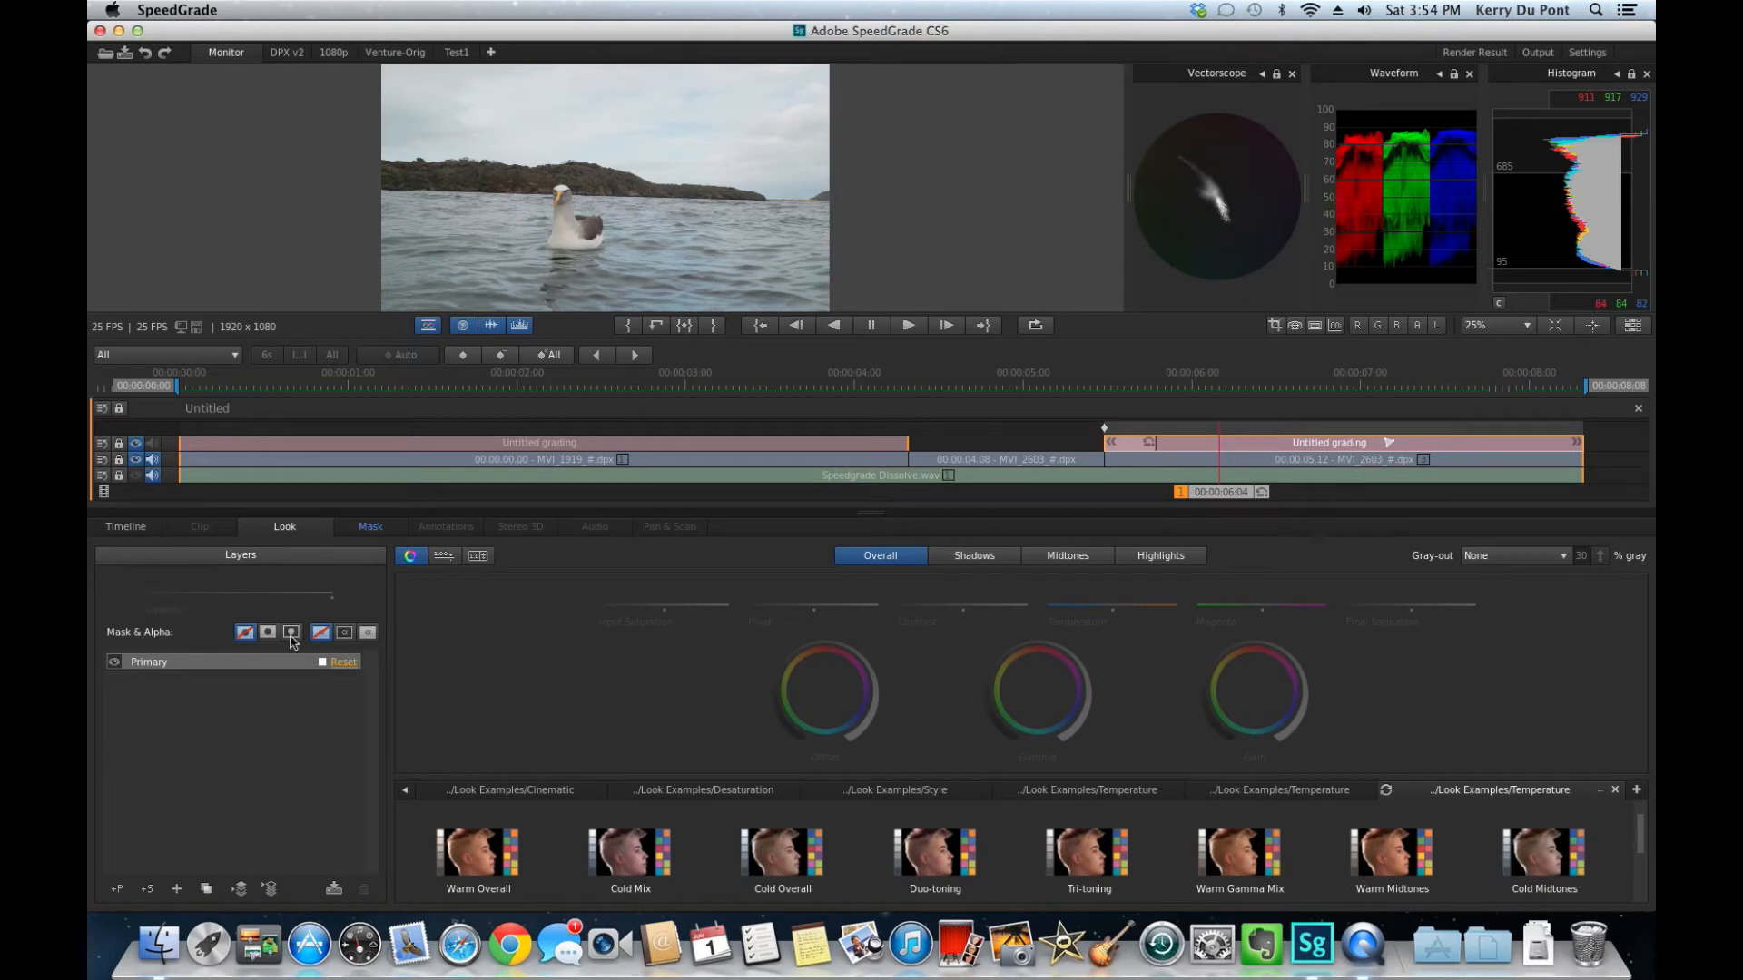
mouse_move(292, 632)
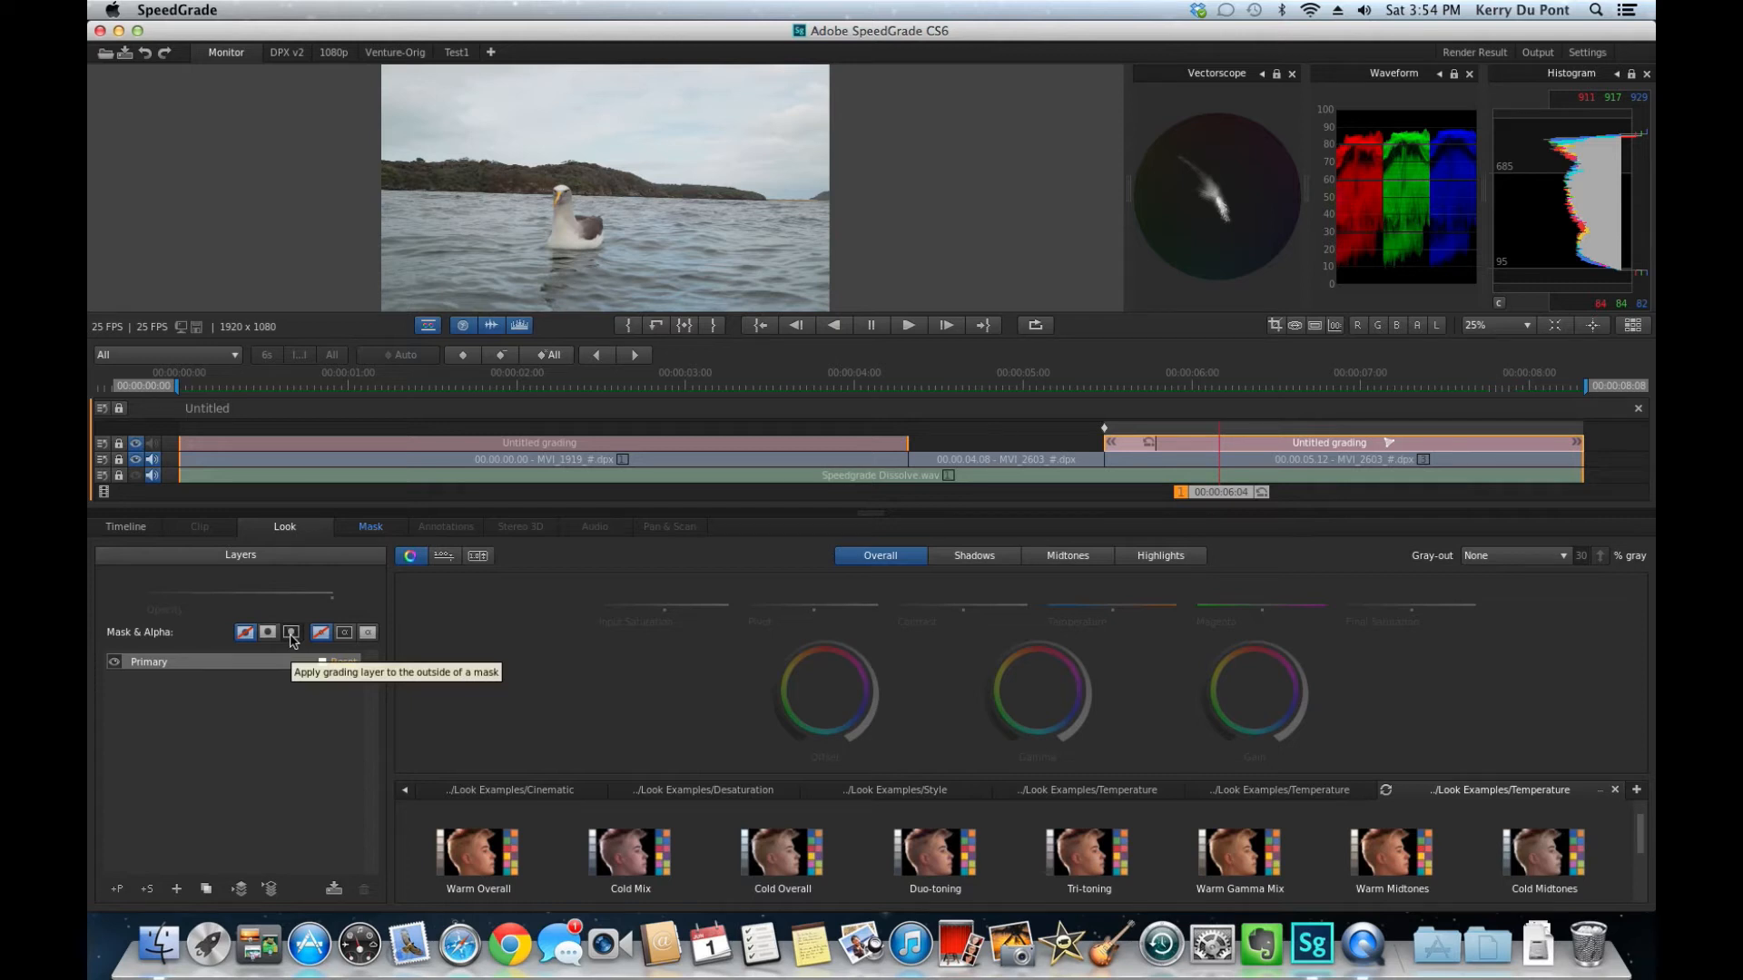
left_click(292, 633)
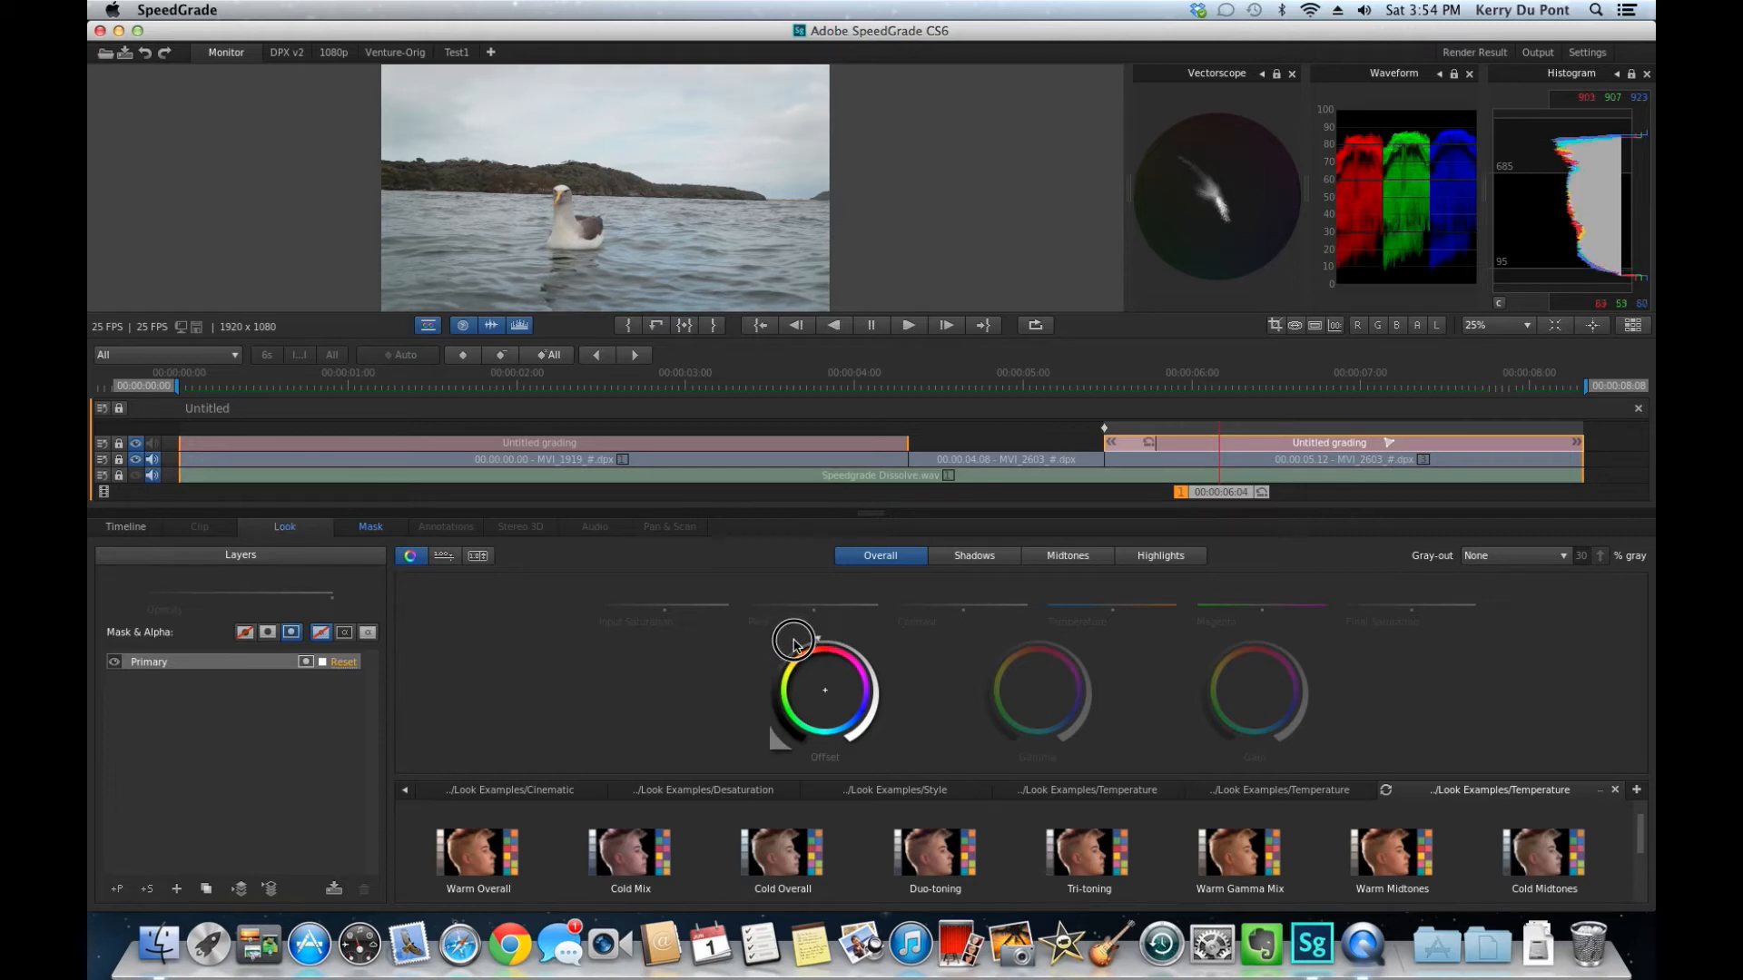
left_click_drag(795, 639, 784, 645)
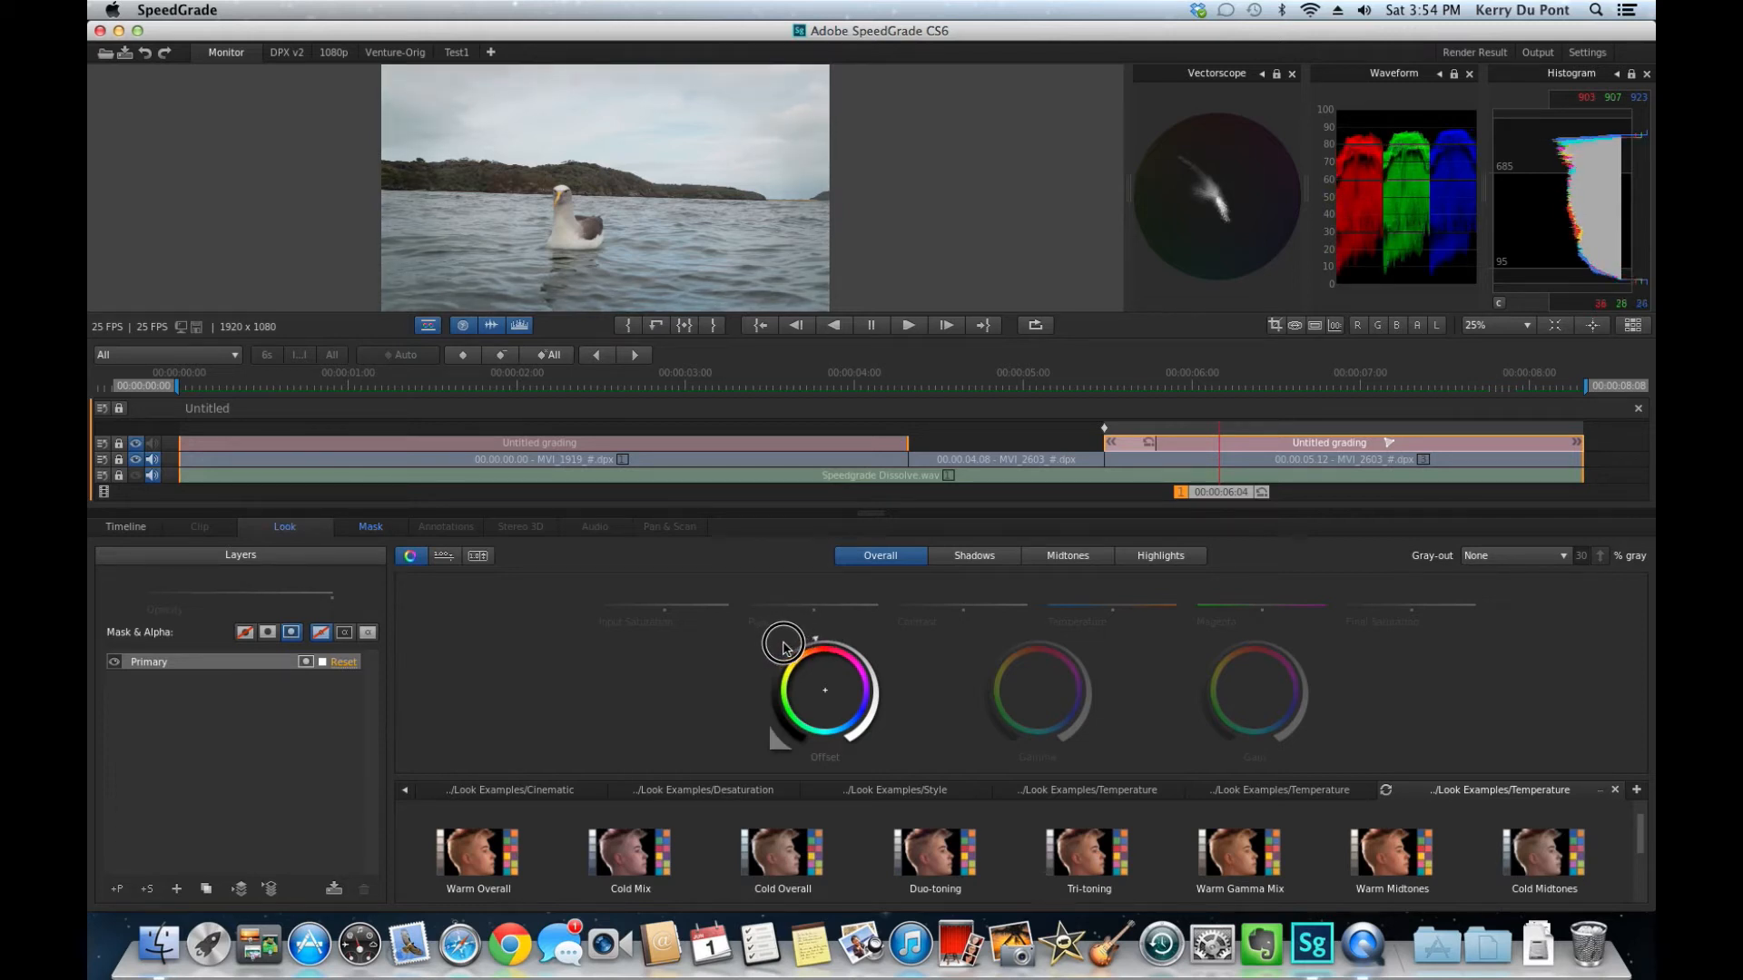
left_click_drag(784, 644, 756, 650)
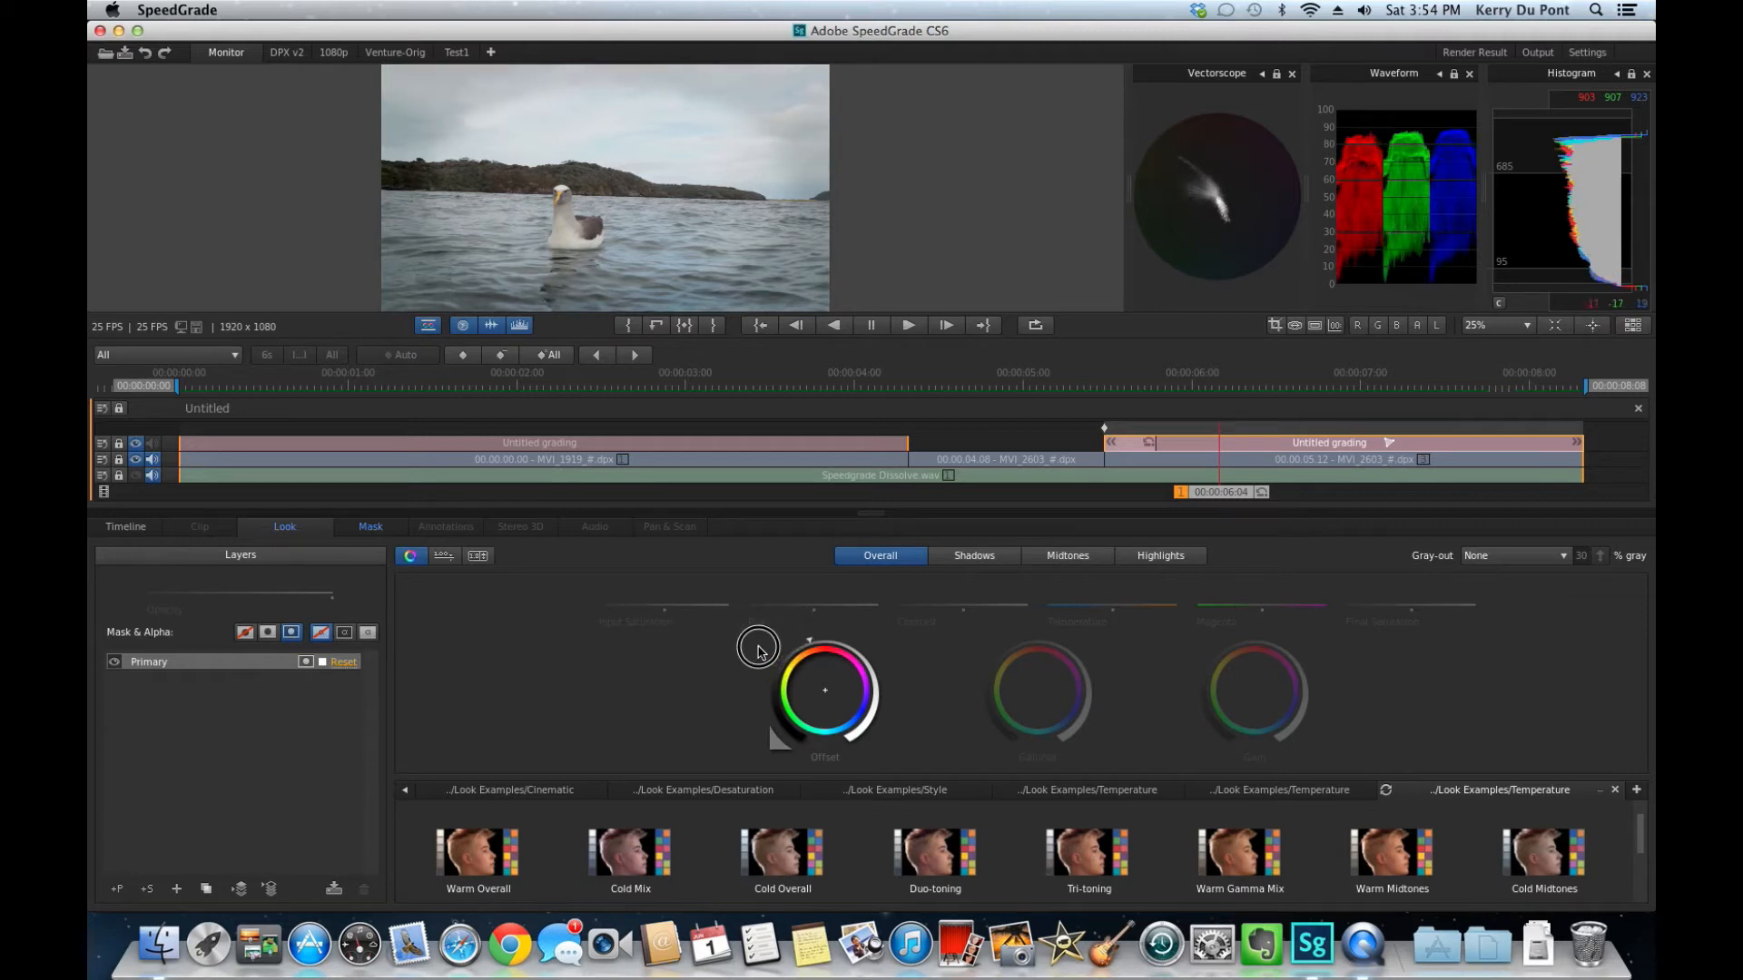
left_click_drag(758, 647, 751, 650)
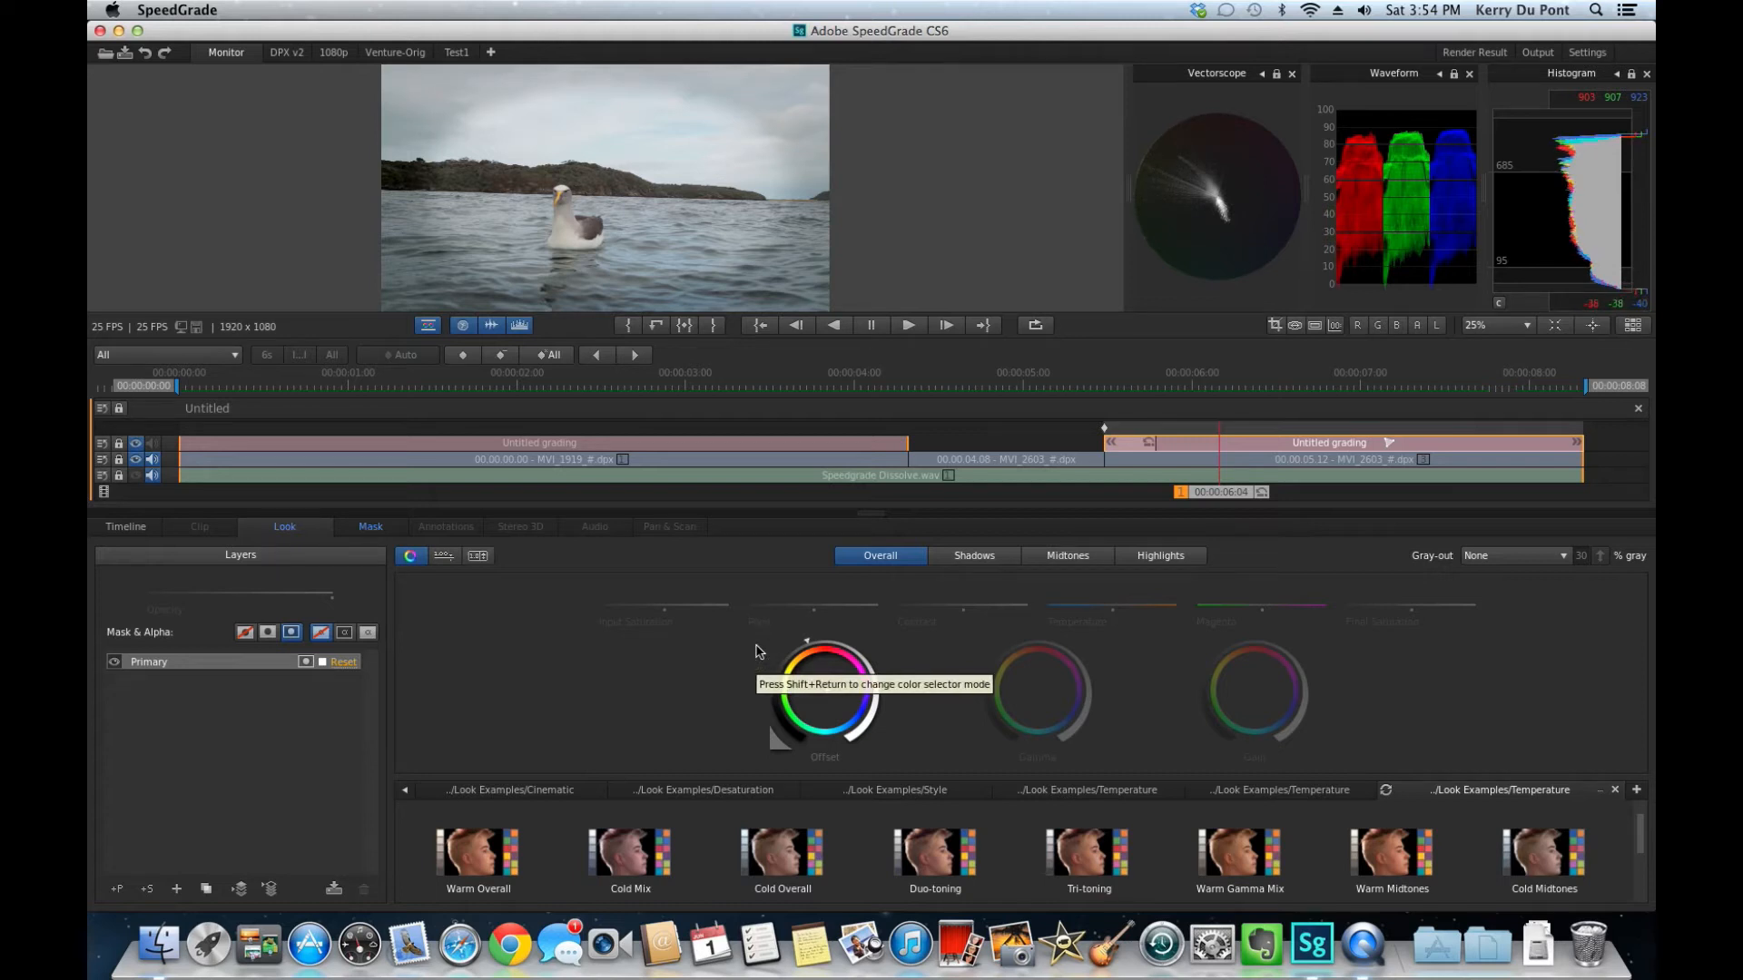
mouse_move(711, 638)
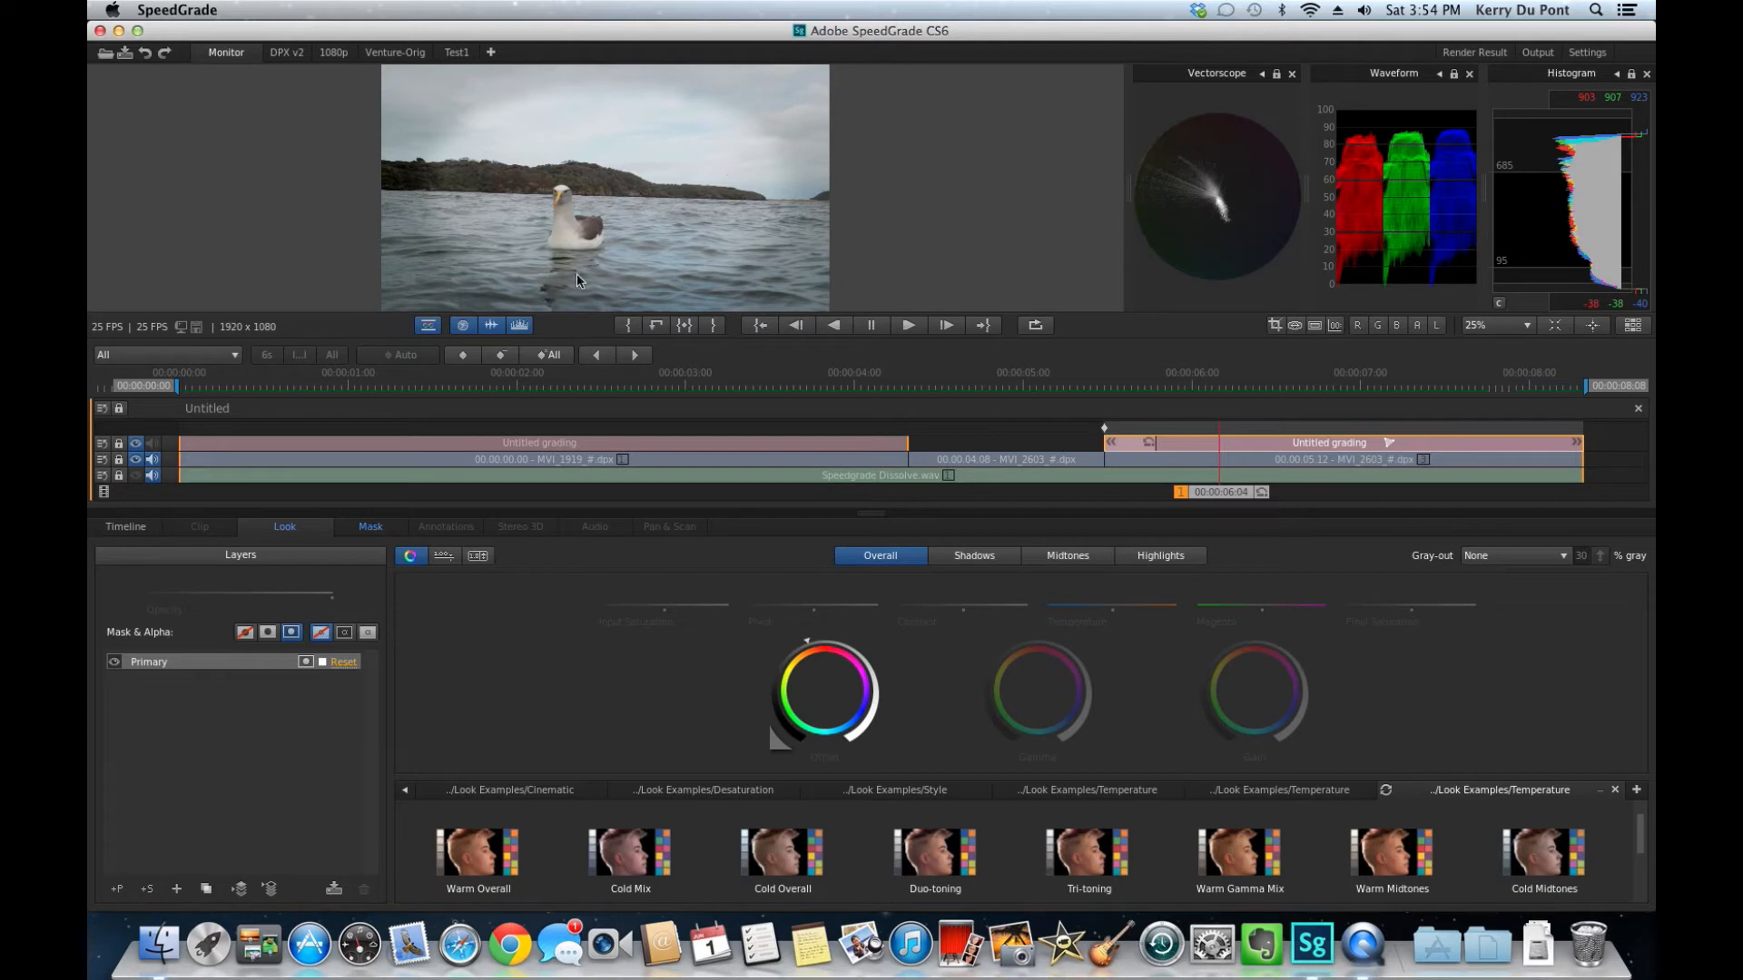
mouse_move(500, 558)
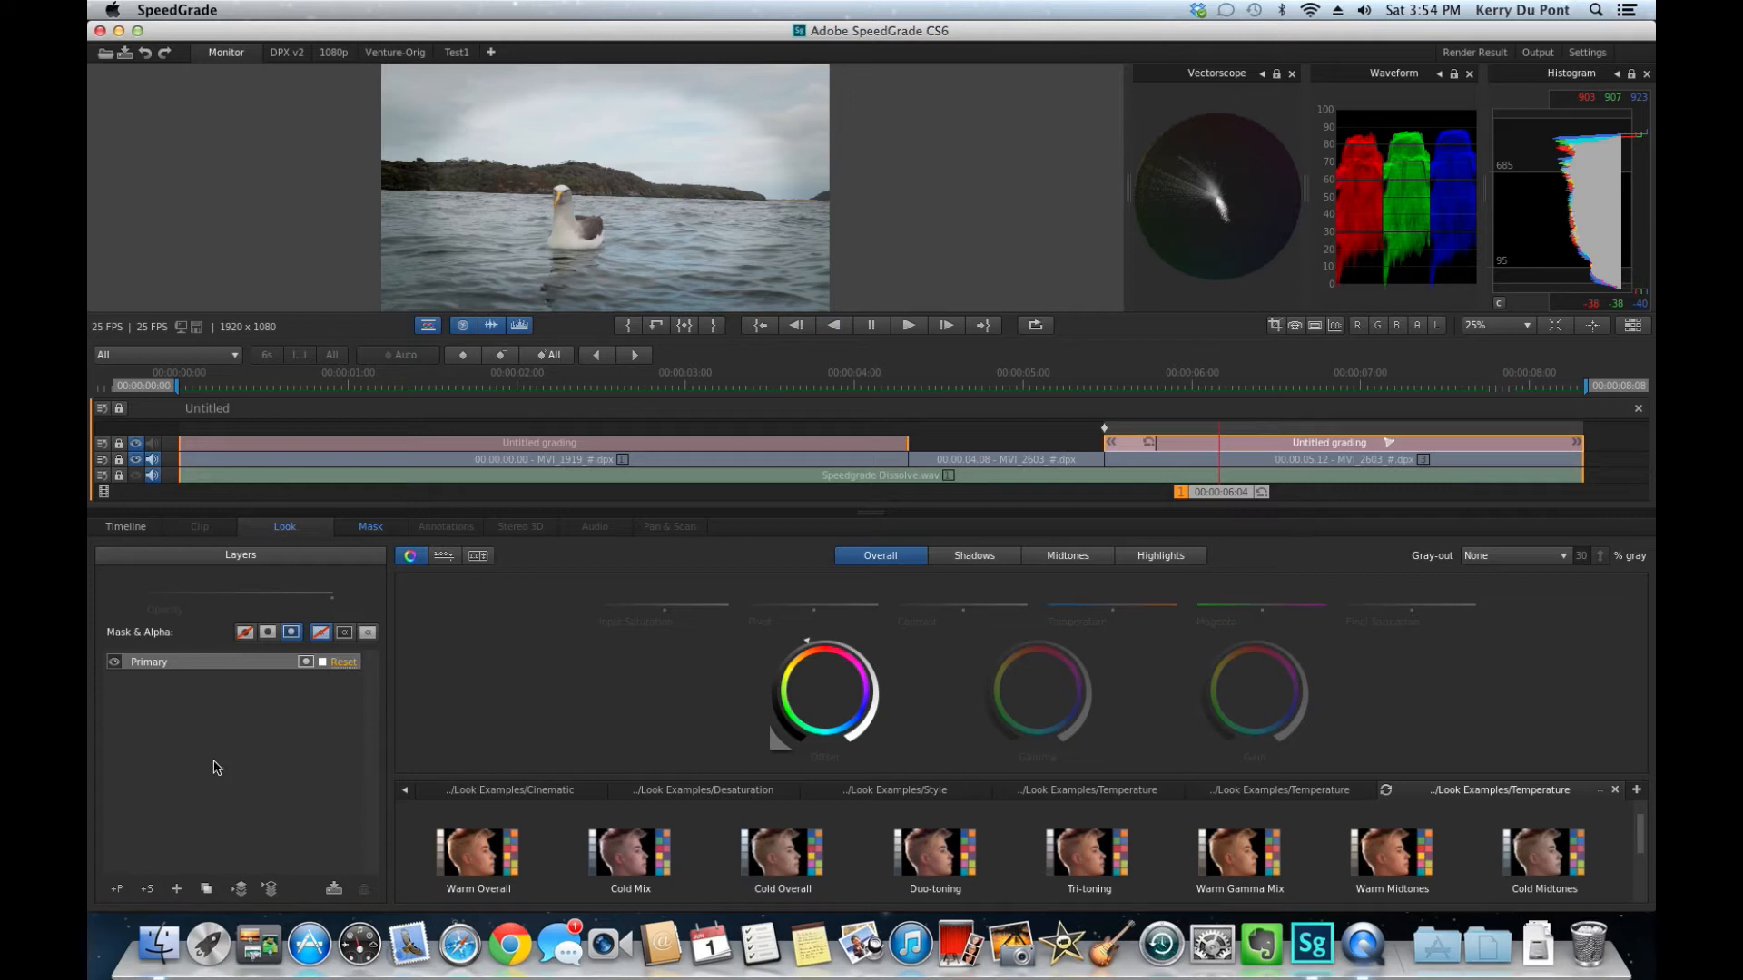
mouse_move(134, 889)
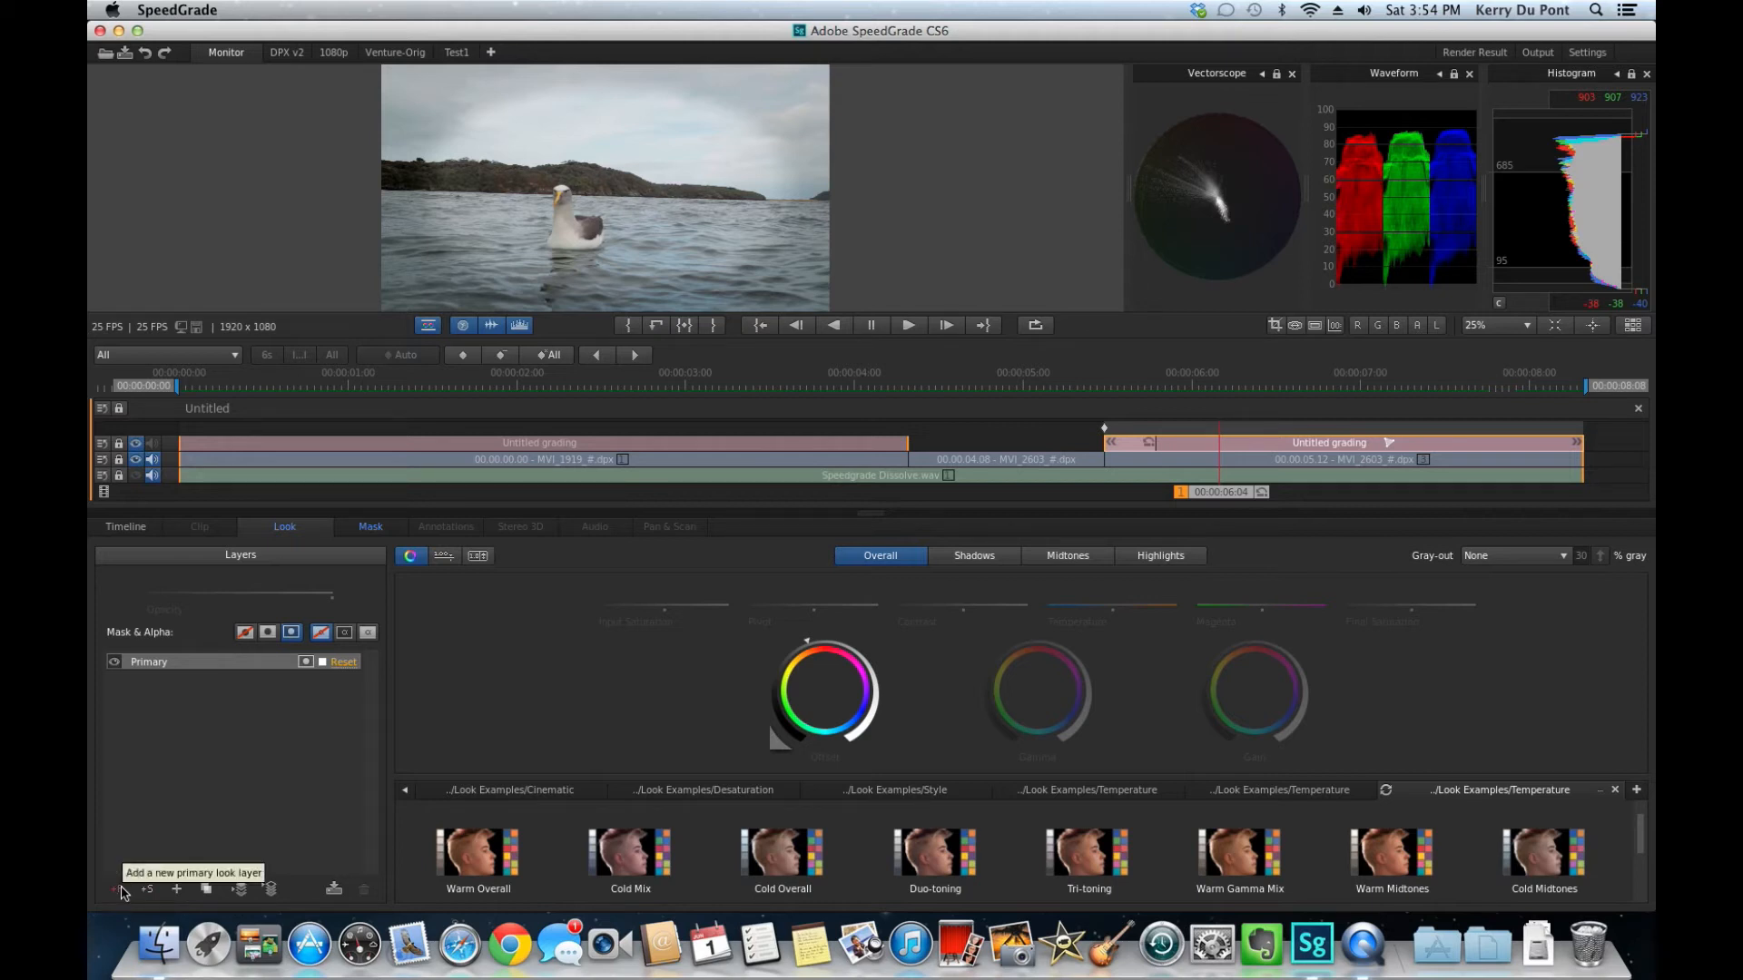
Step: Add a second primary layer and warm the albatross shot with the Offset wheel
left_click(177, 890)
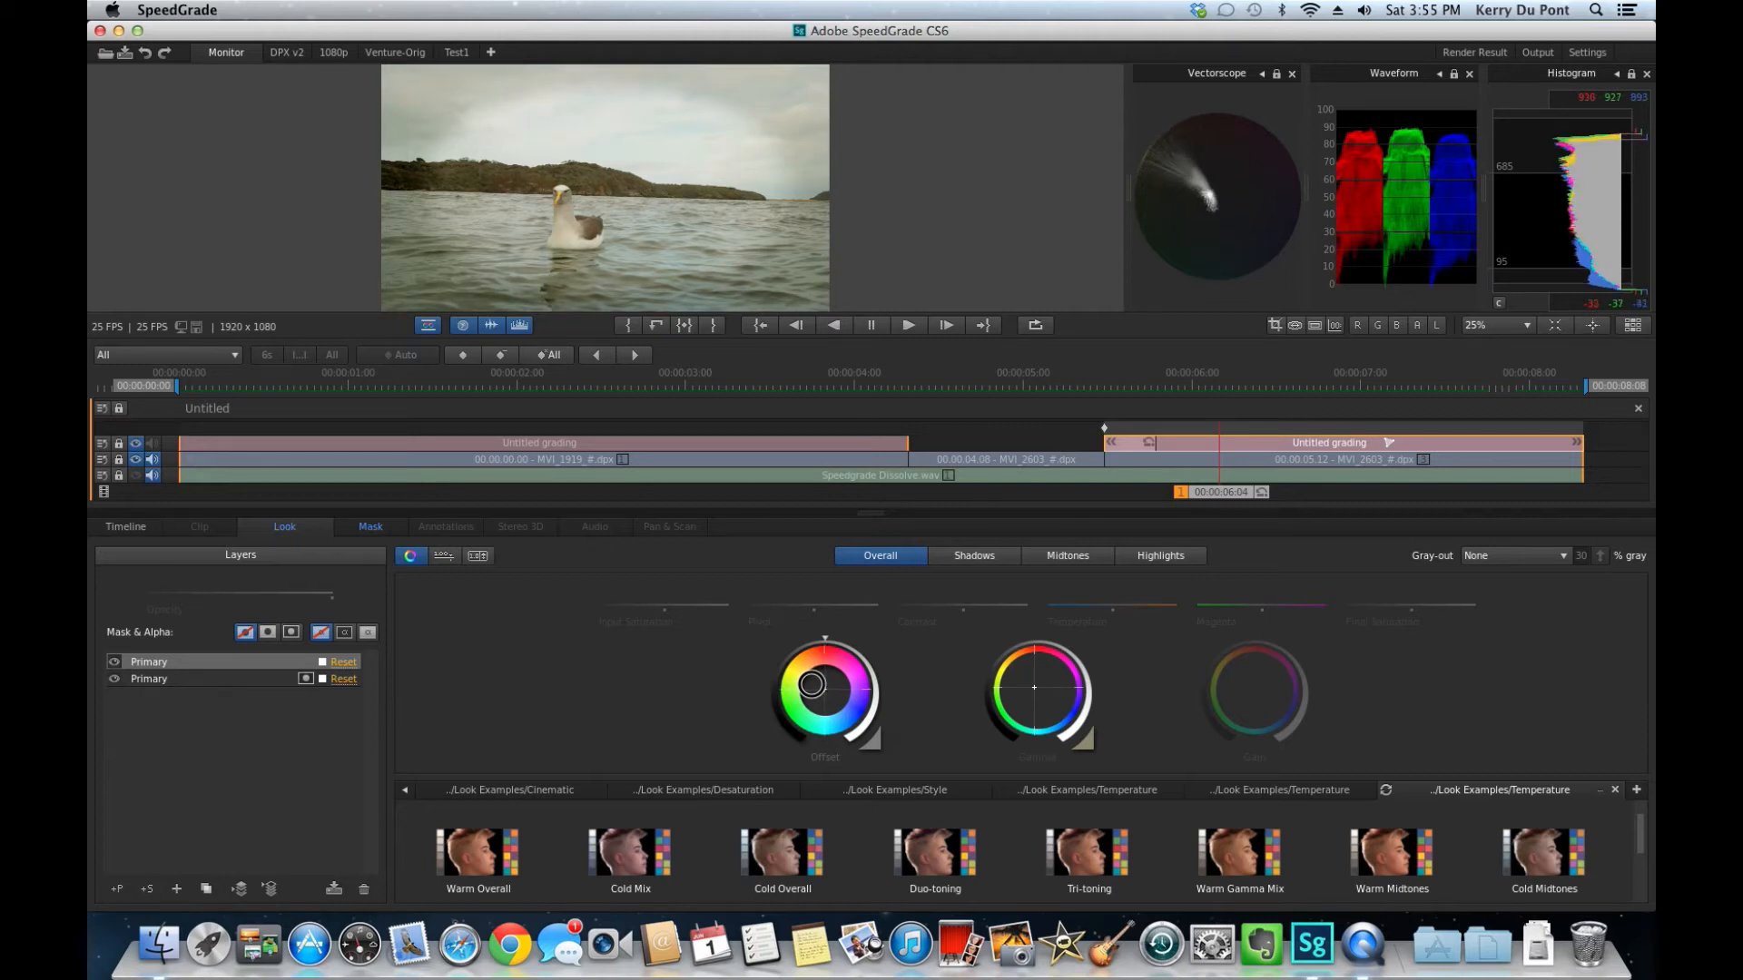
left_click_drag(808, 686, 826, 686)
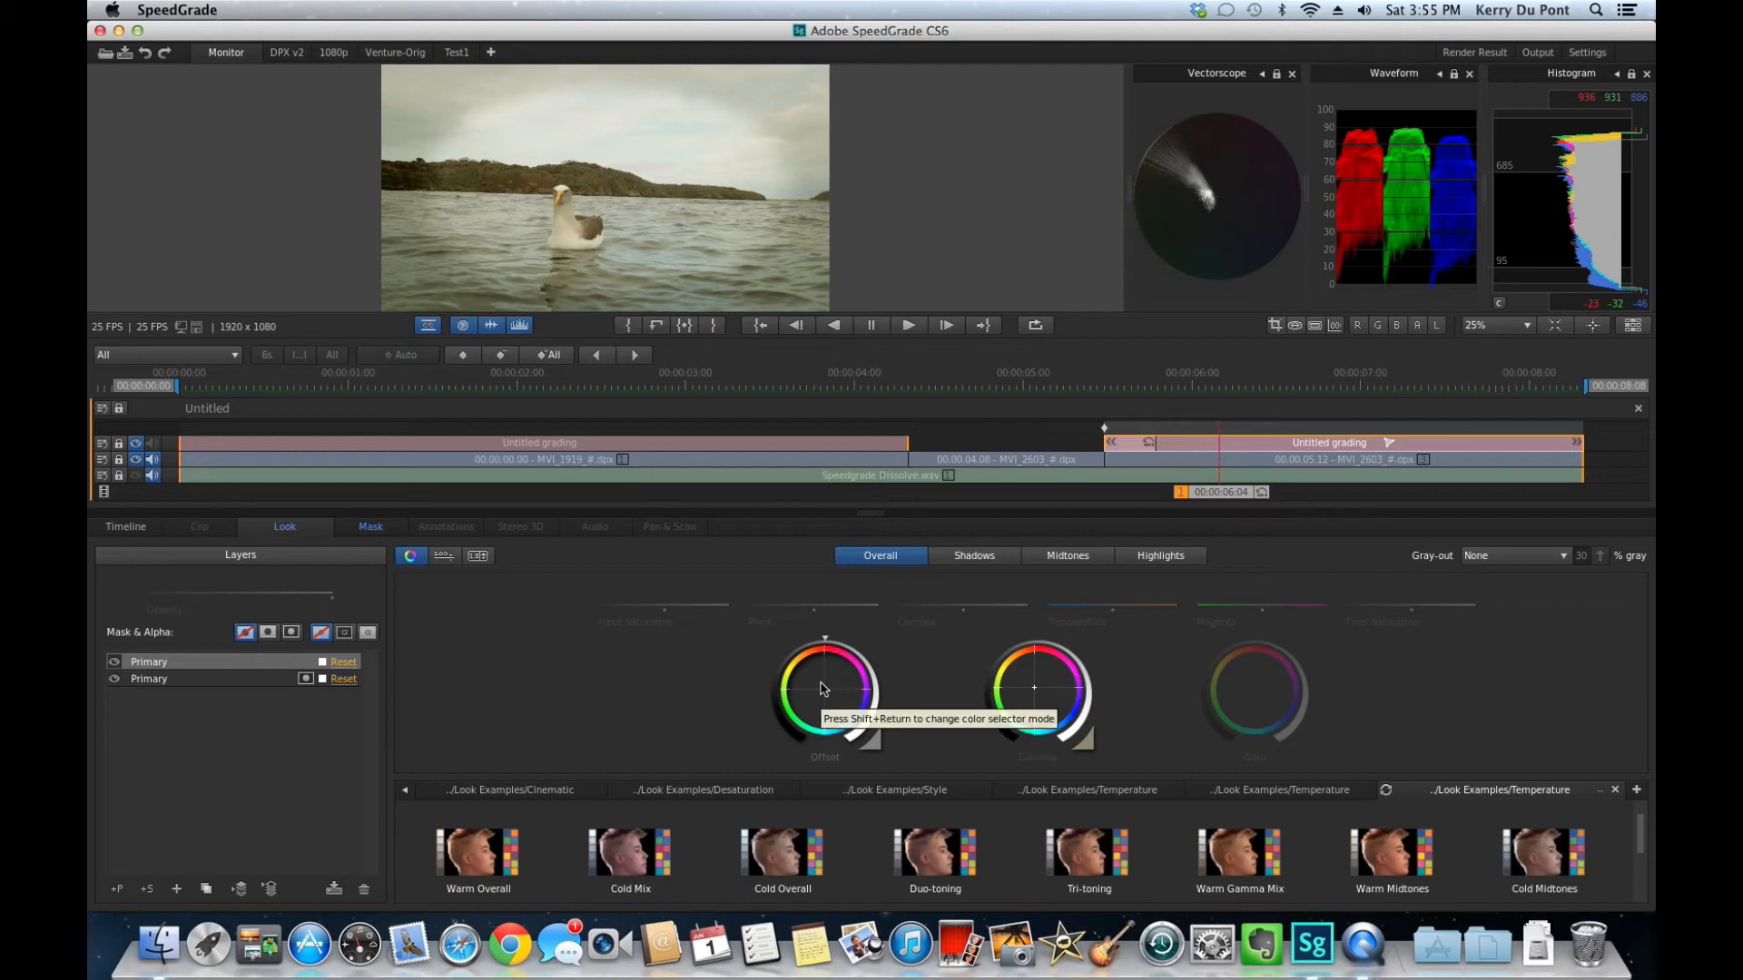
mouse_move(702, 704)
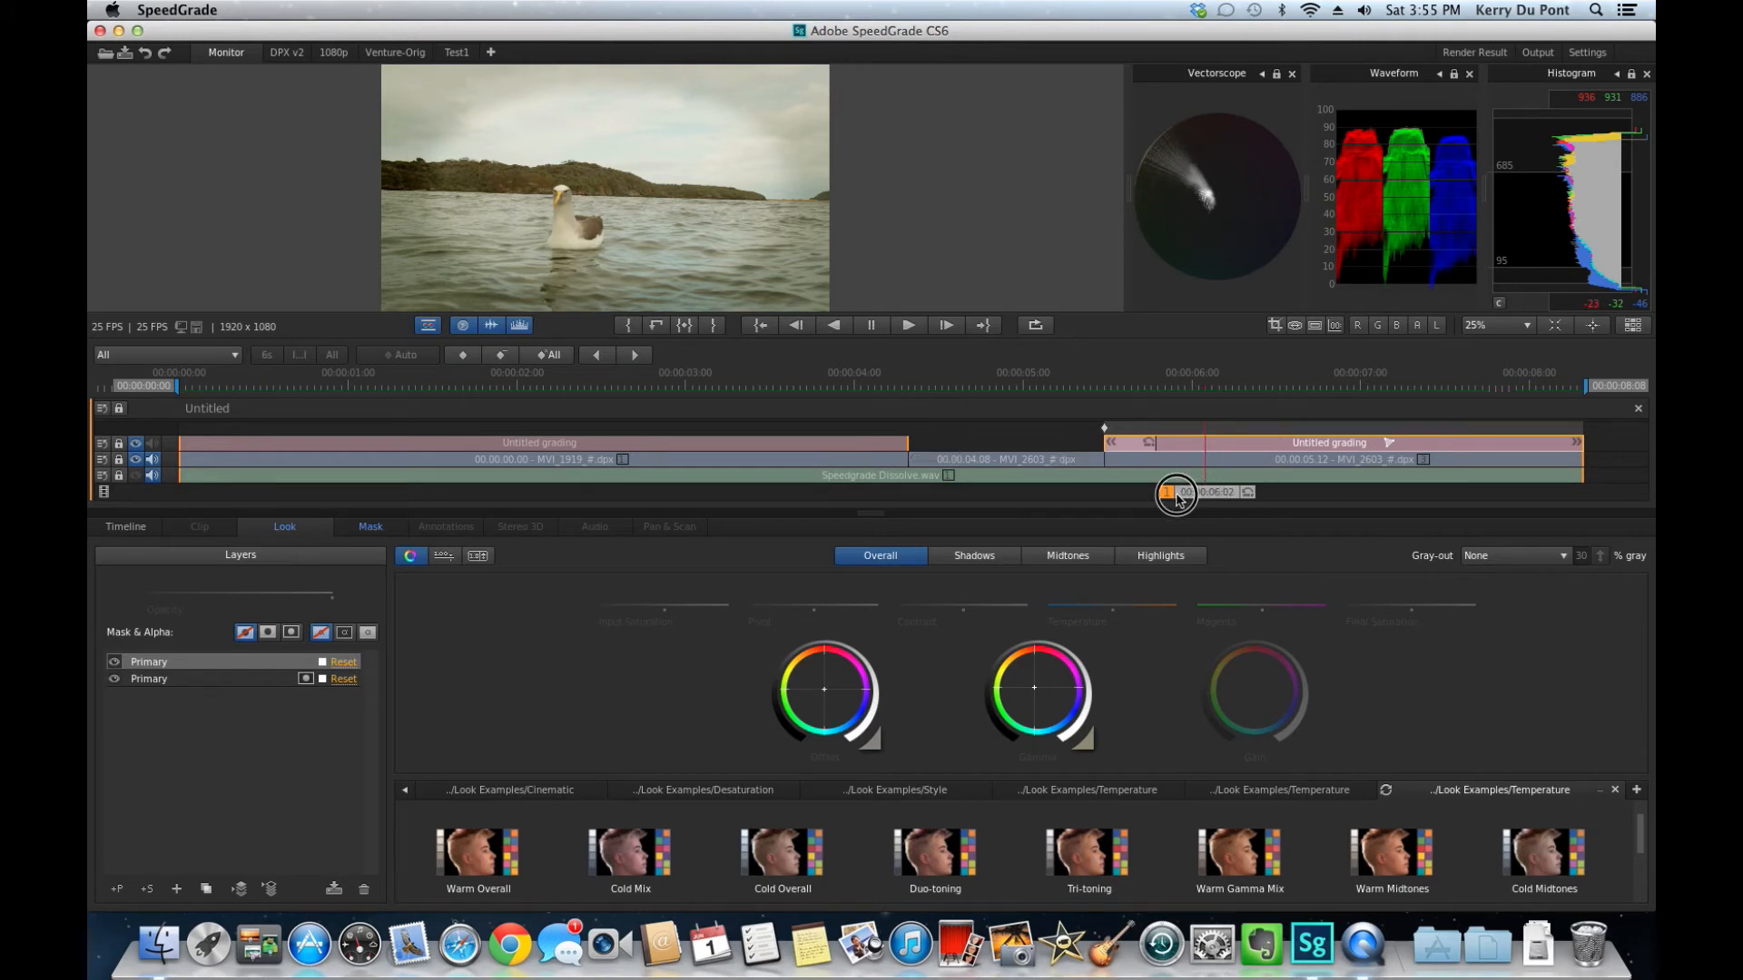
Step: Move the playhead to a blended frame in the middle of the dissolve
left_click_drag(1177, 492, 1093, 492)
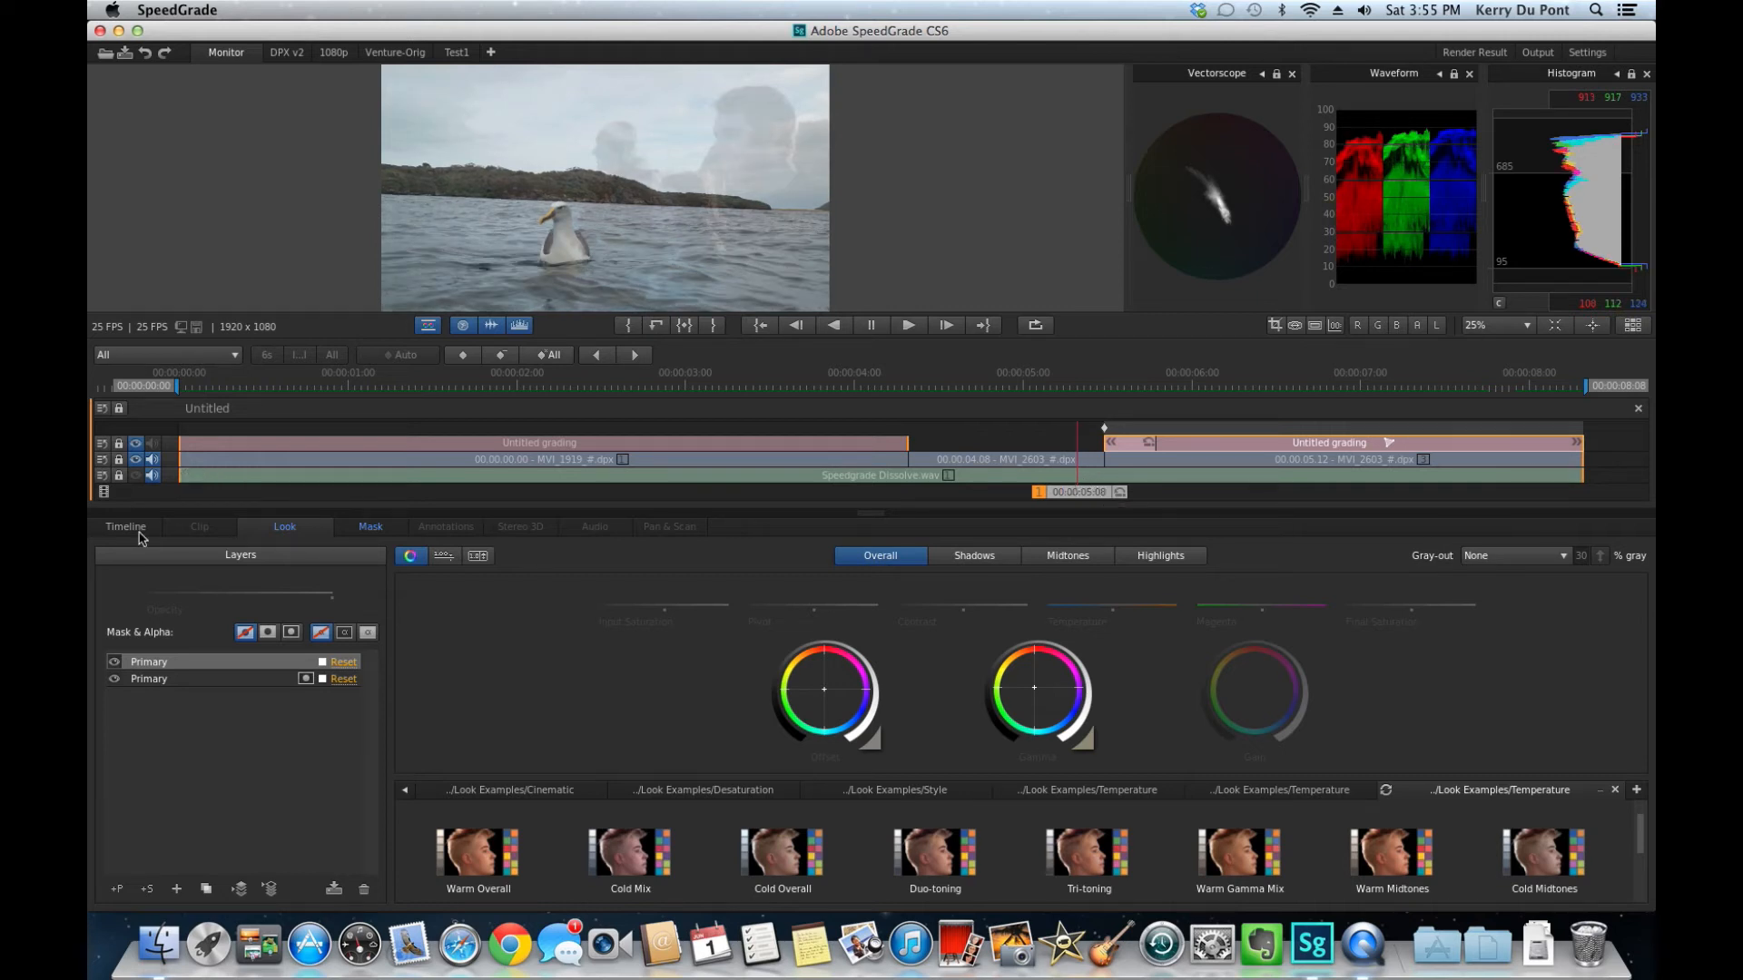
Step: Stretch the grading layer on the Timeline tab to span the full dissolve
left_click(126, 526)
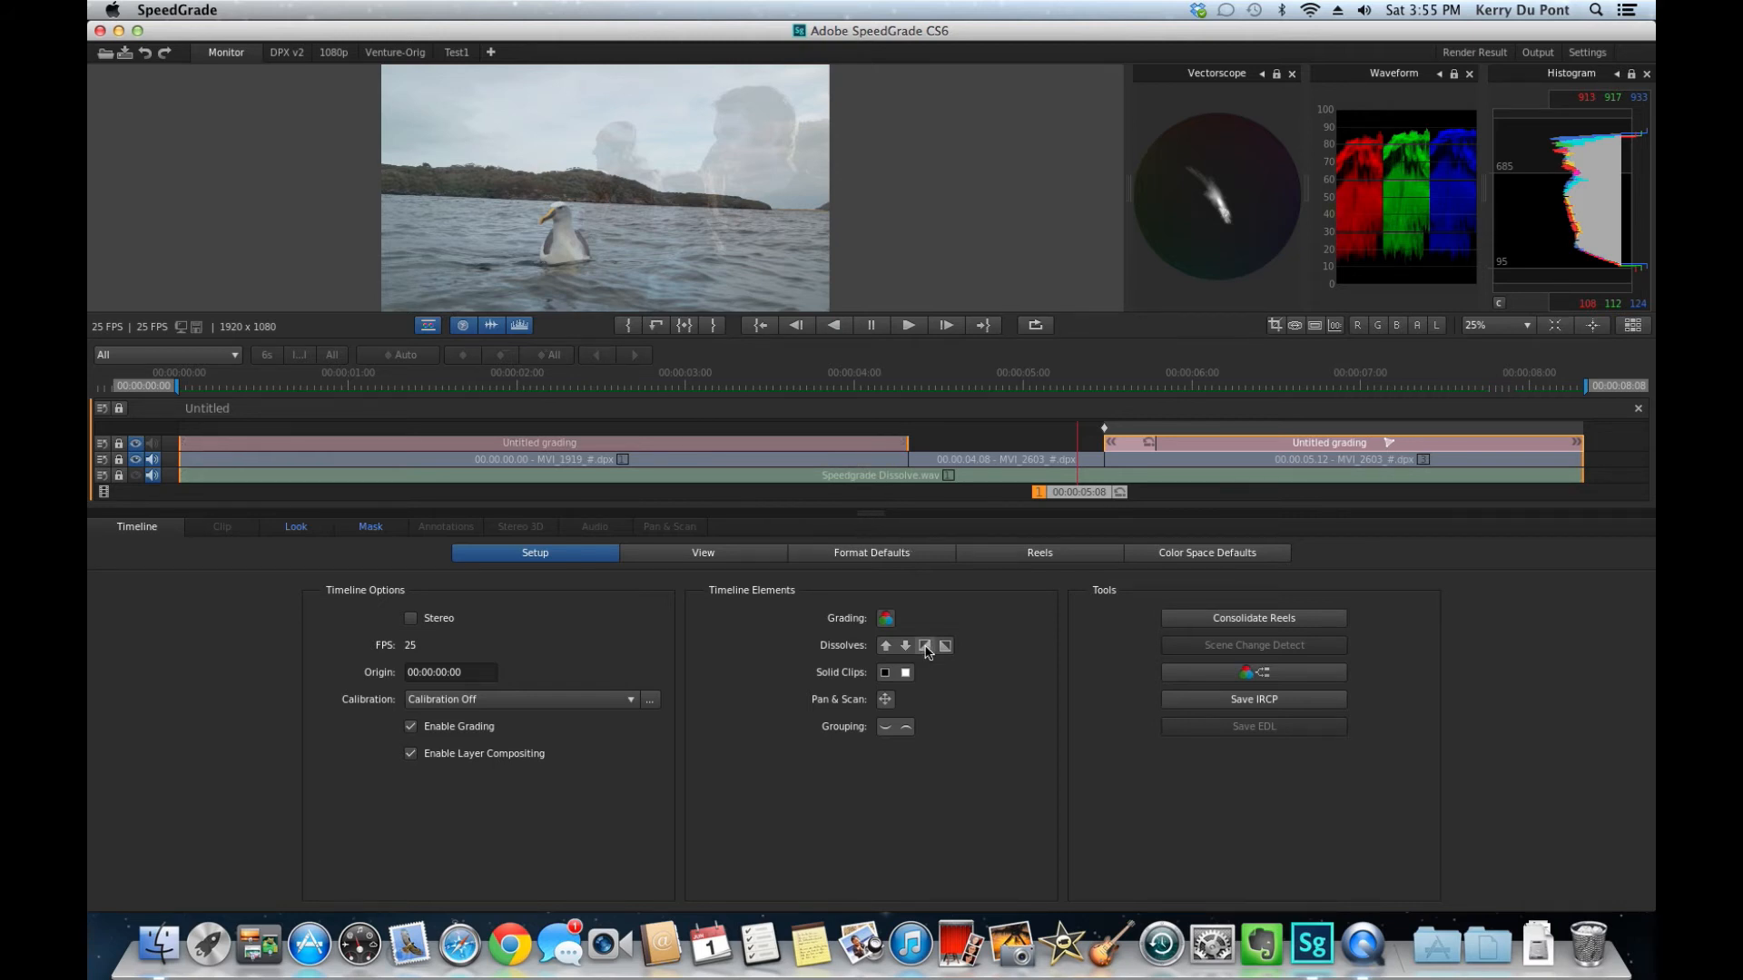
mouse_move(925, 646)
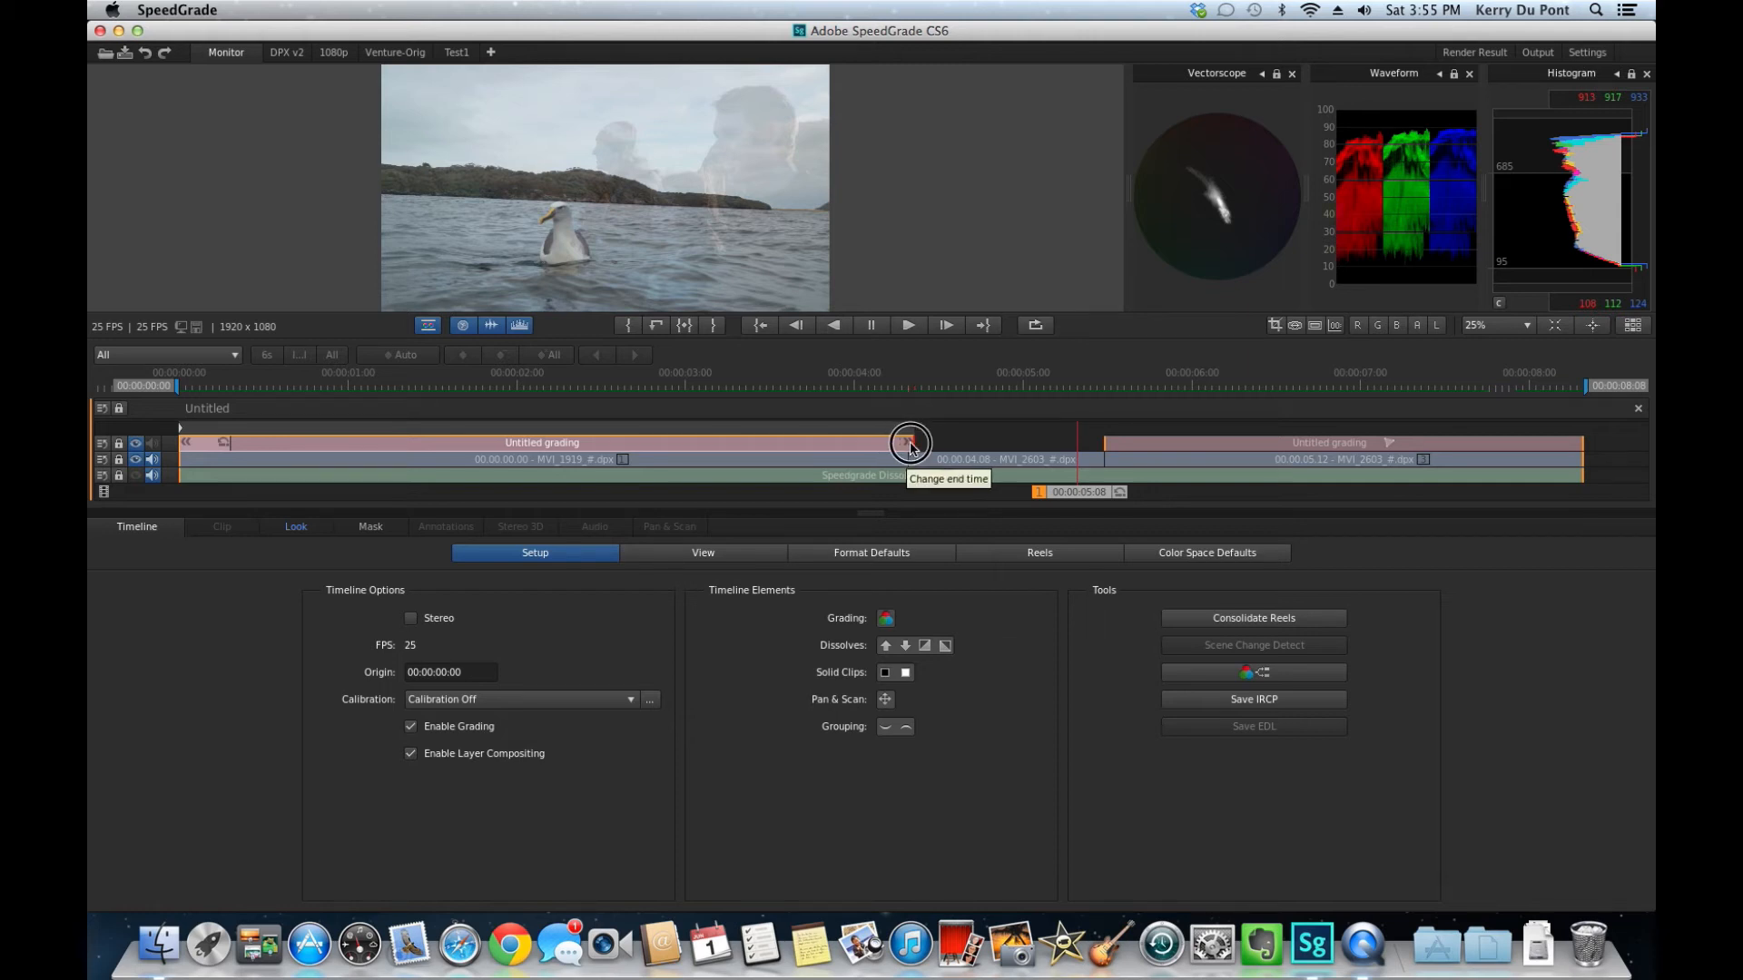
left_click_drag(910, 442, 1069, 442)
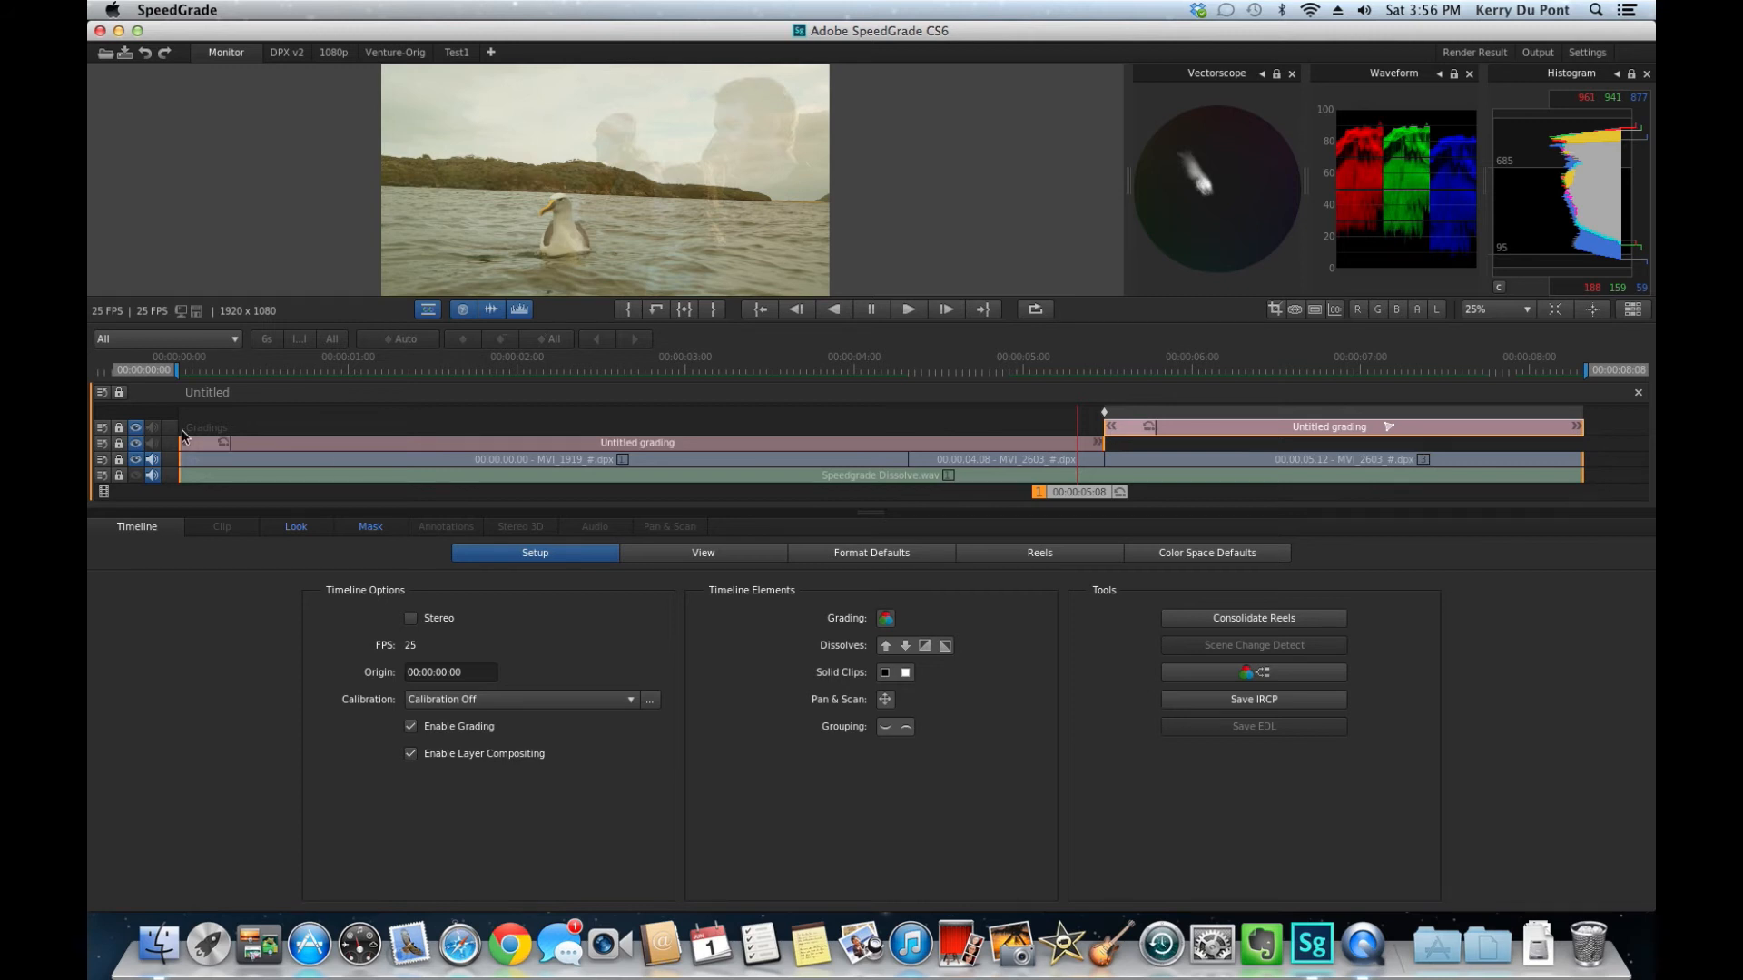
mouse_move(1089, 431)
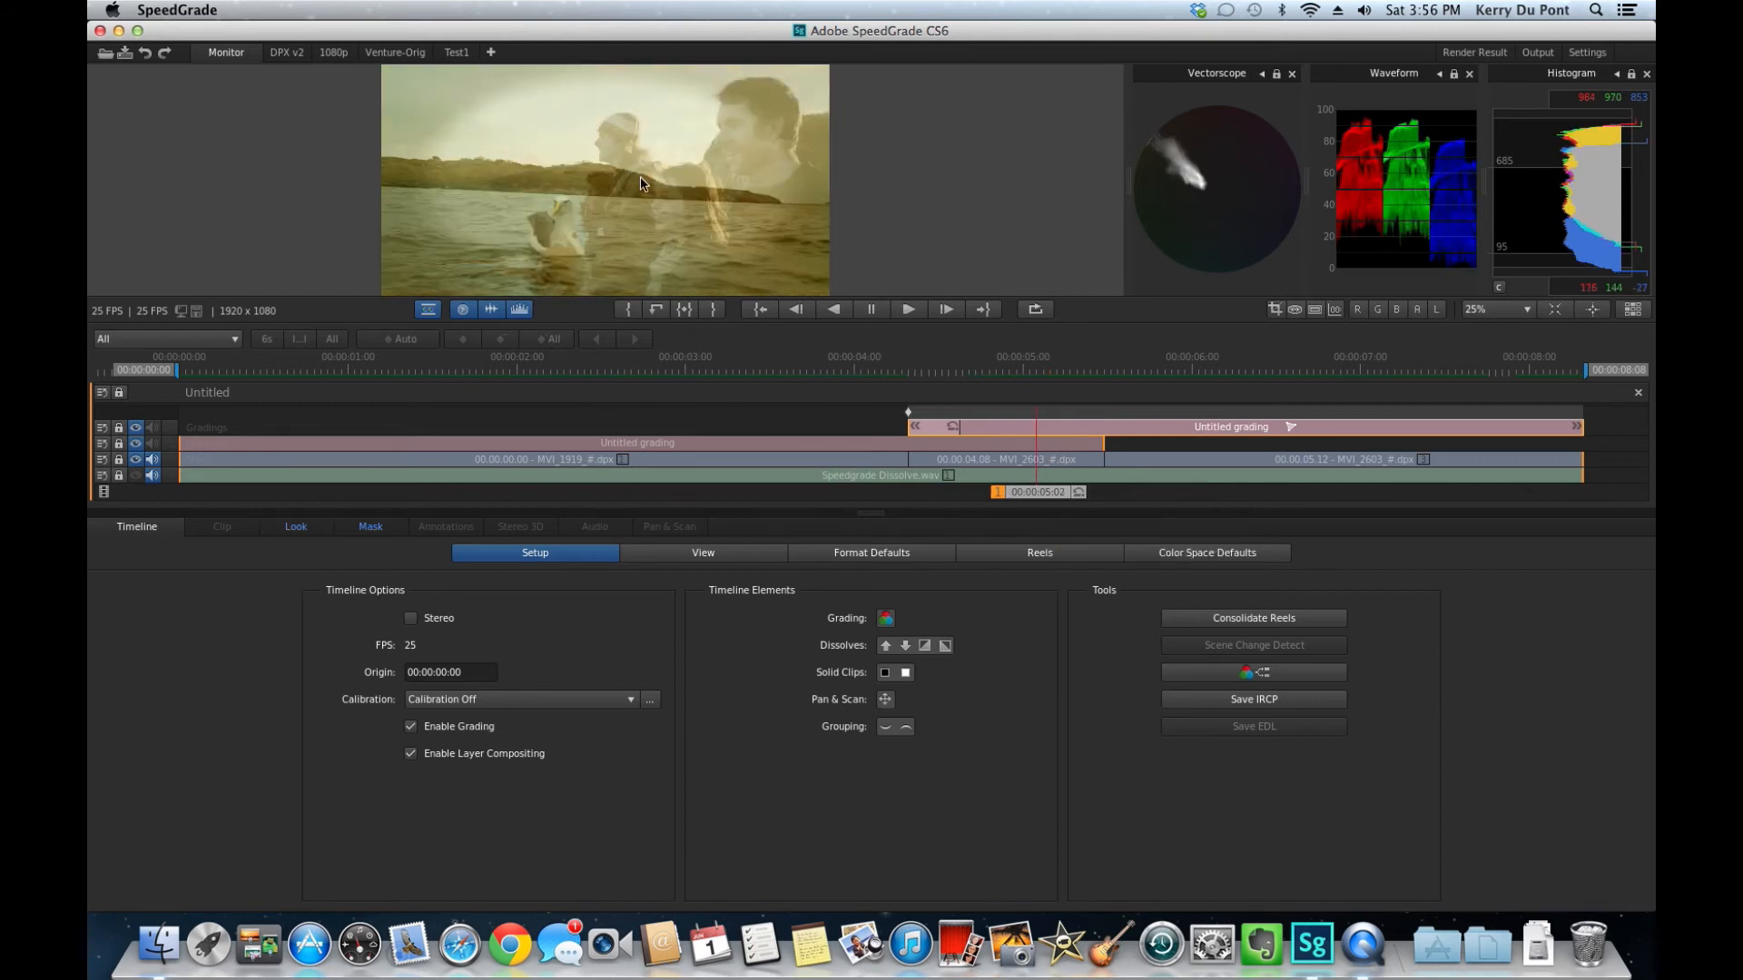
mouse_move(976, 445)
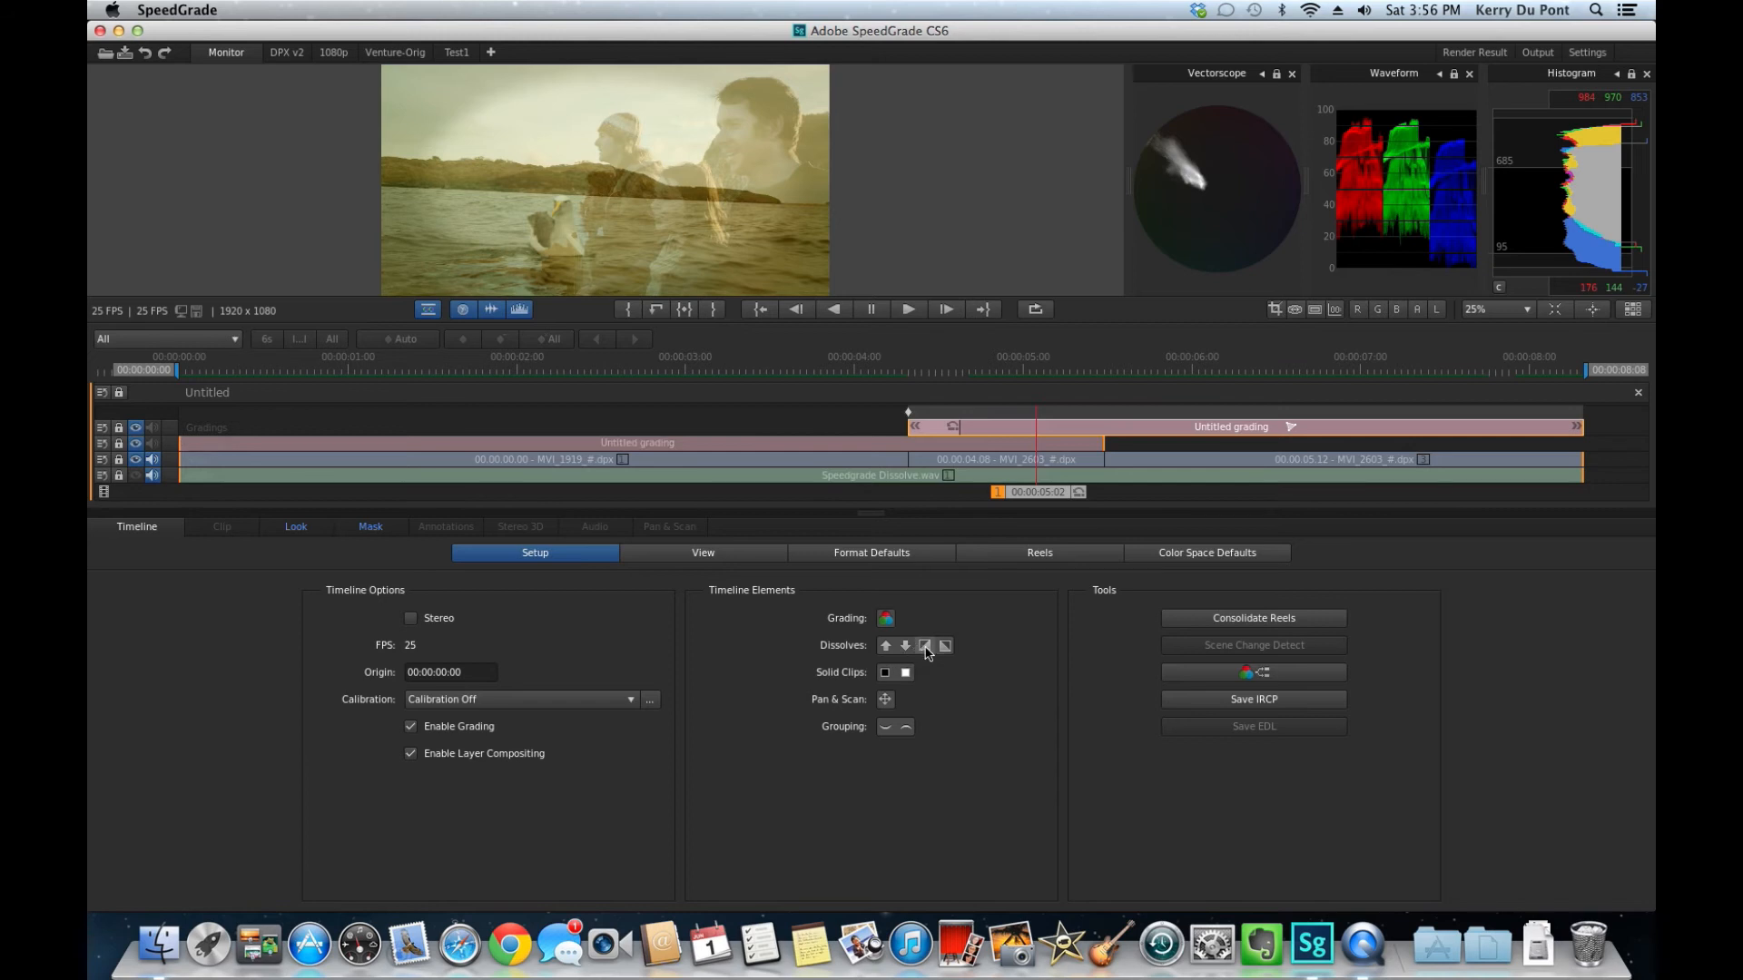
mouse_move(925, 645)
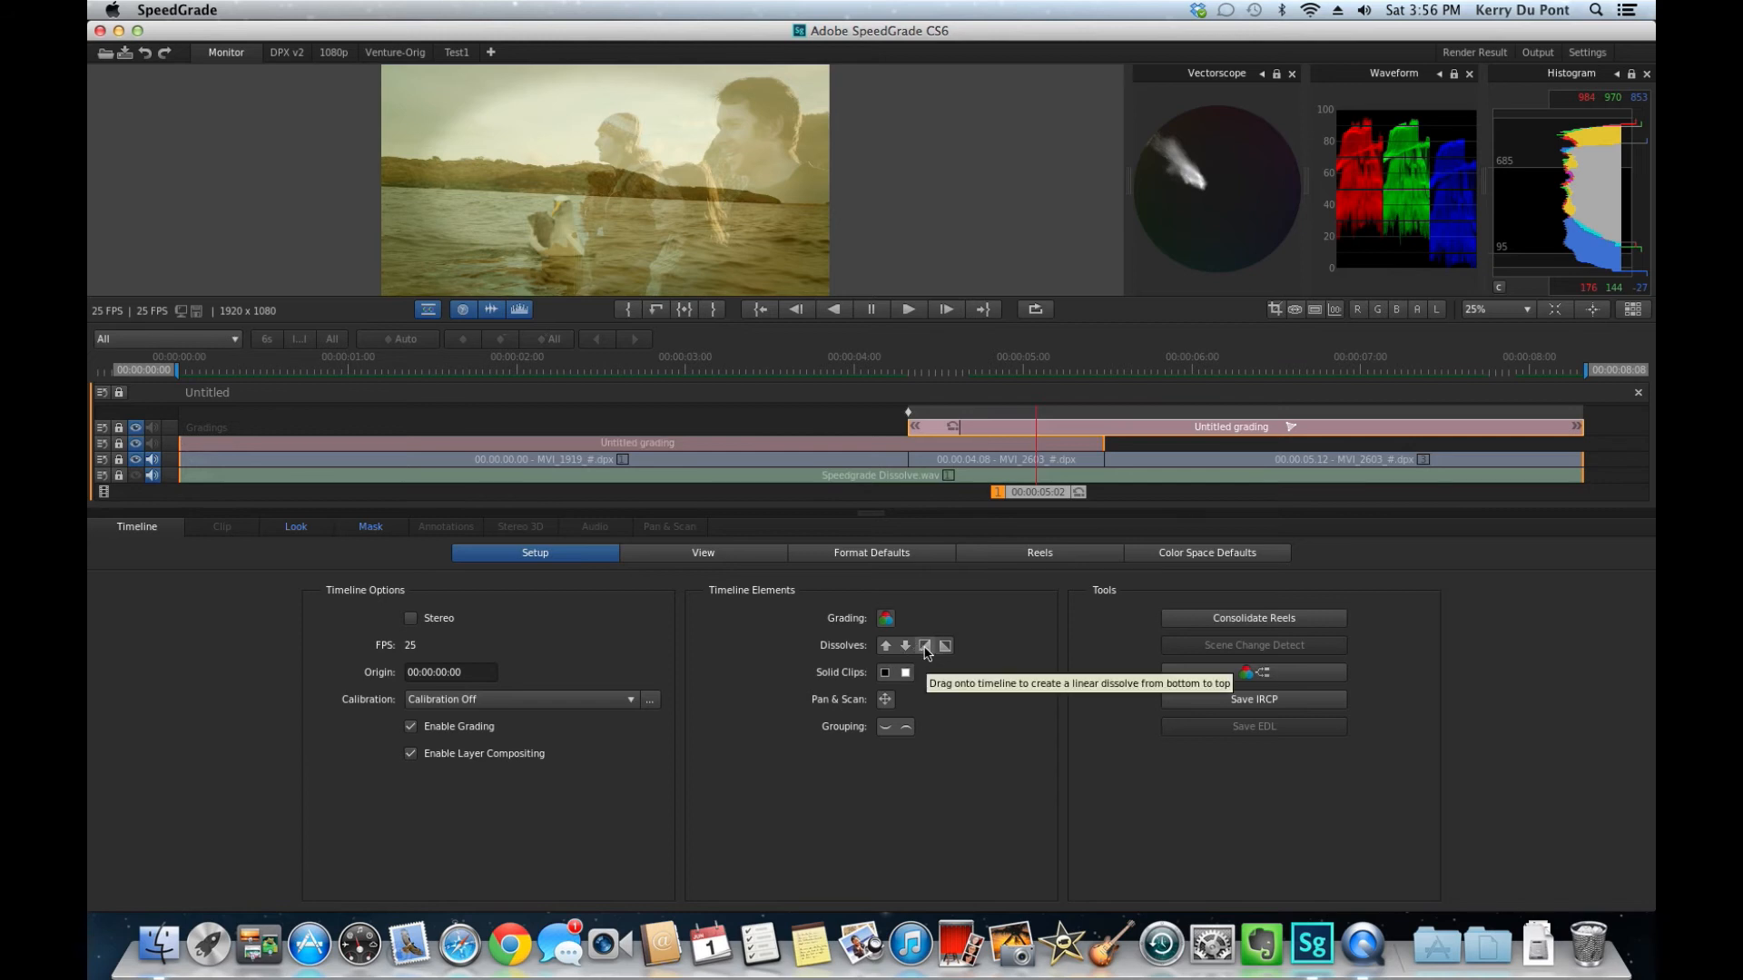
mouse_move(905, 646)
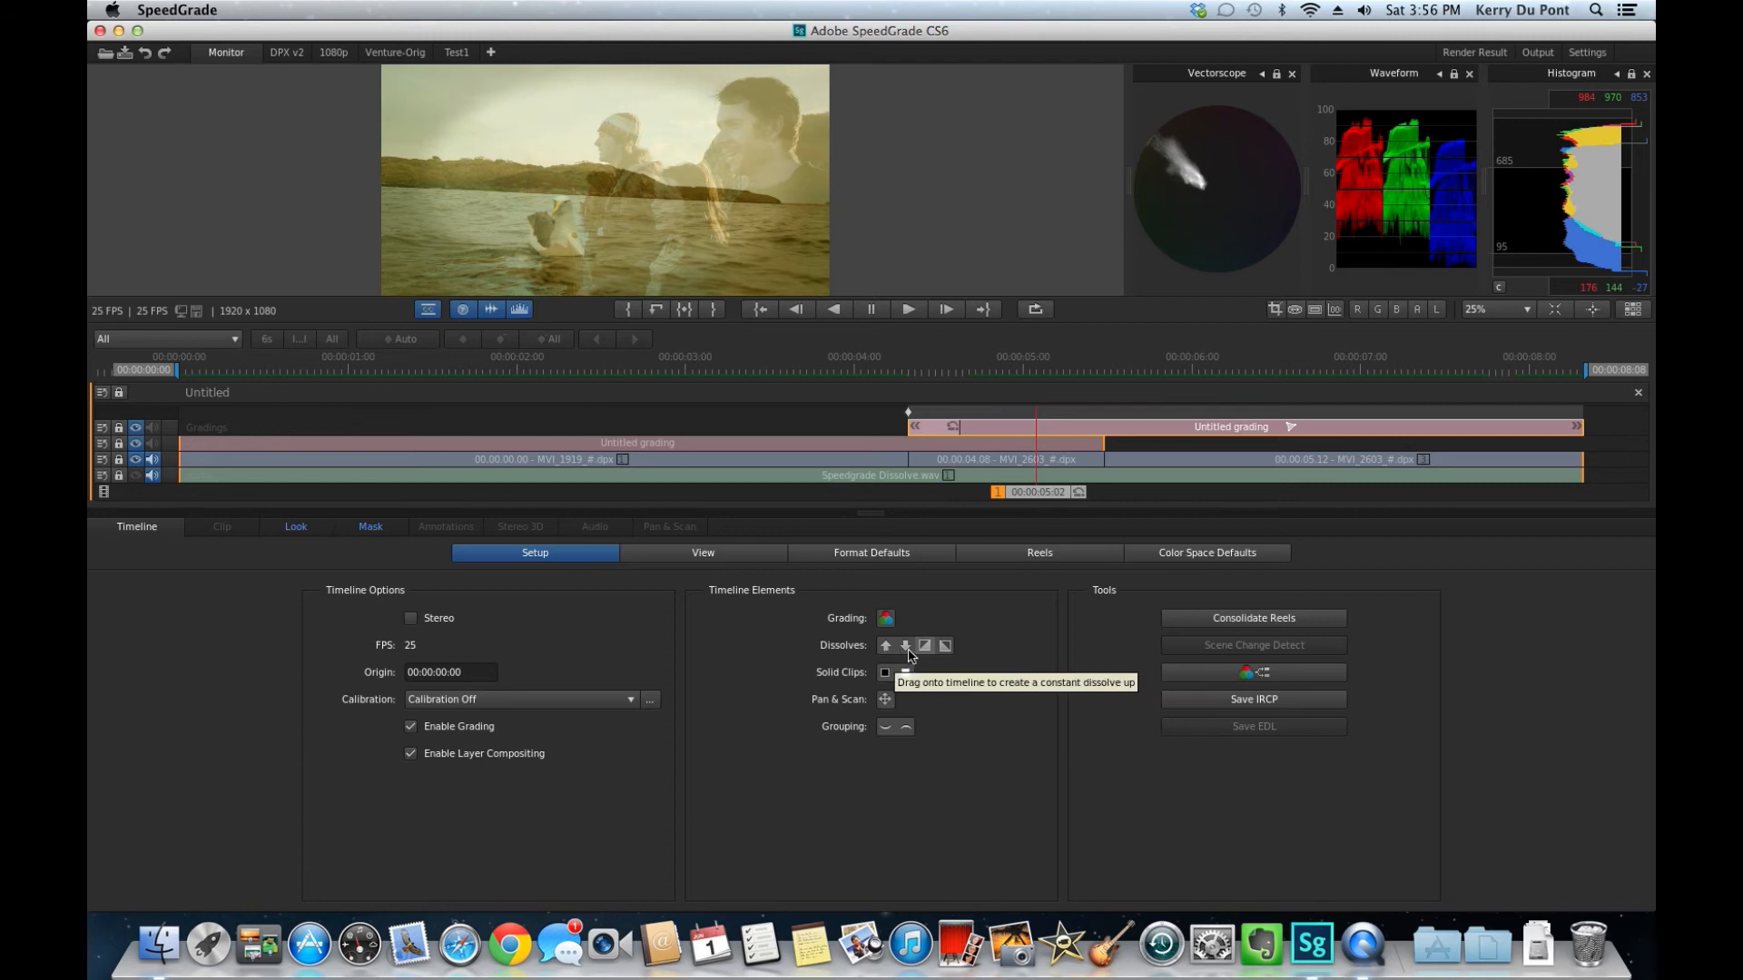
mouse_move(924, 645)
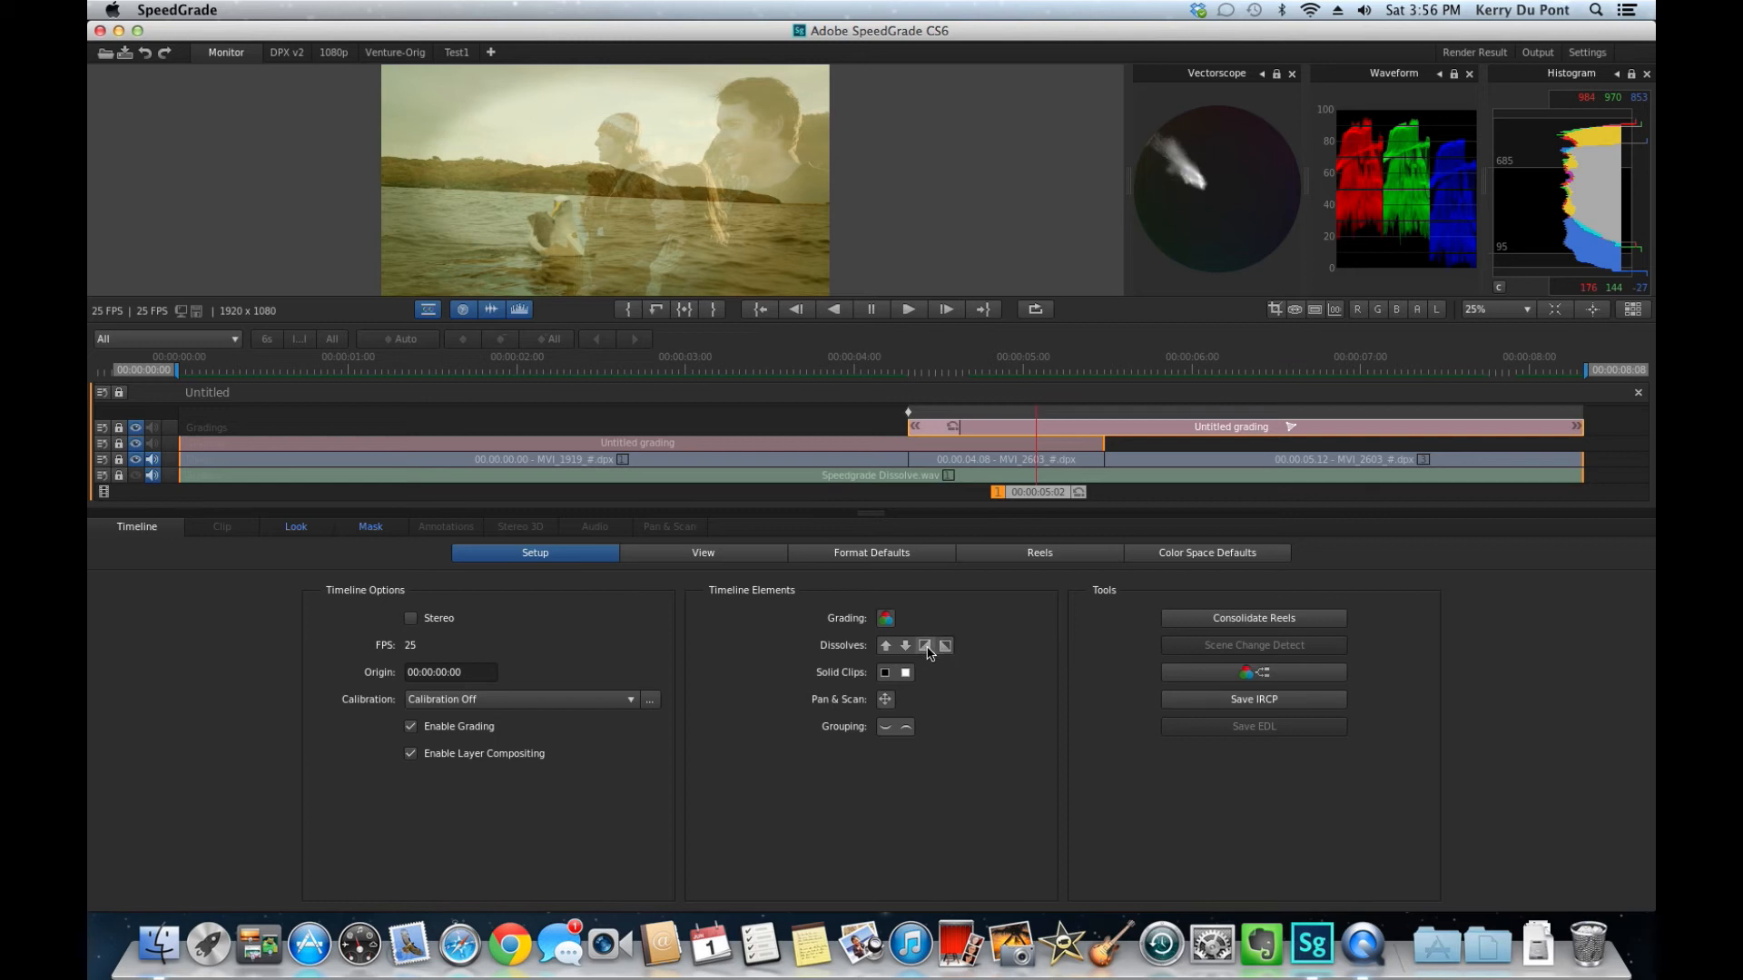
mouse_move(925, 645)
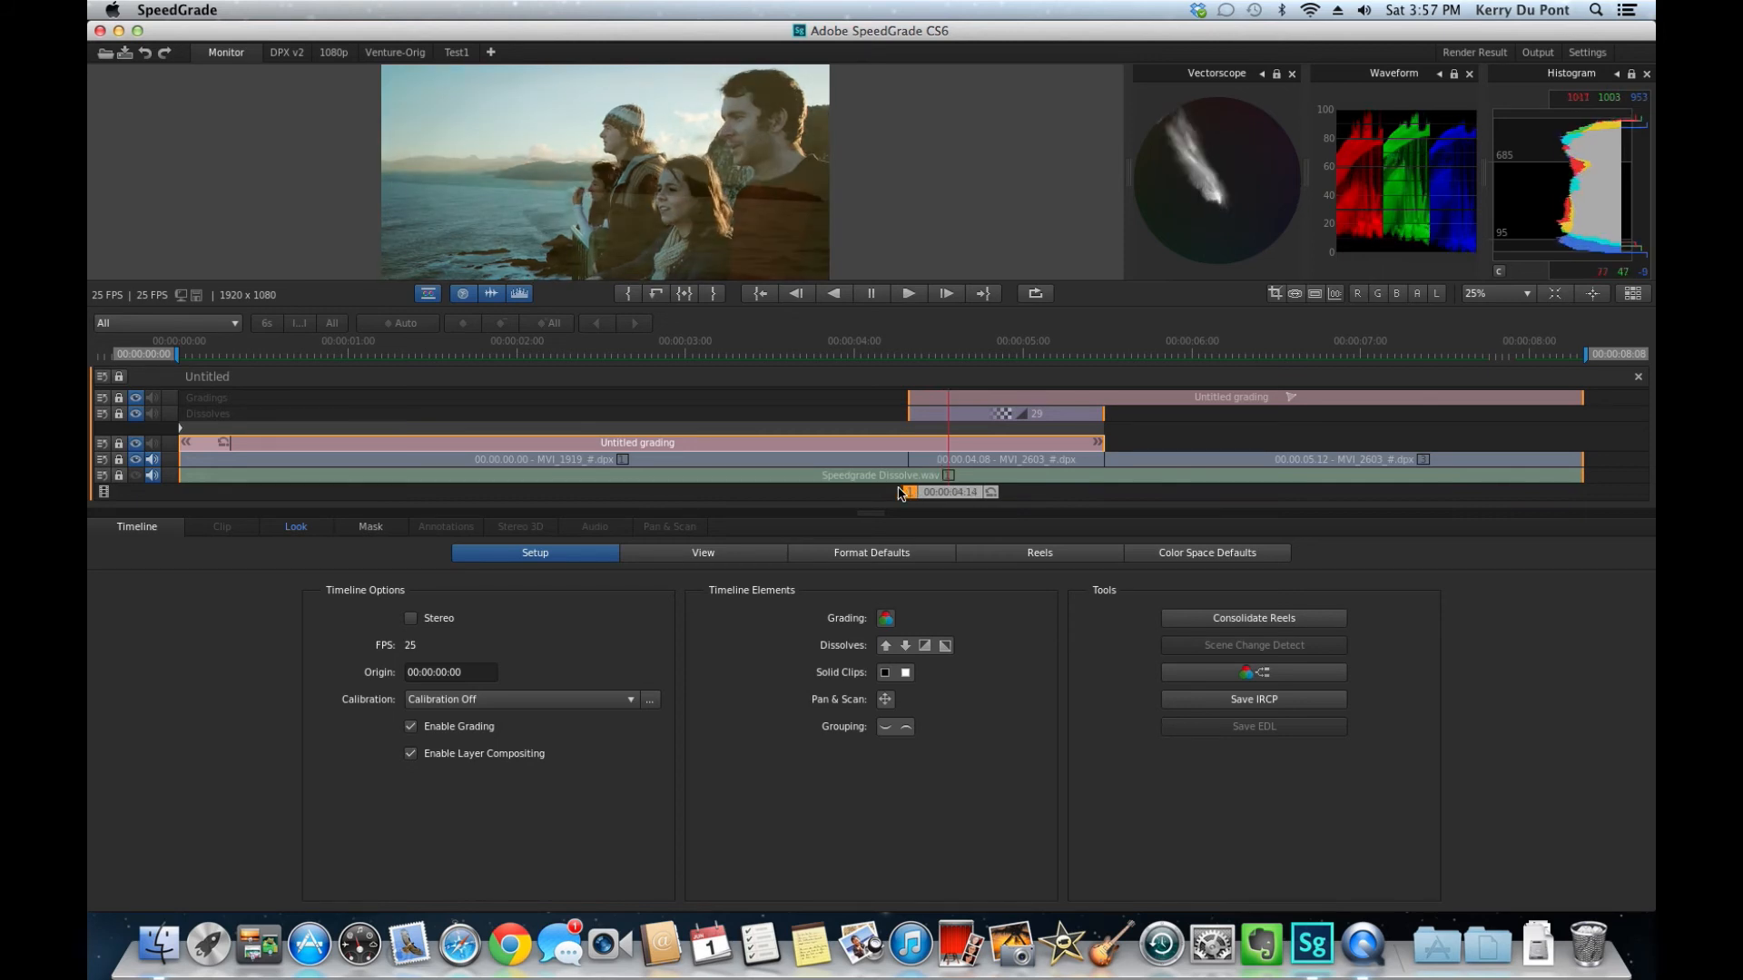
left_click_drag(906, 491, 976, 492)
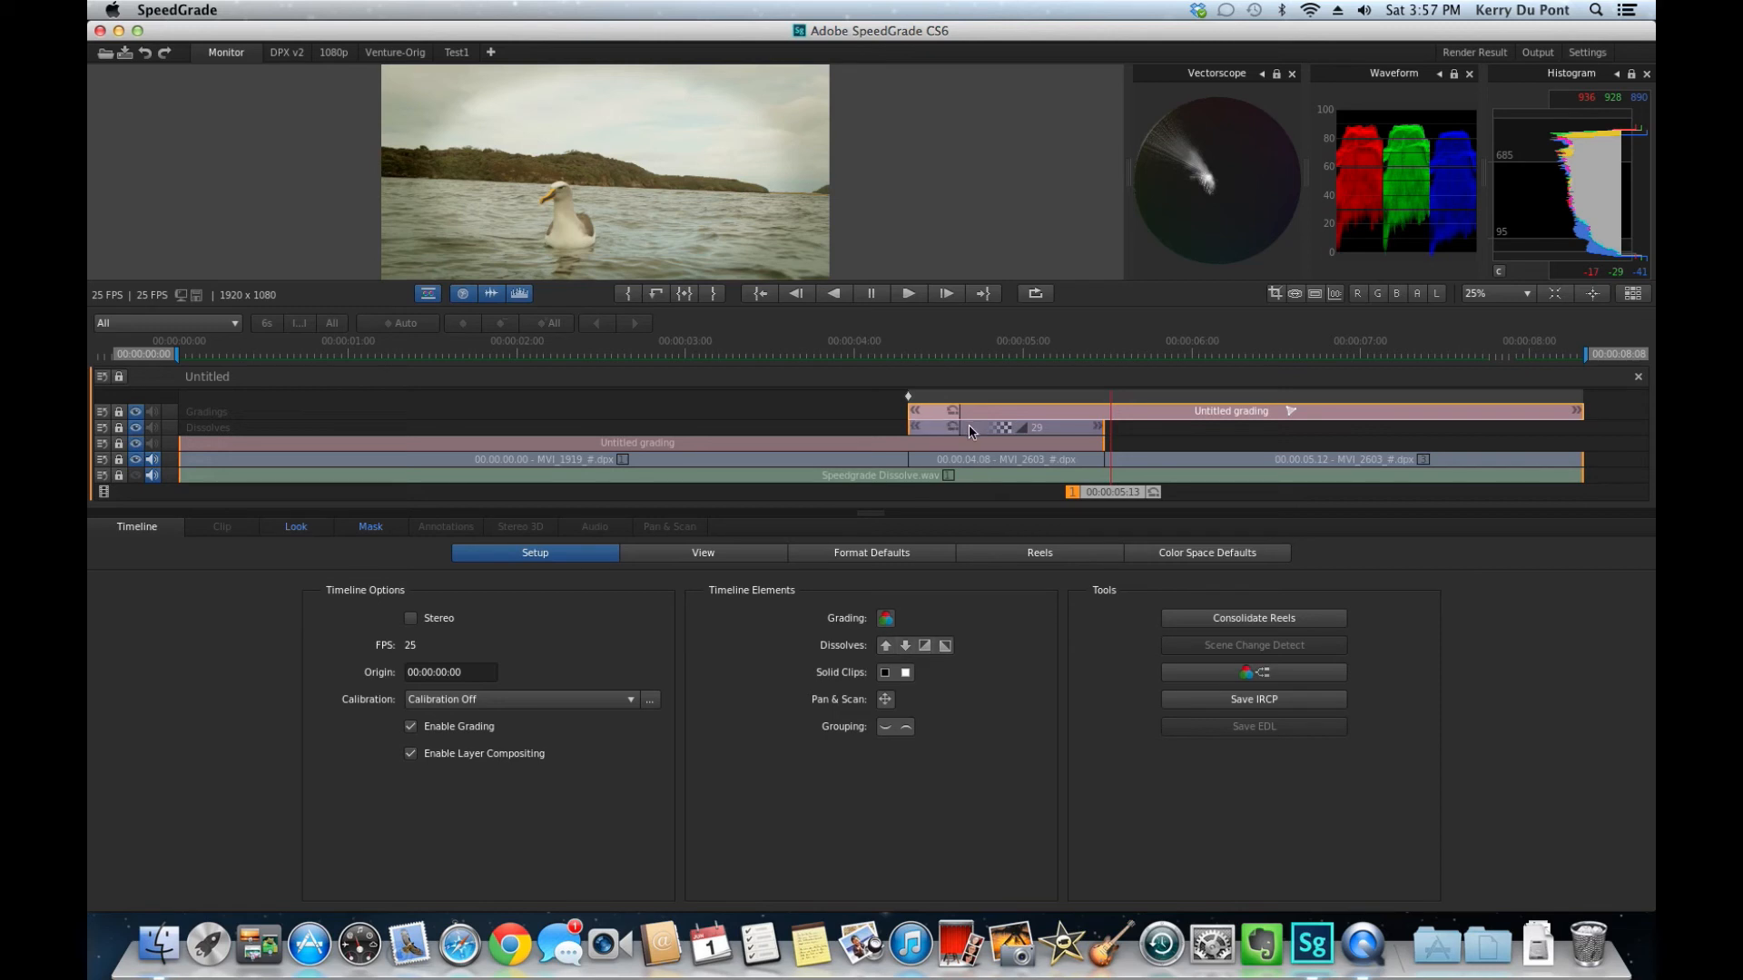
mouse_move(968, 431)
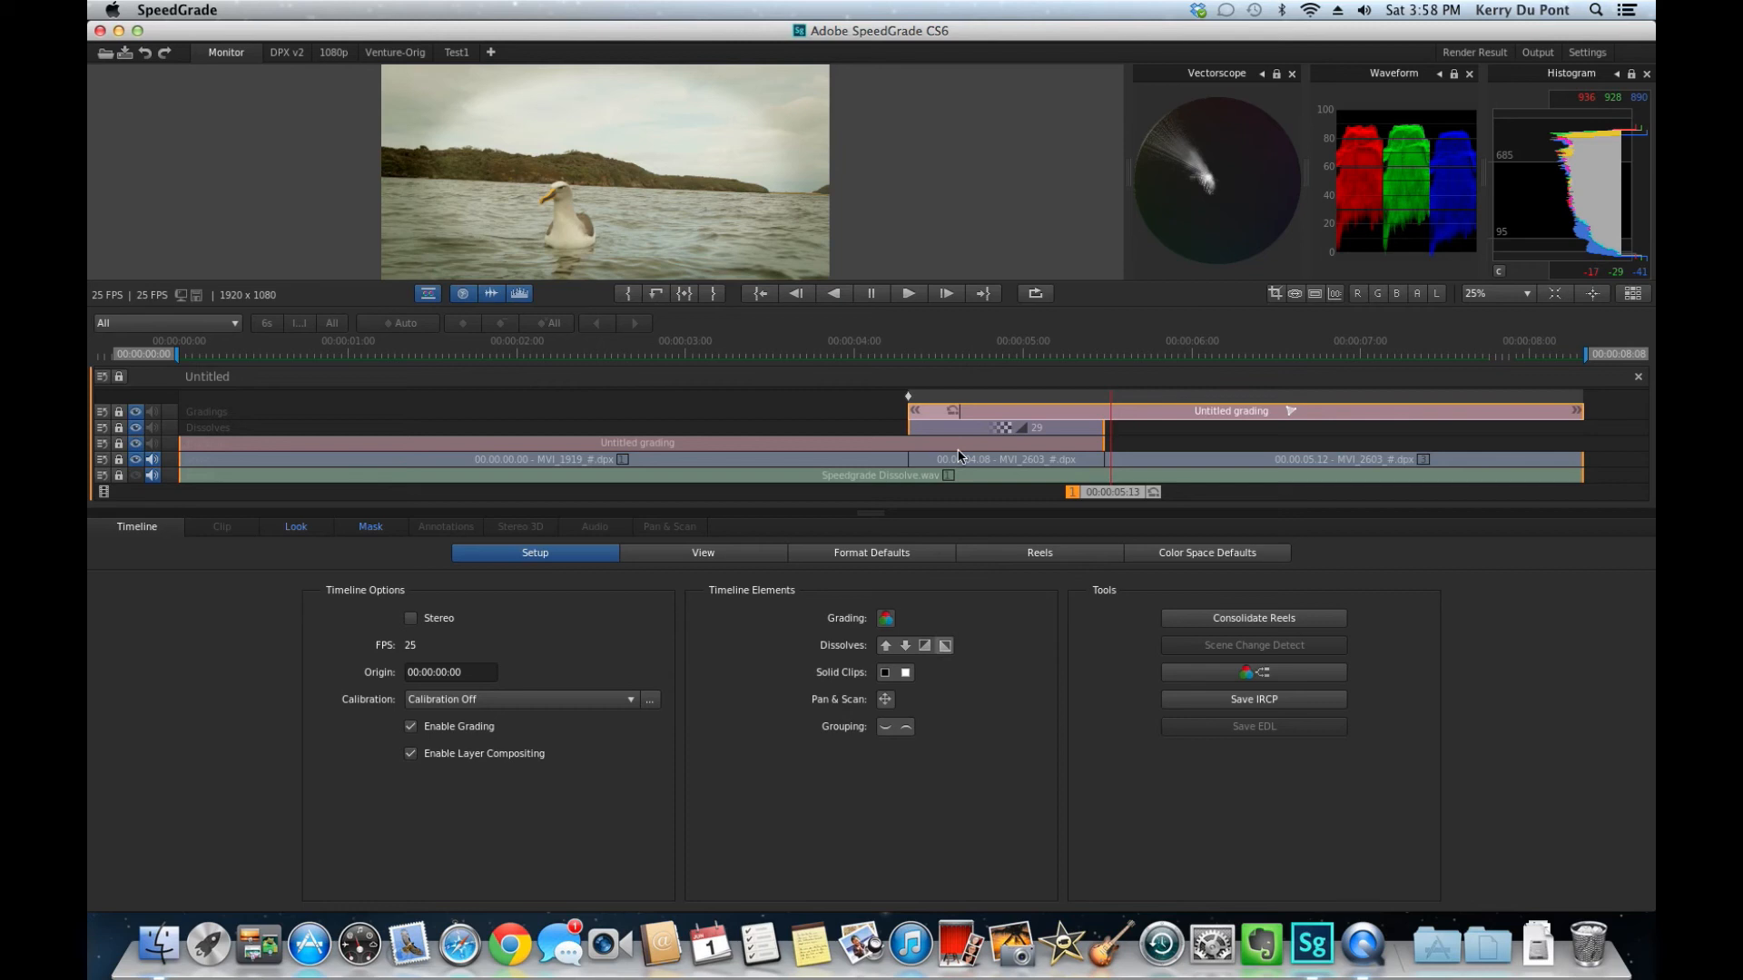
mouse_move(865, 400)
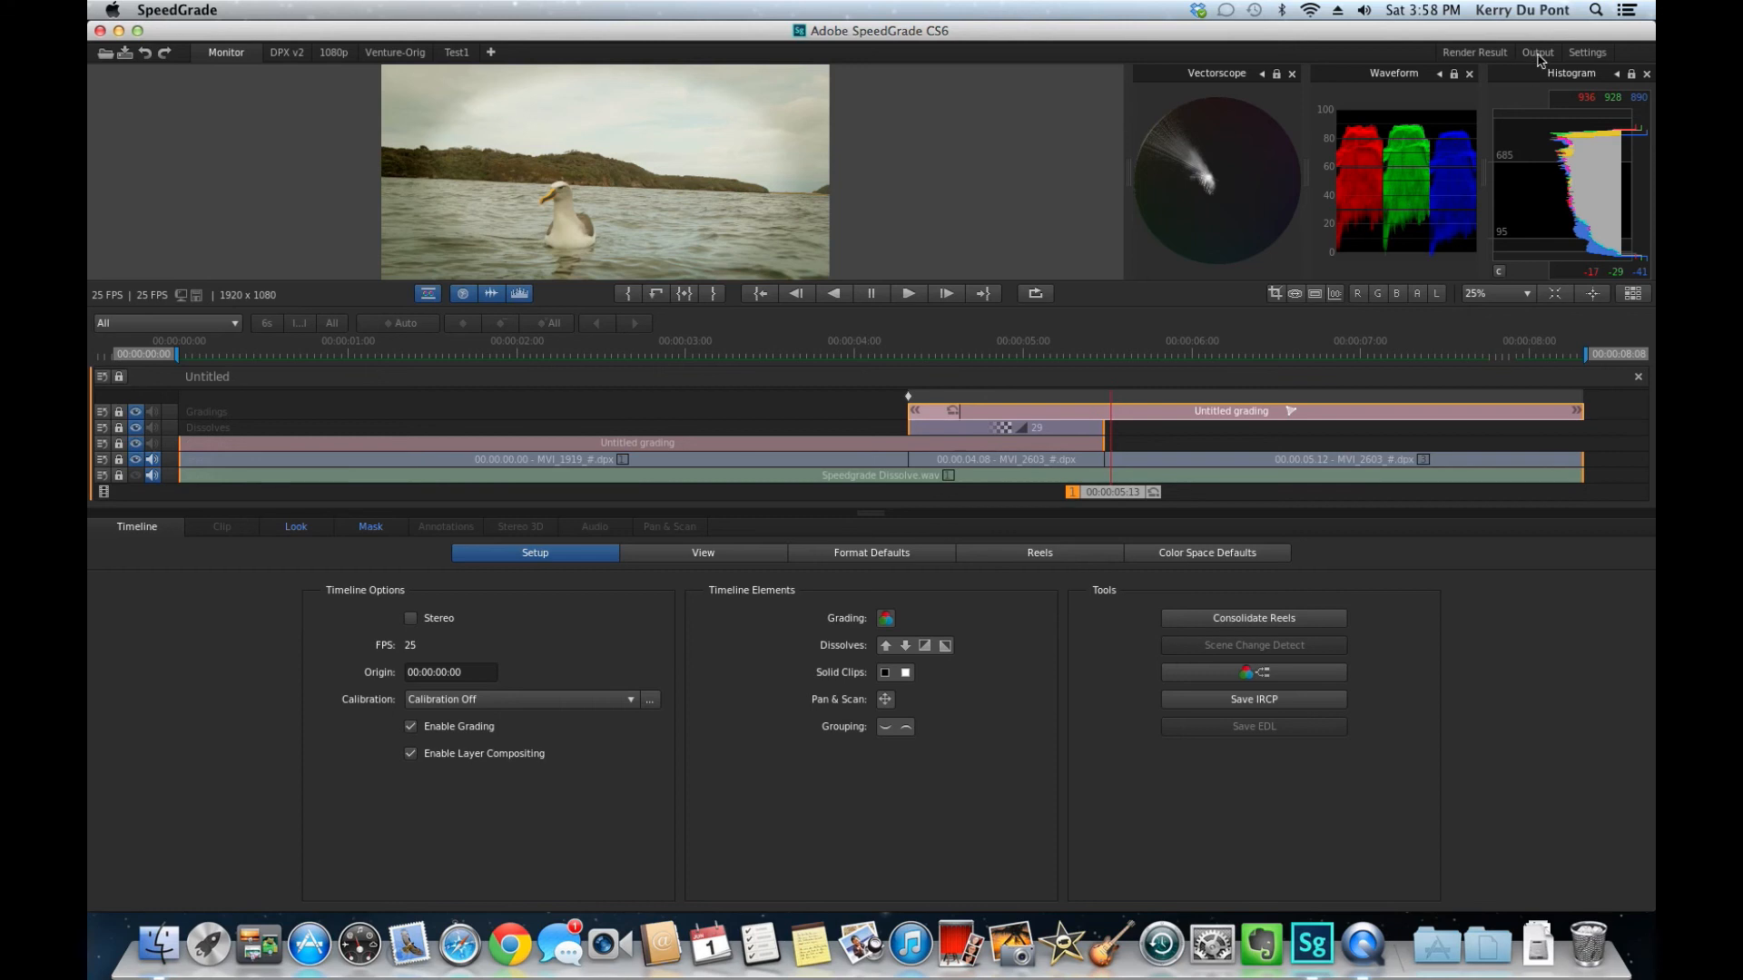
Step: Open the render output settings
left_click(1537, 51)
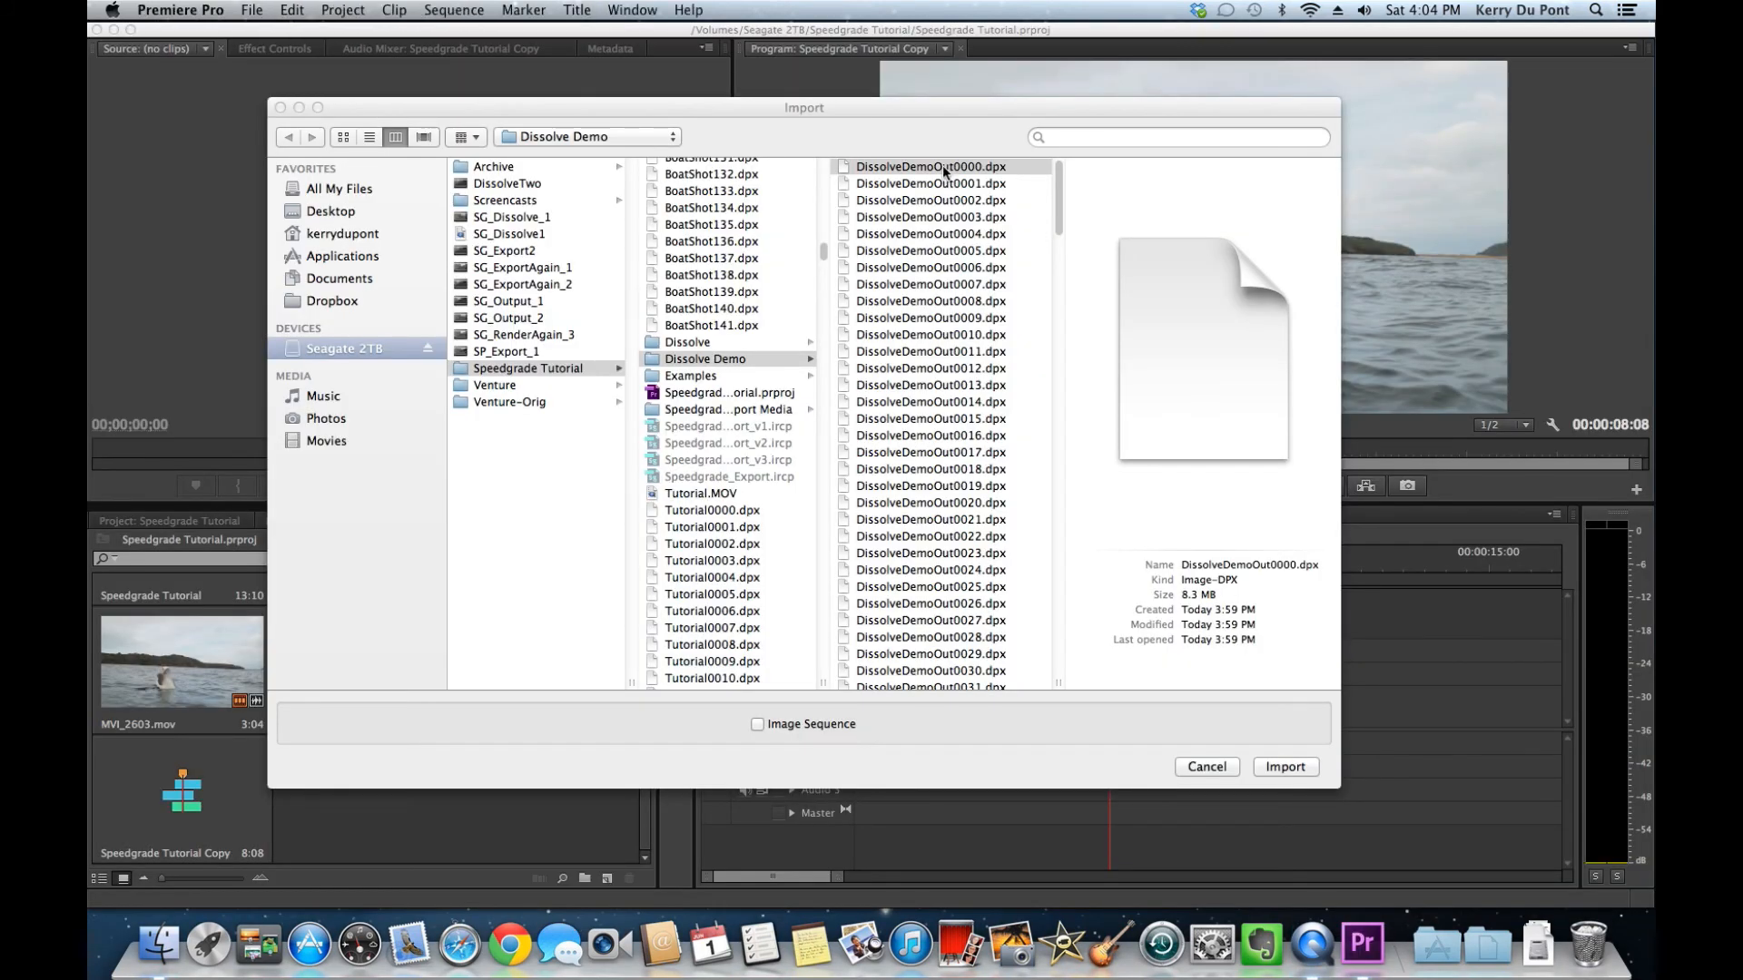
Step: Import DissolveDemoOut0000.dpx as an image sequence
left_click(758, 724)
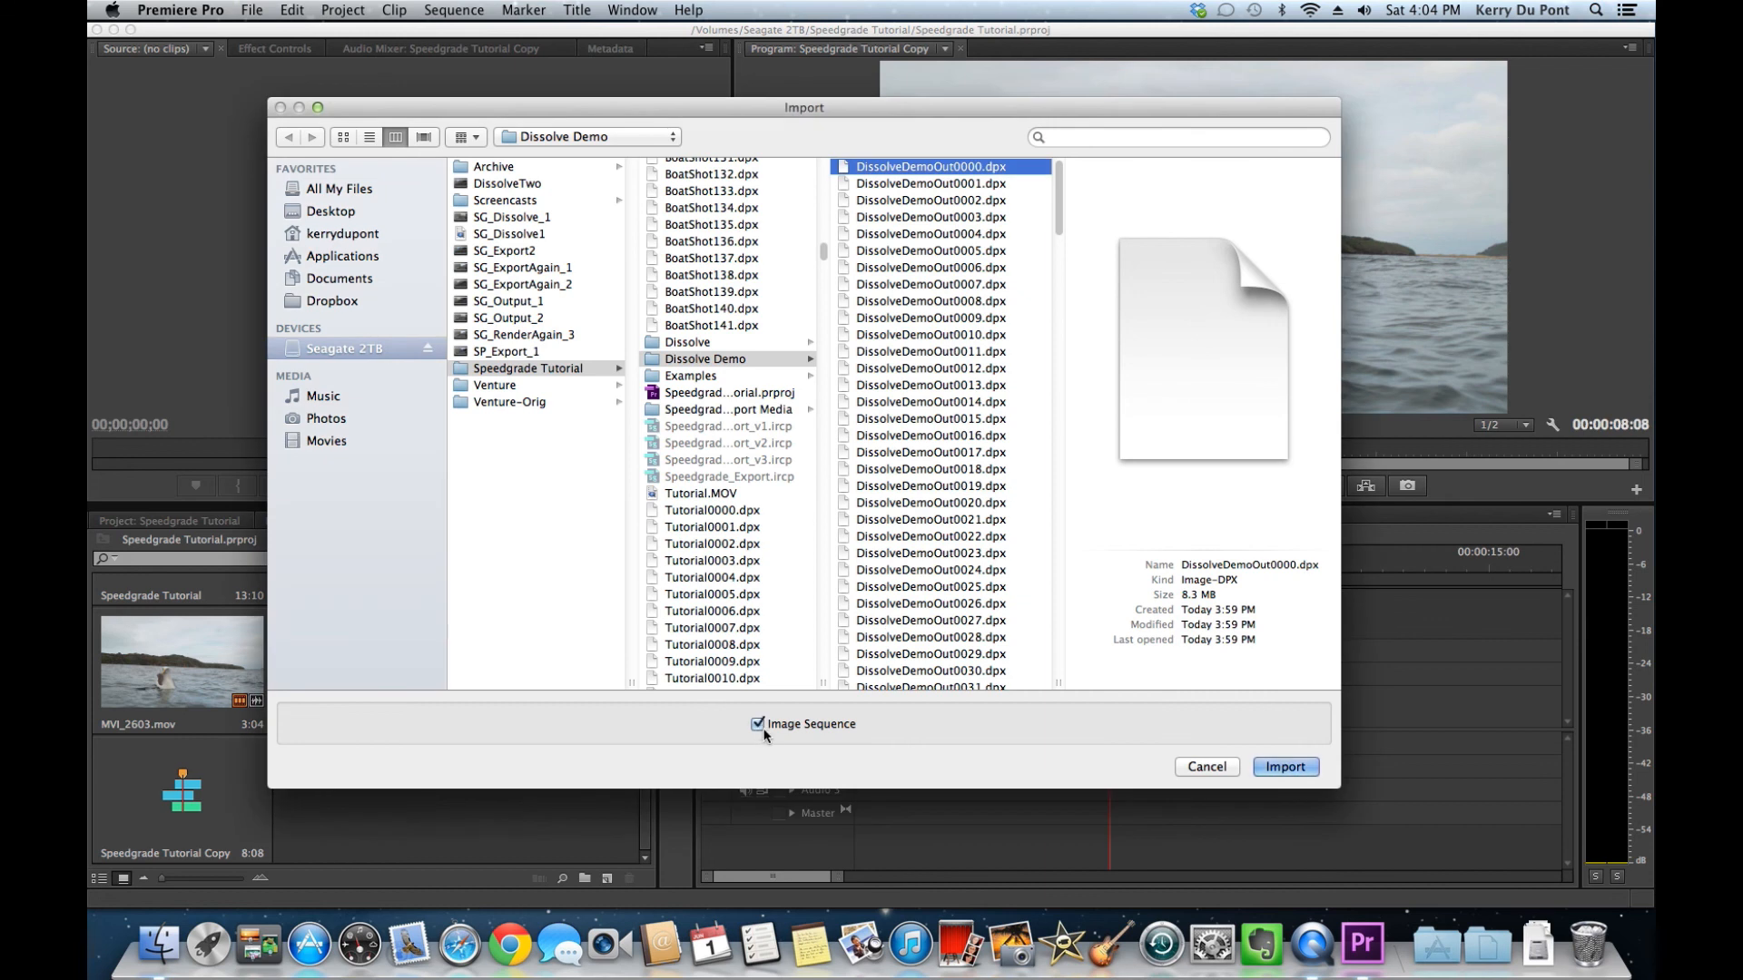
left_click(1283, 766)
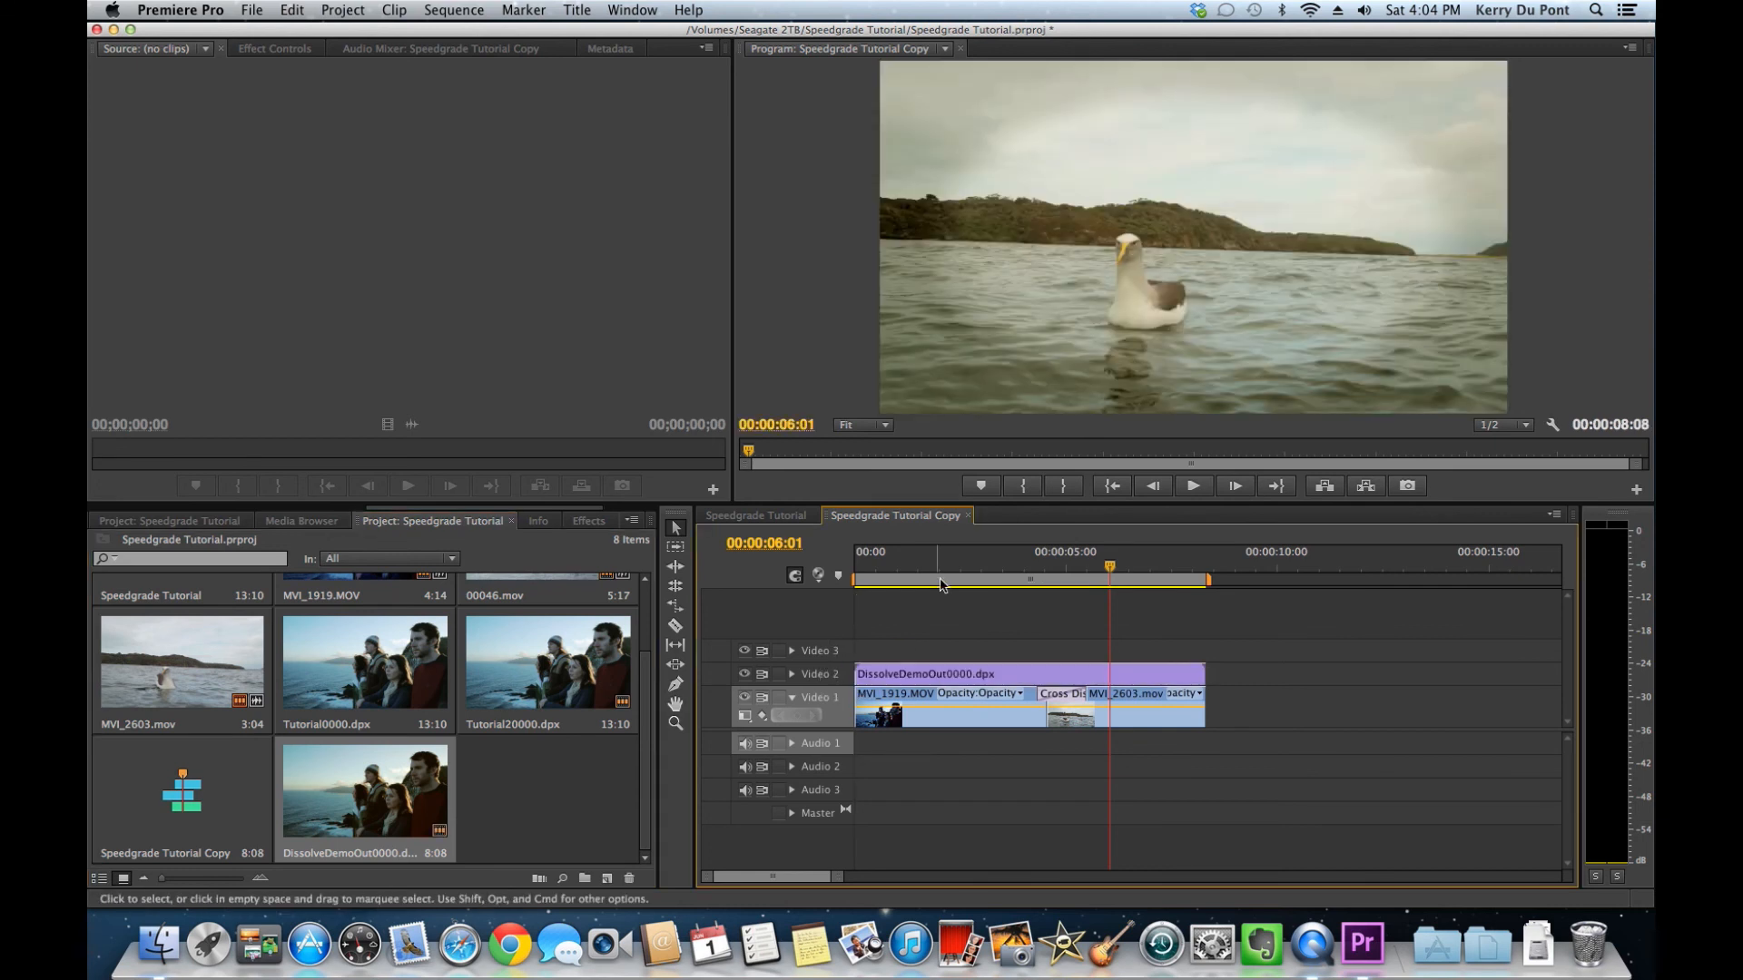
Step: Check the people and seagull shots, then toggle Video 2's track visibility
left_click(940, 551)
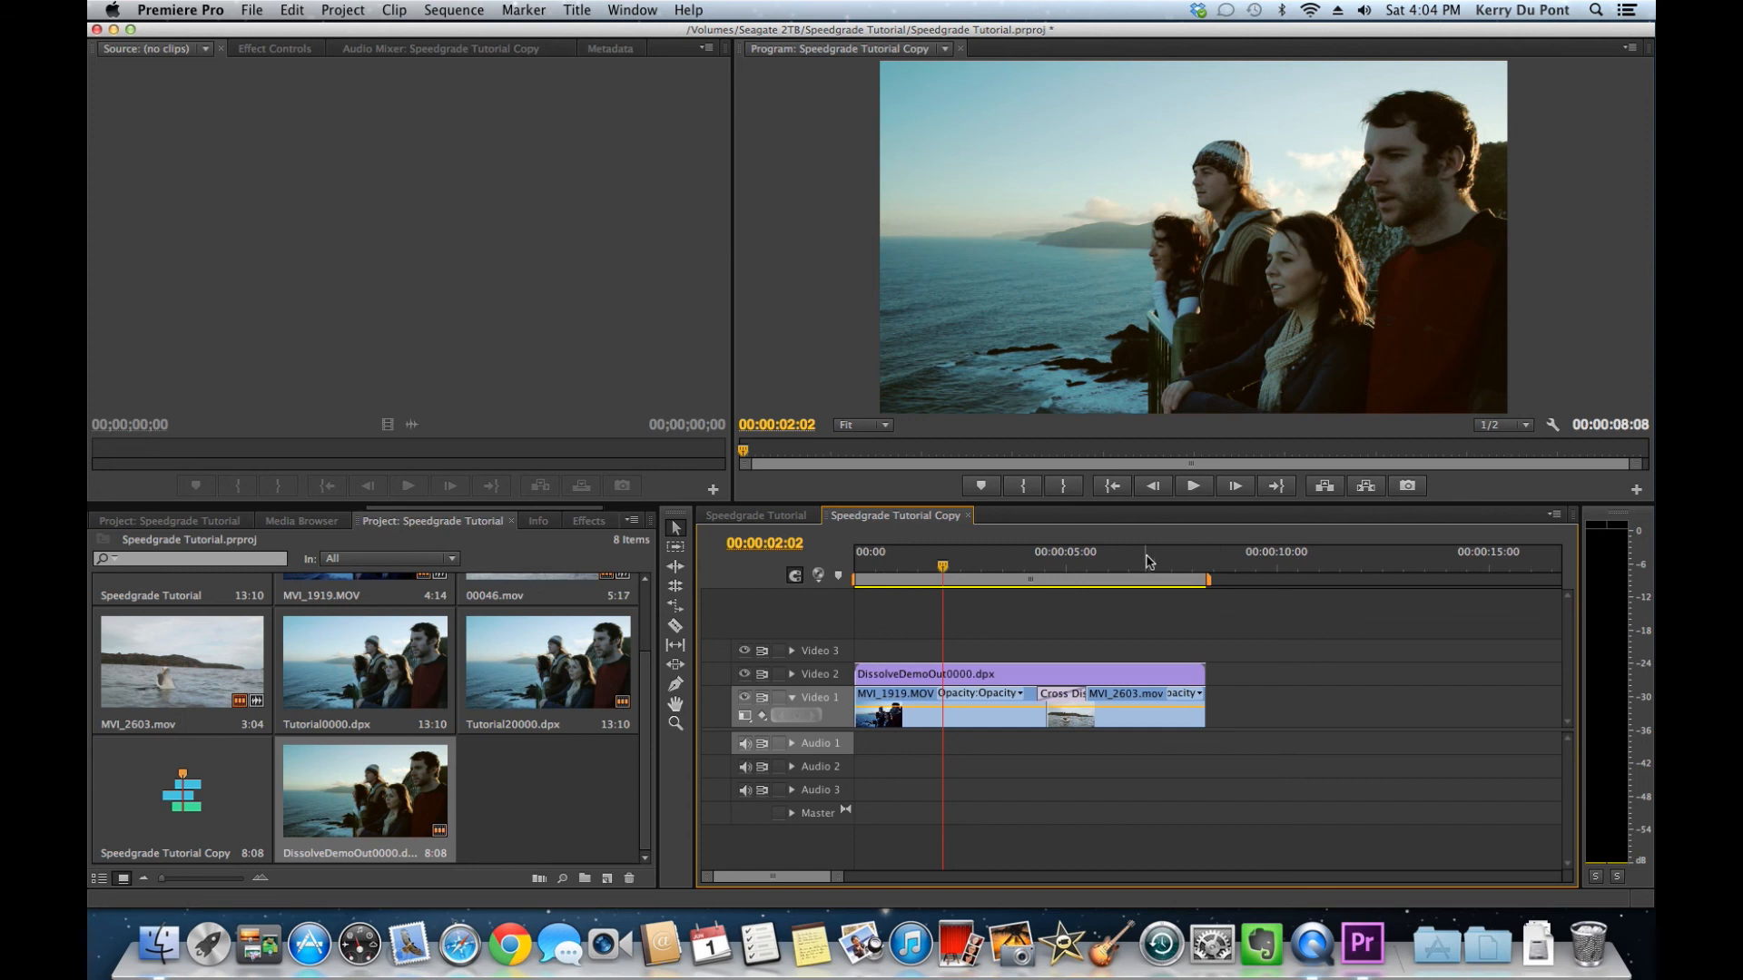
left_click(1145, 566)
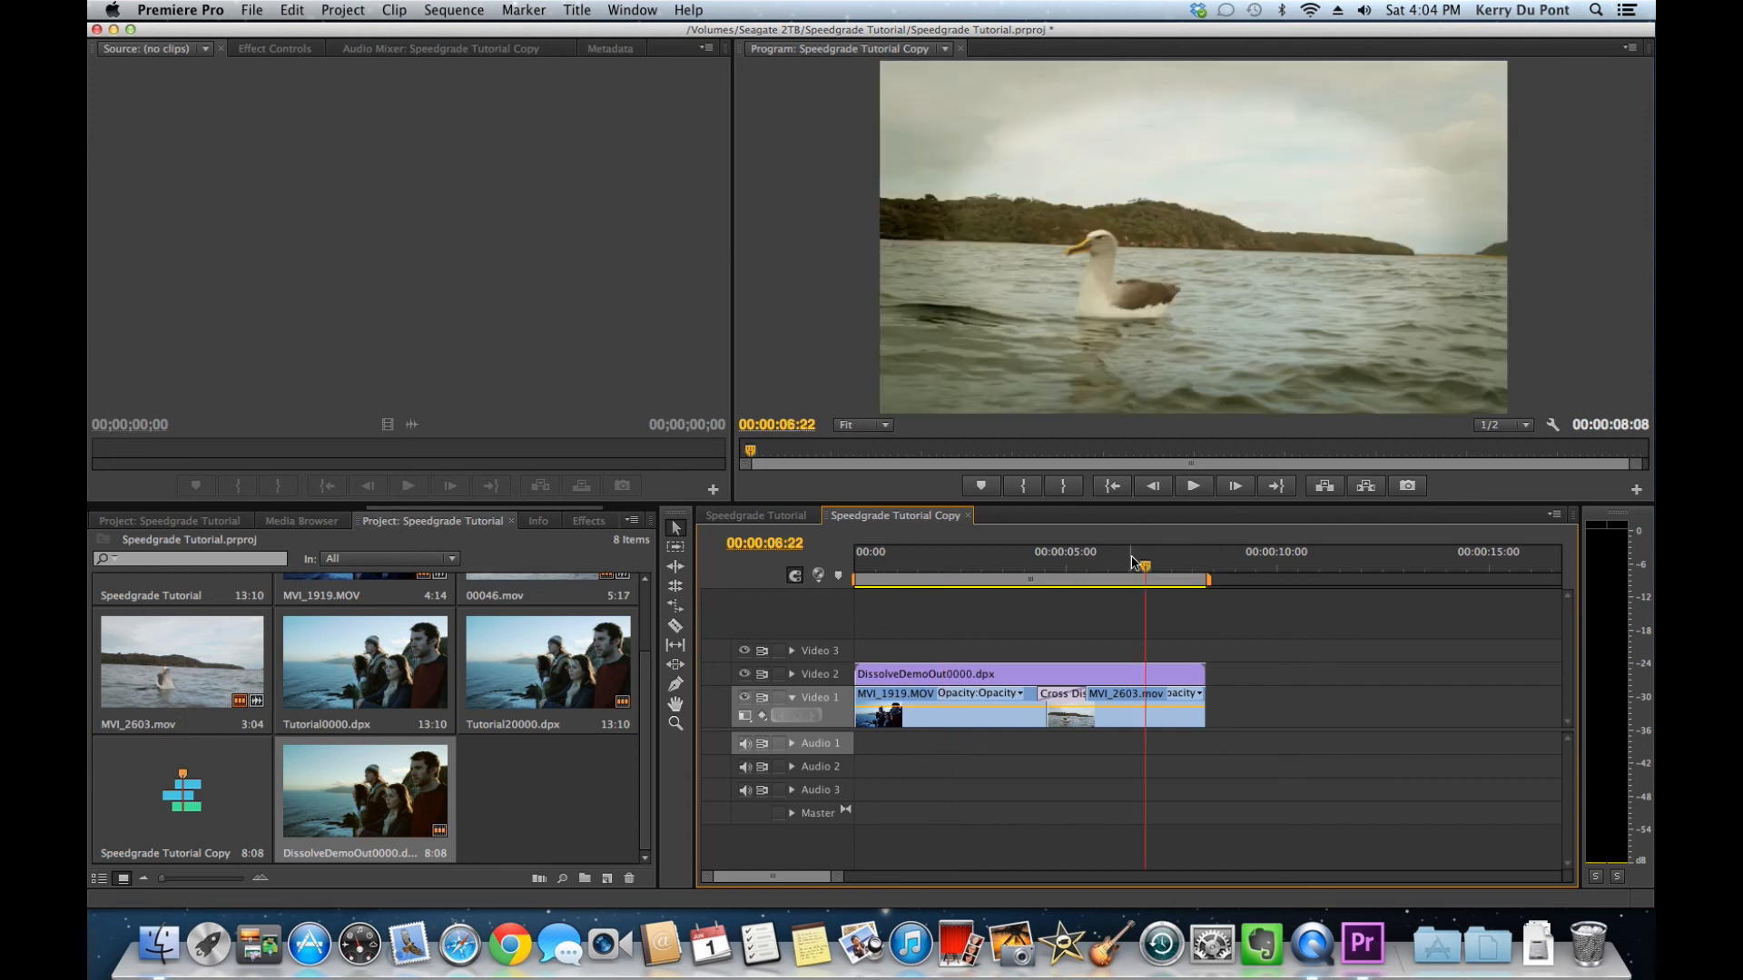
mouse_move(743, 673)
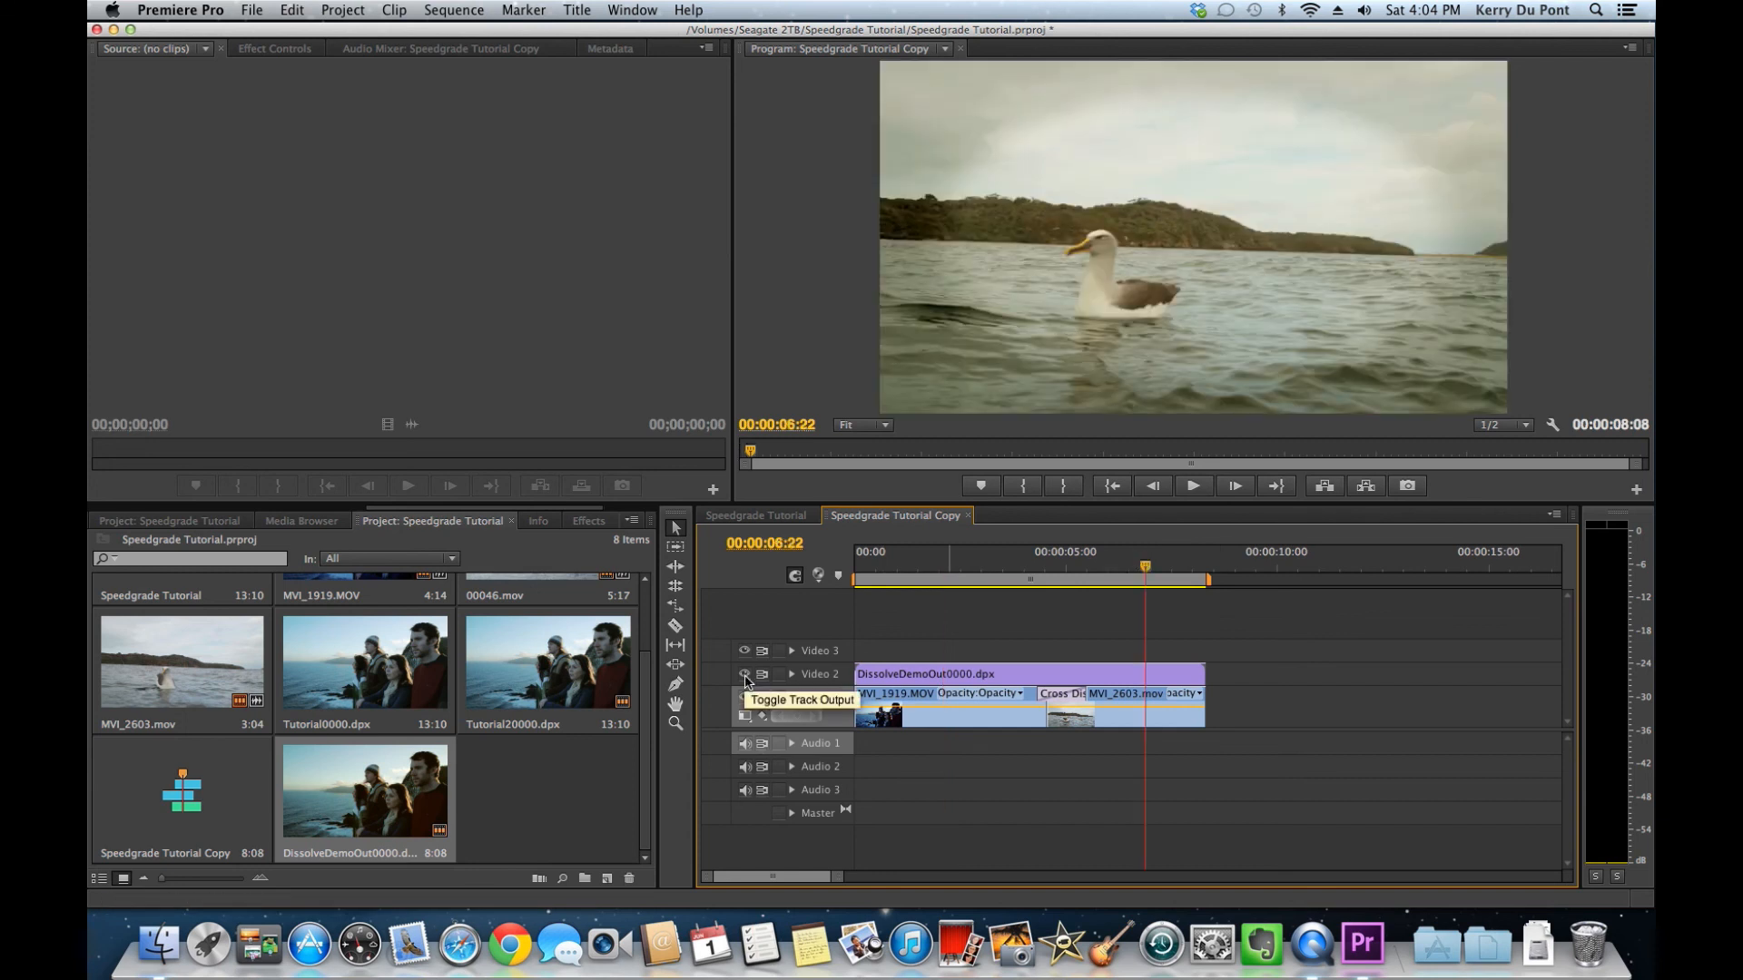
left_click(744, 697)
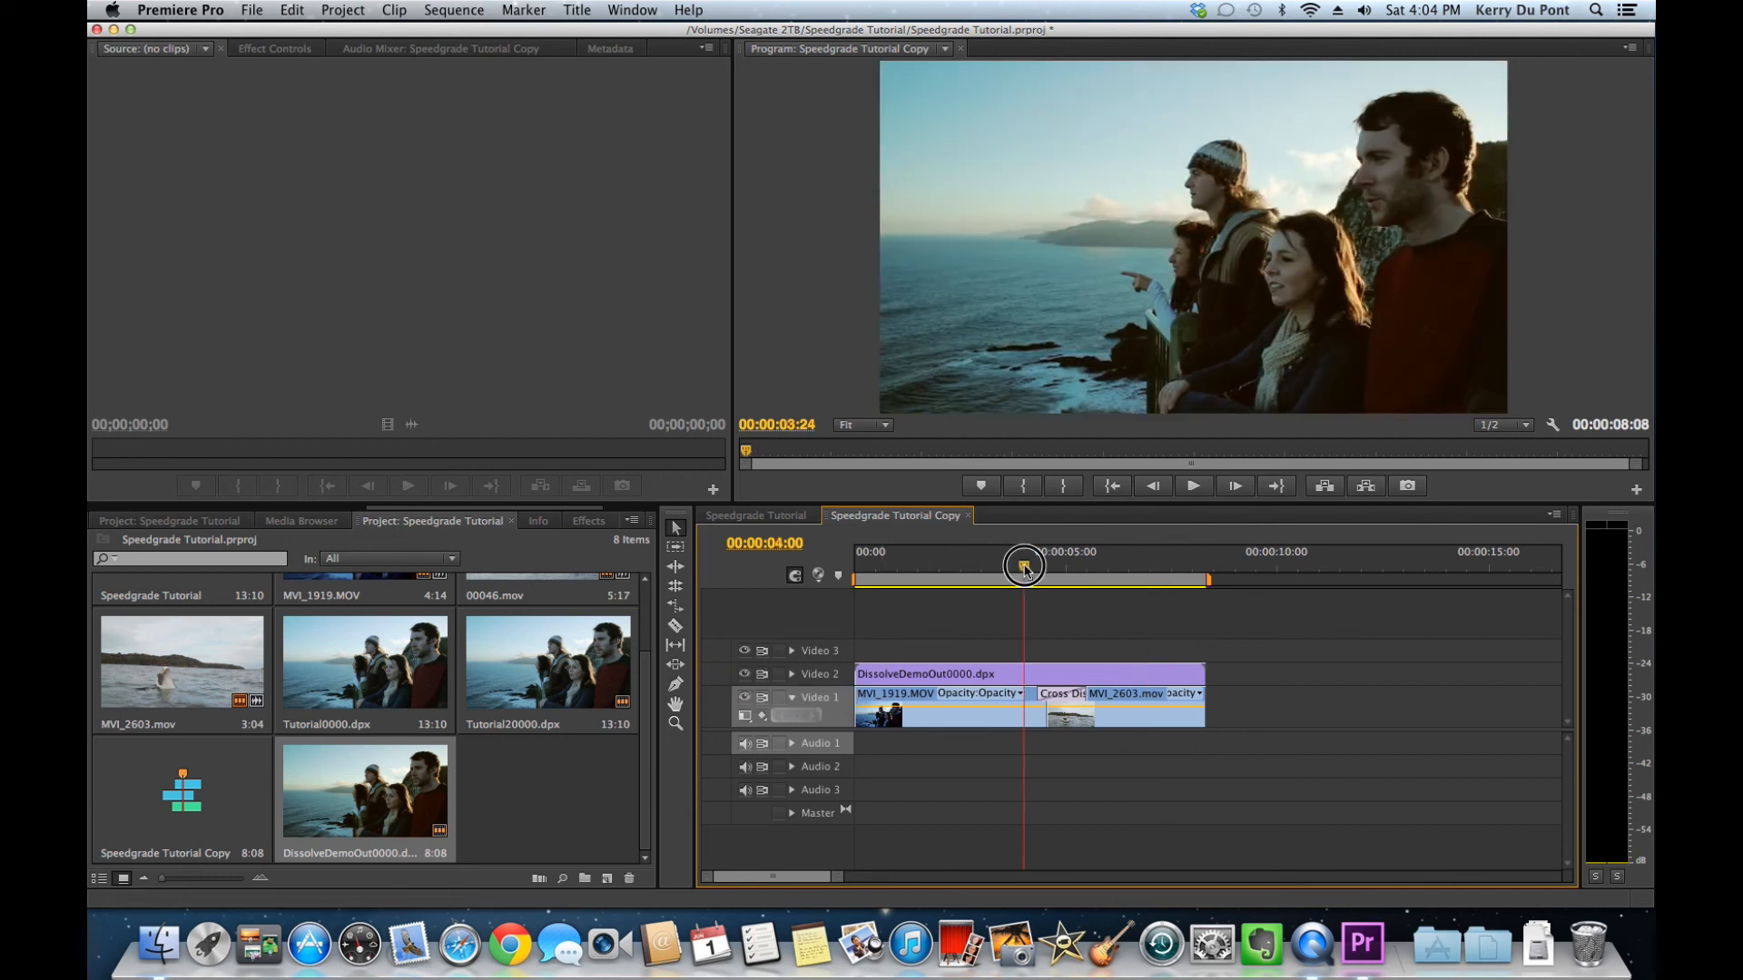
left_click_drag(1023, 566, 1041, 566)
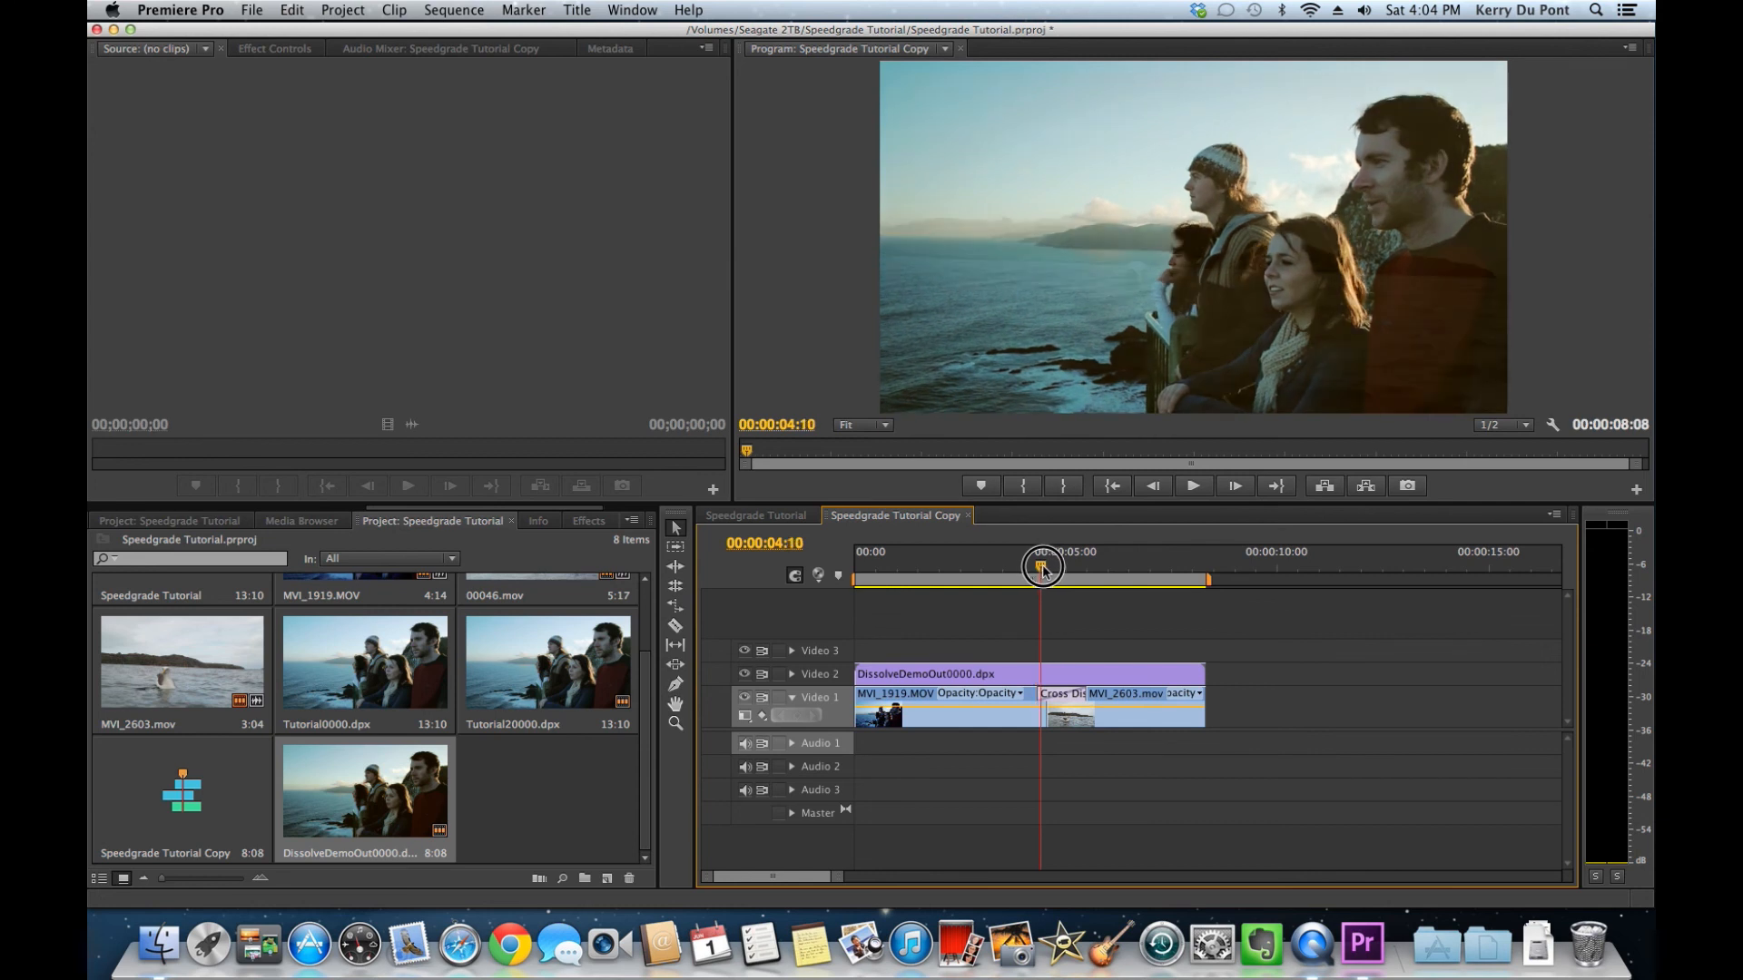
left_click_drag(1040, 567, 1055, 566)
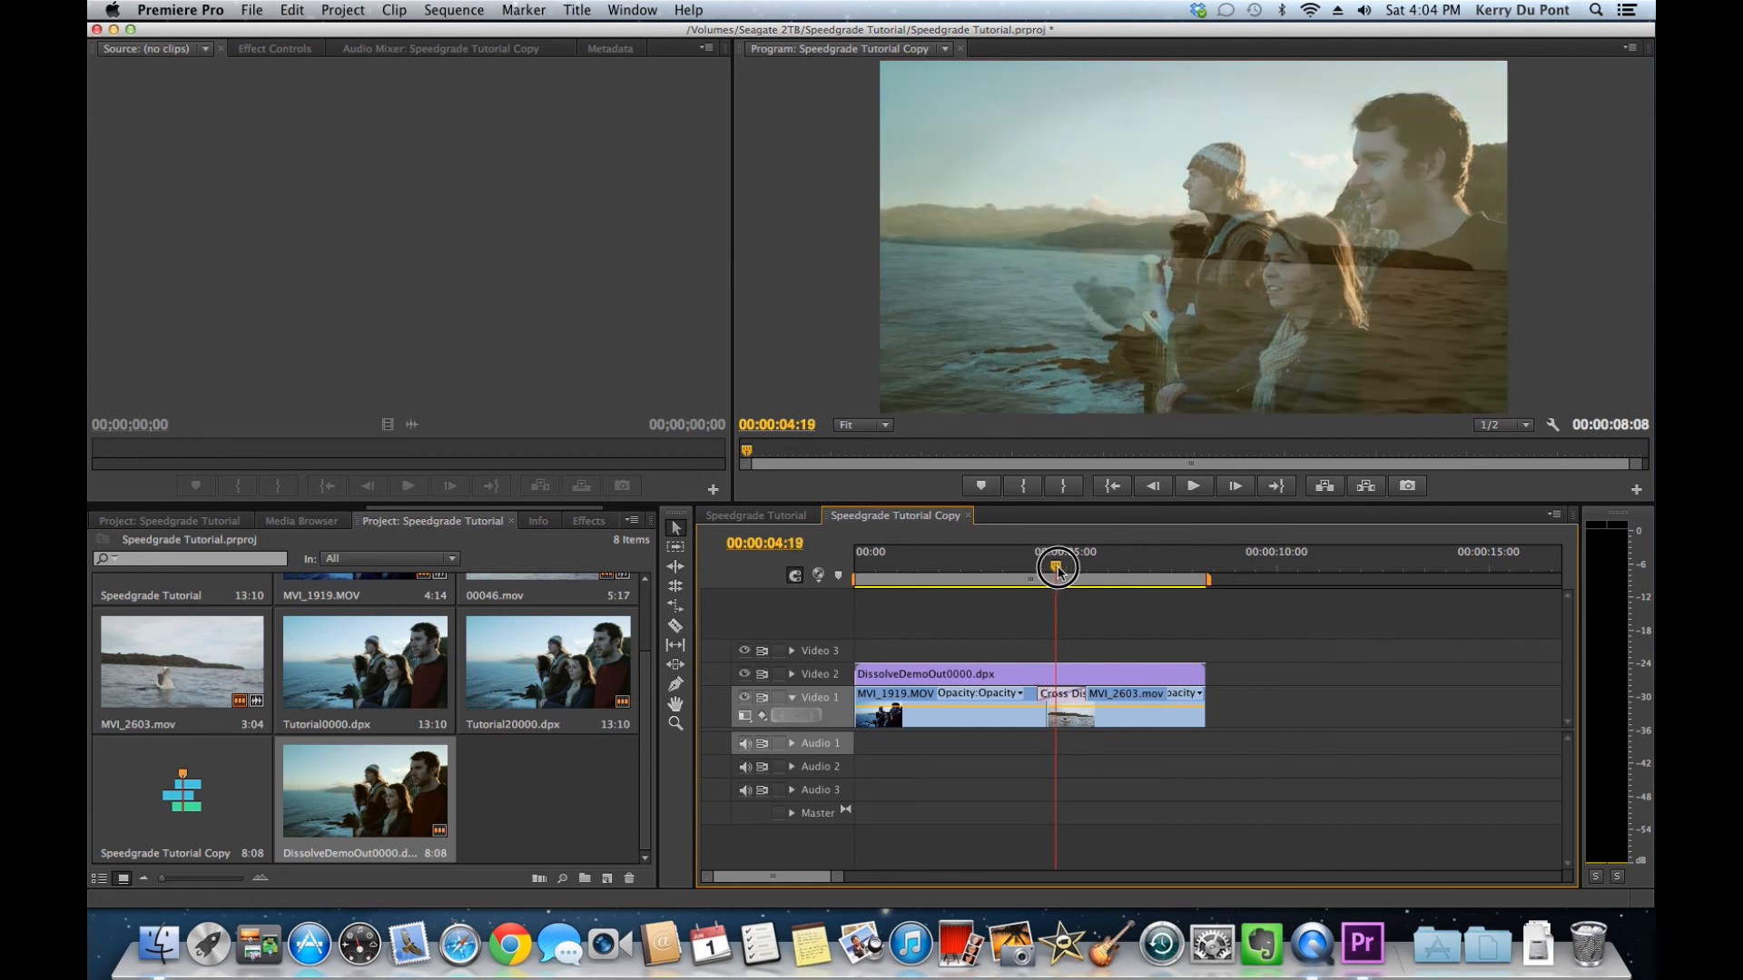
left_click_drag(1056, 569, 1070, 569)
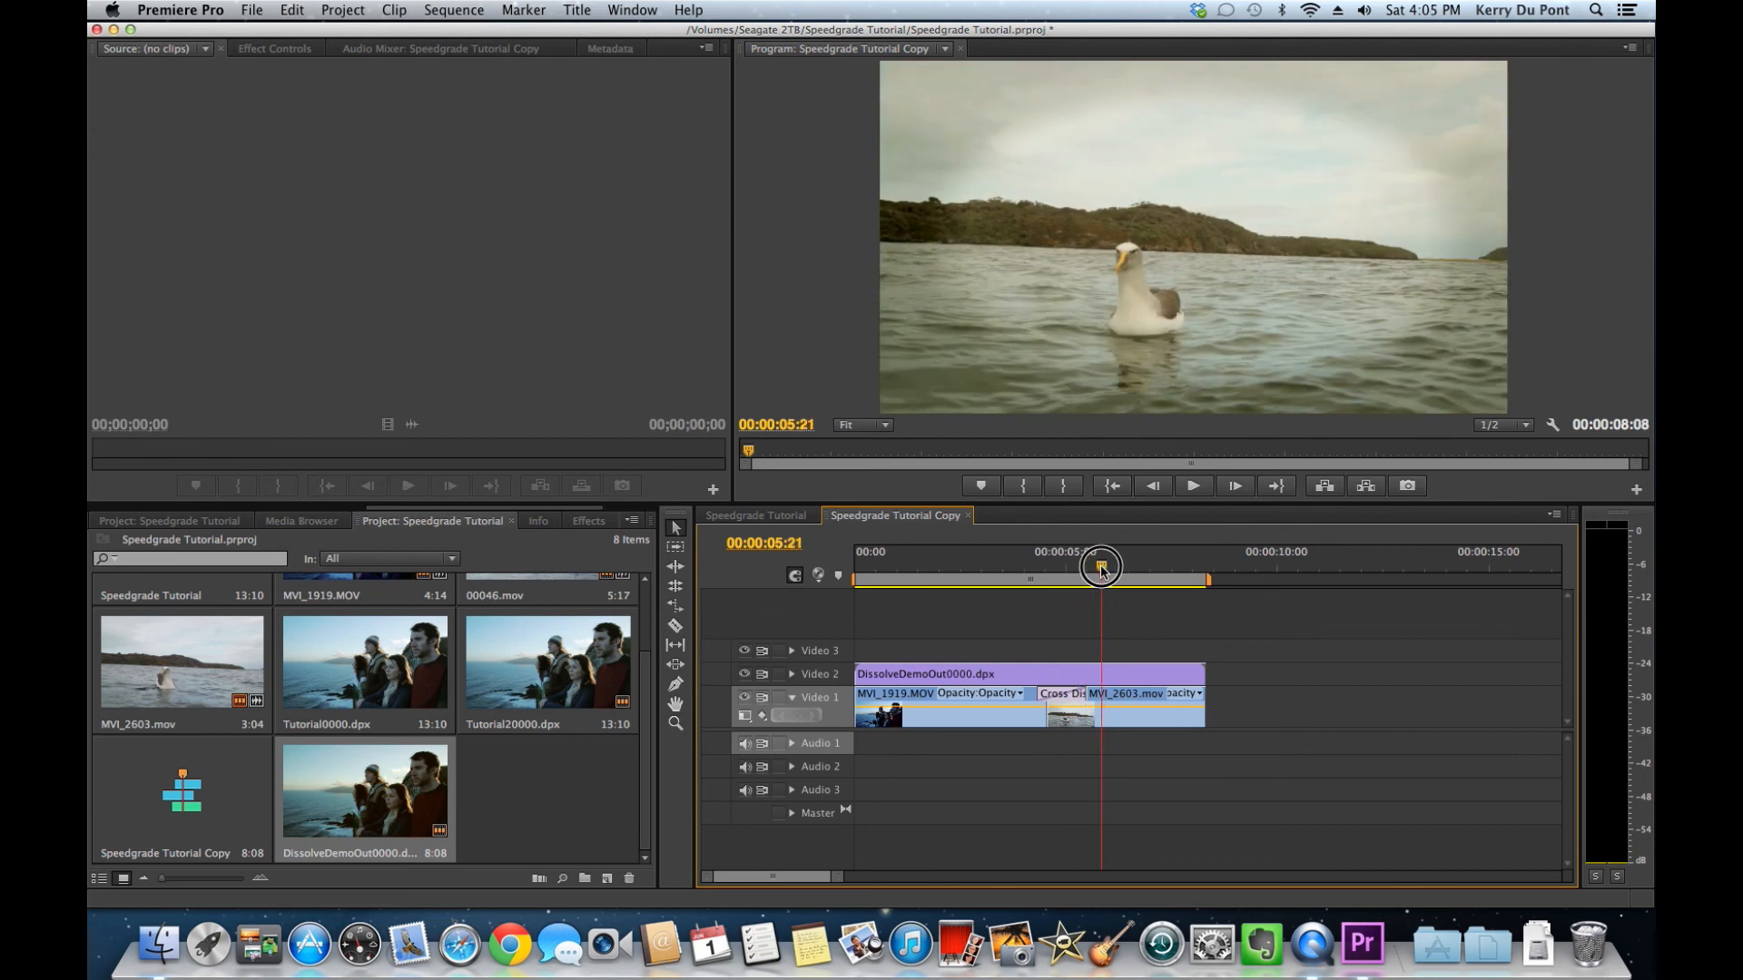
left_click_drag(1101, 565, 1081, 565)
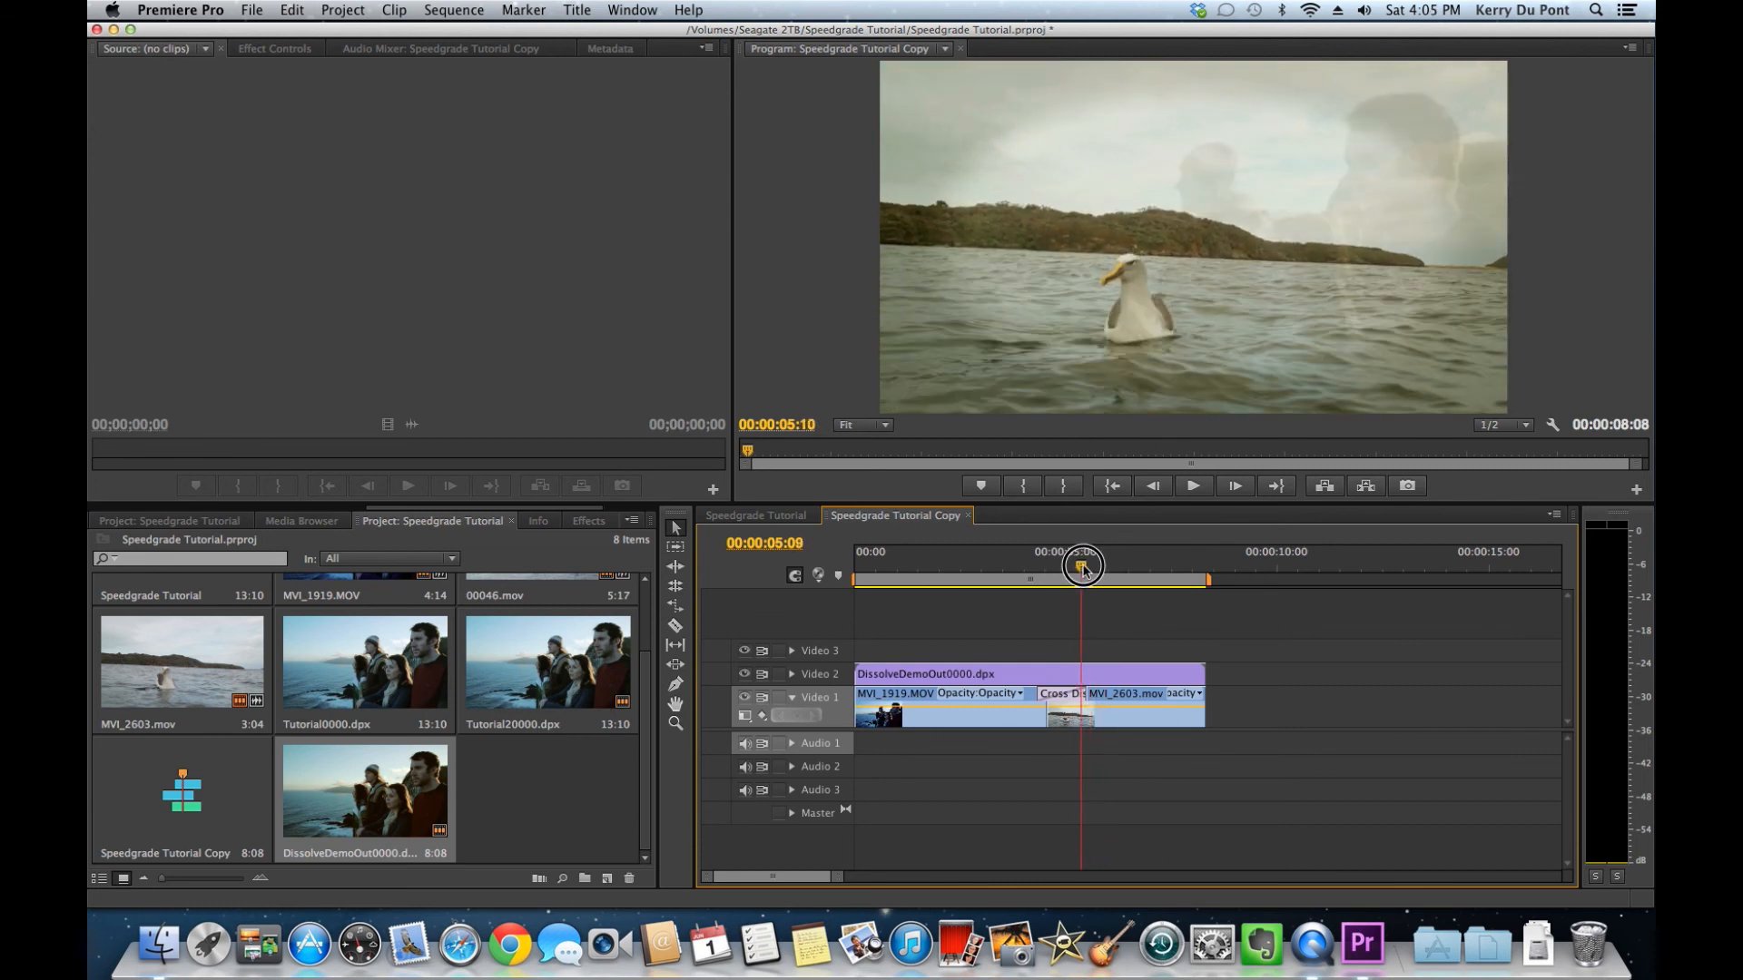
left_click_drag(1081, 566, 1061, 565)
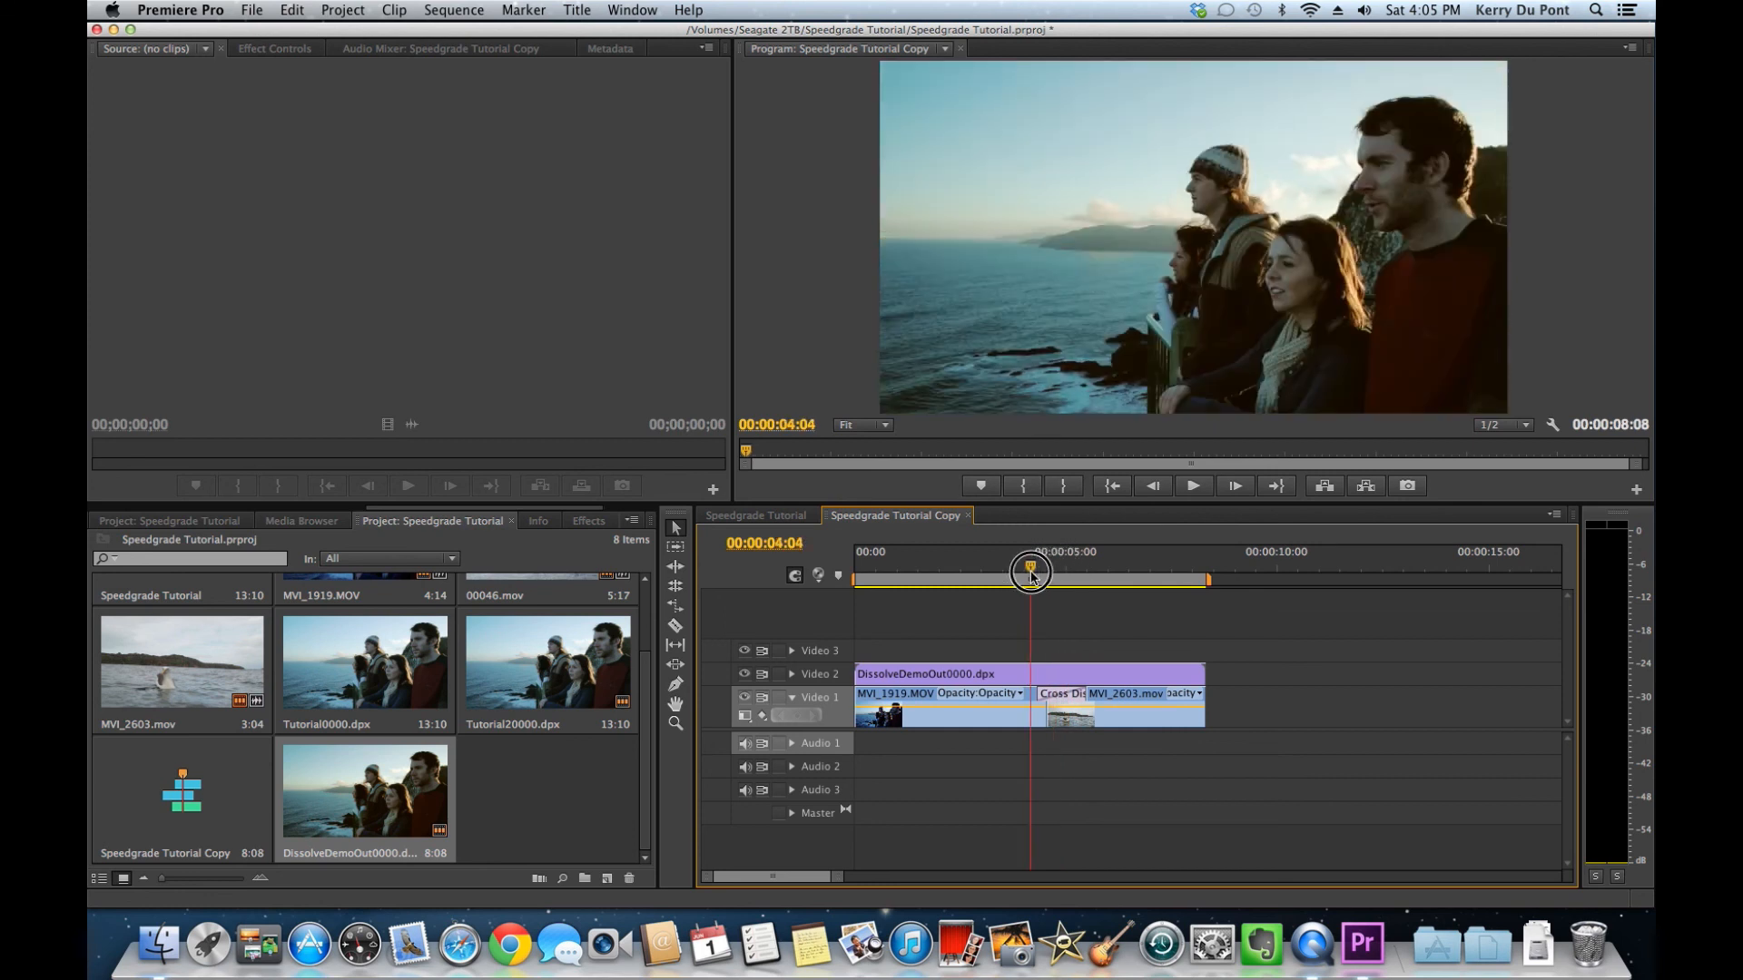
left_click_drag(1031, 573, 1050, 573)
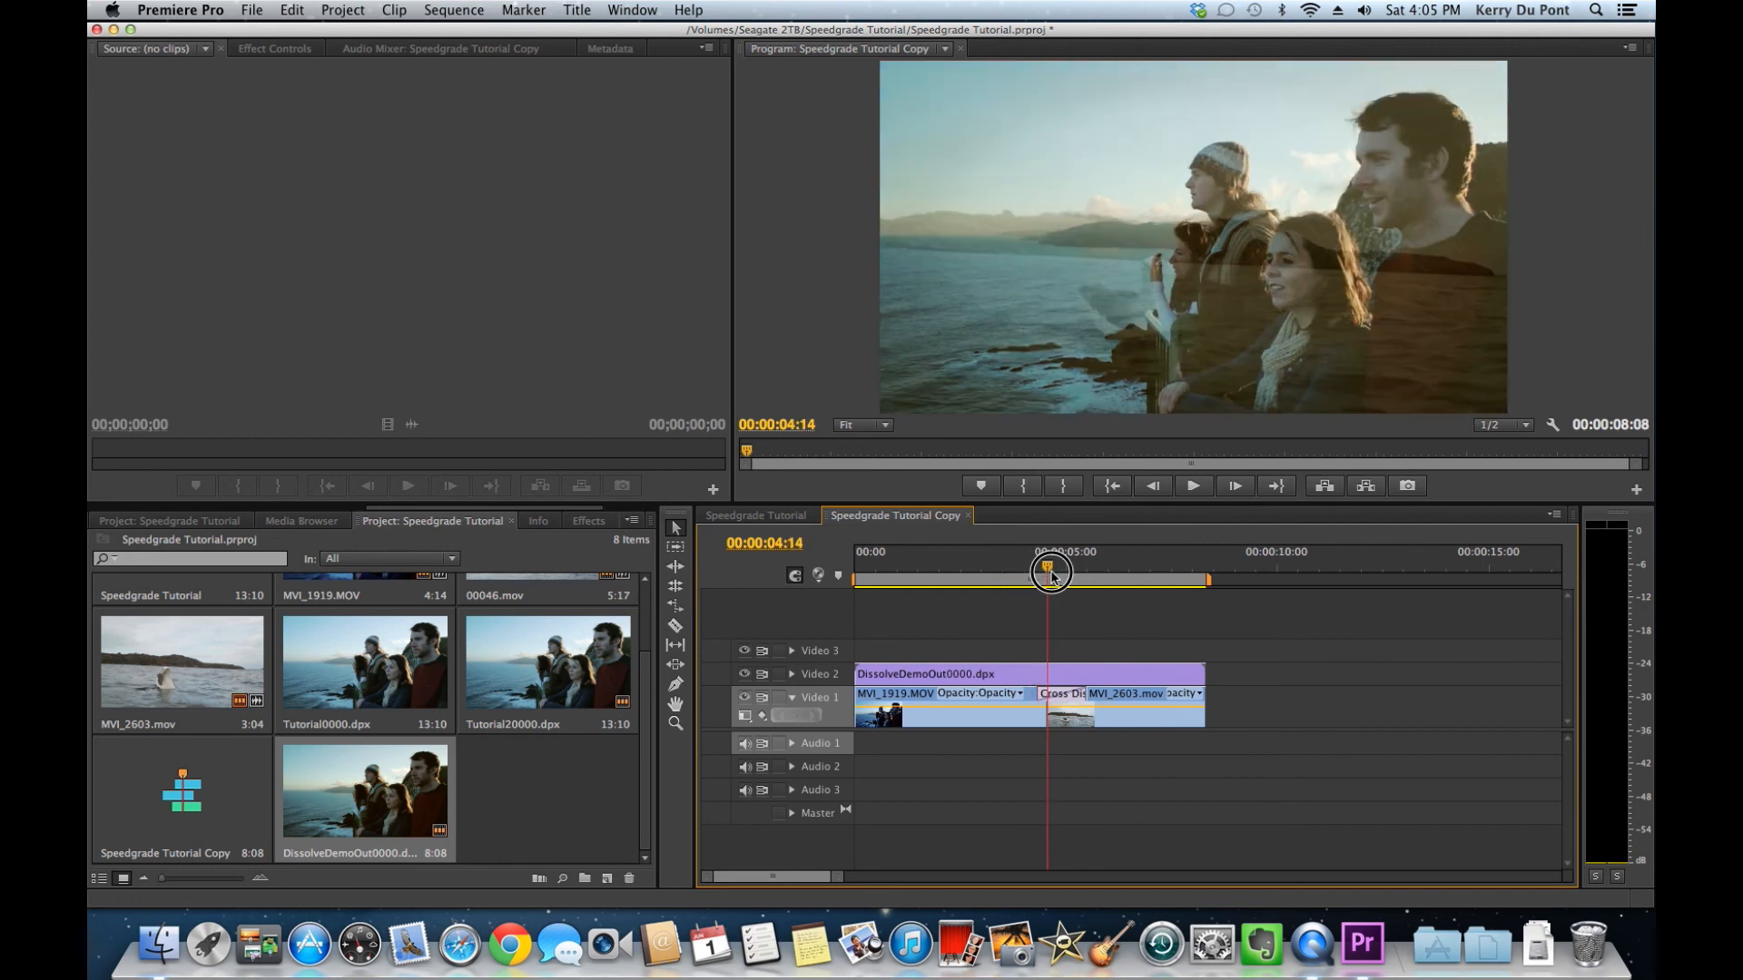
left_click_drag(1050, 573, 1090, 573)
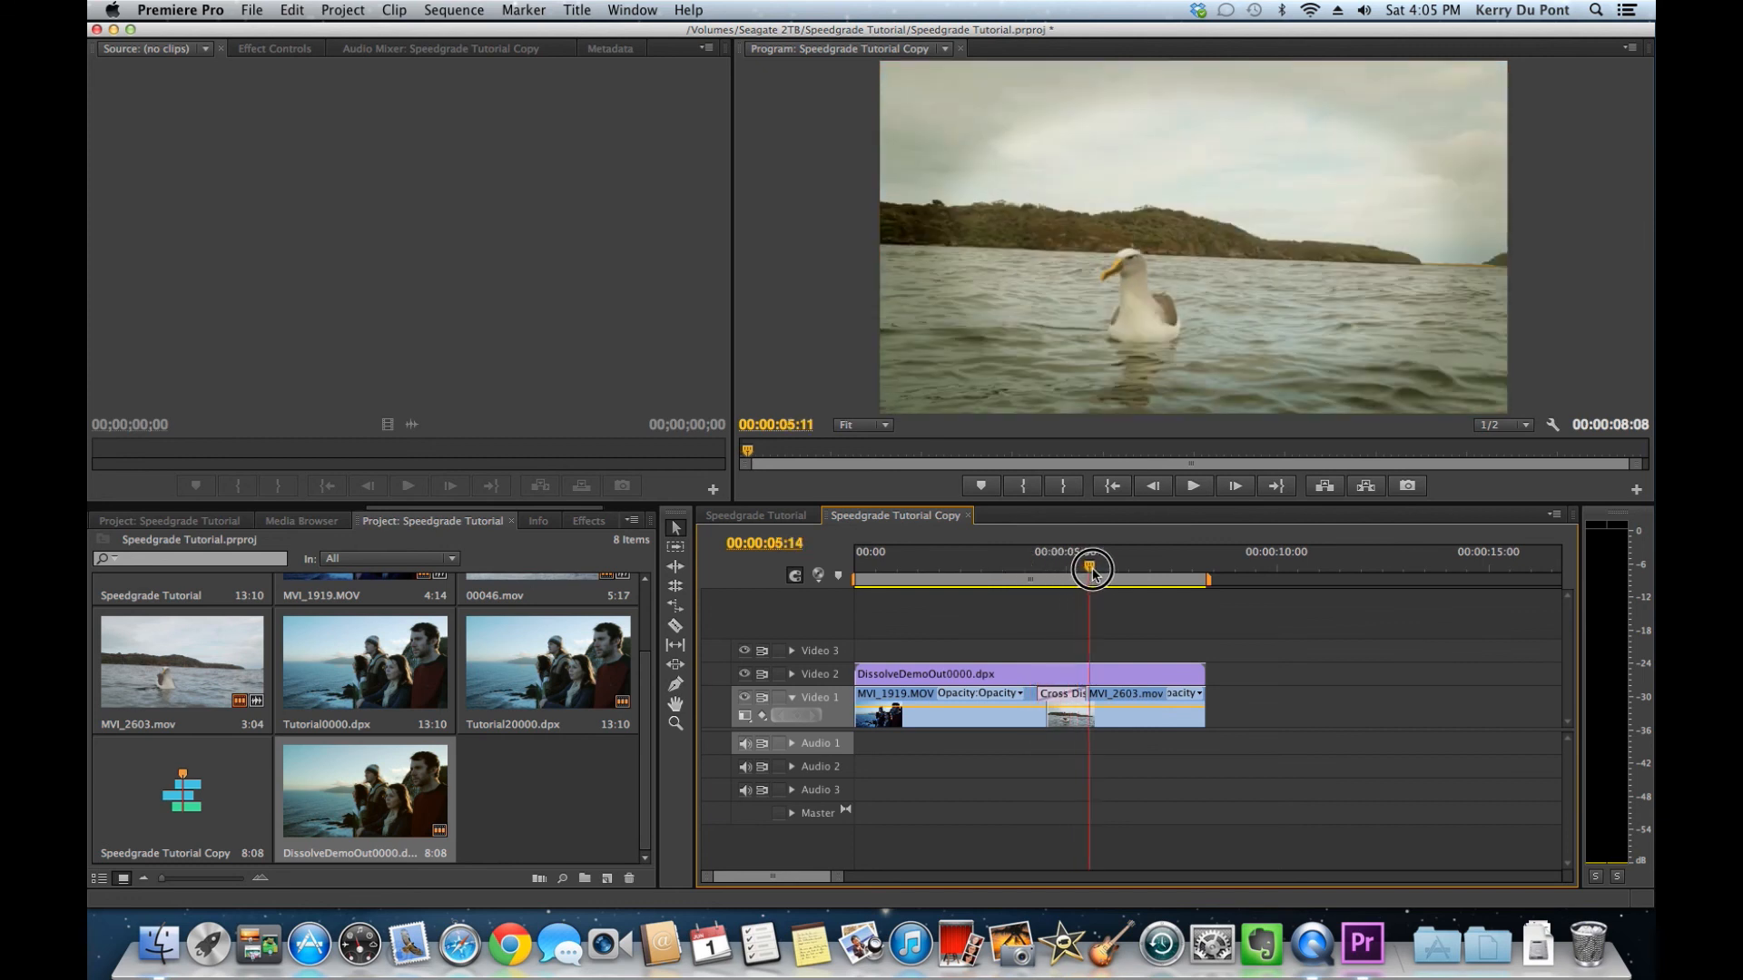
left_click_drag(1090, 567, 1107, 567)
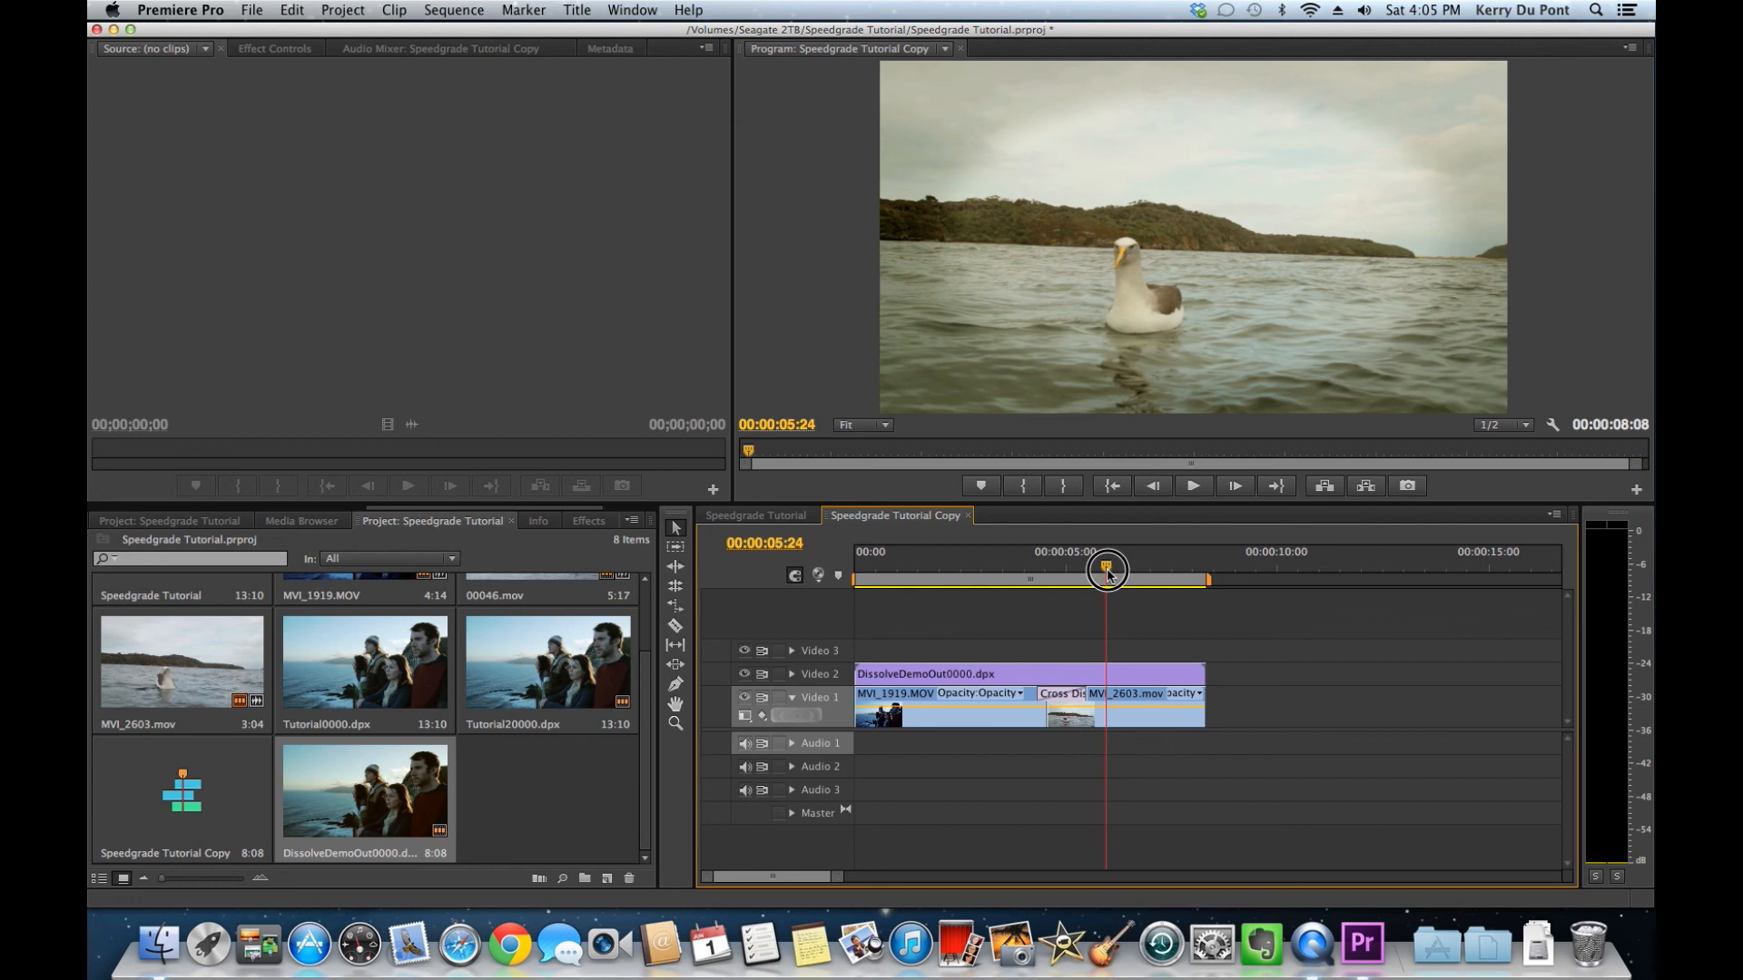
left_click_drag(1105, 569, 999, 579)
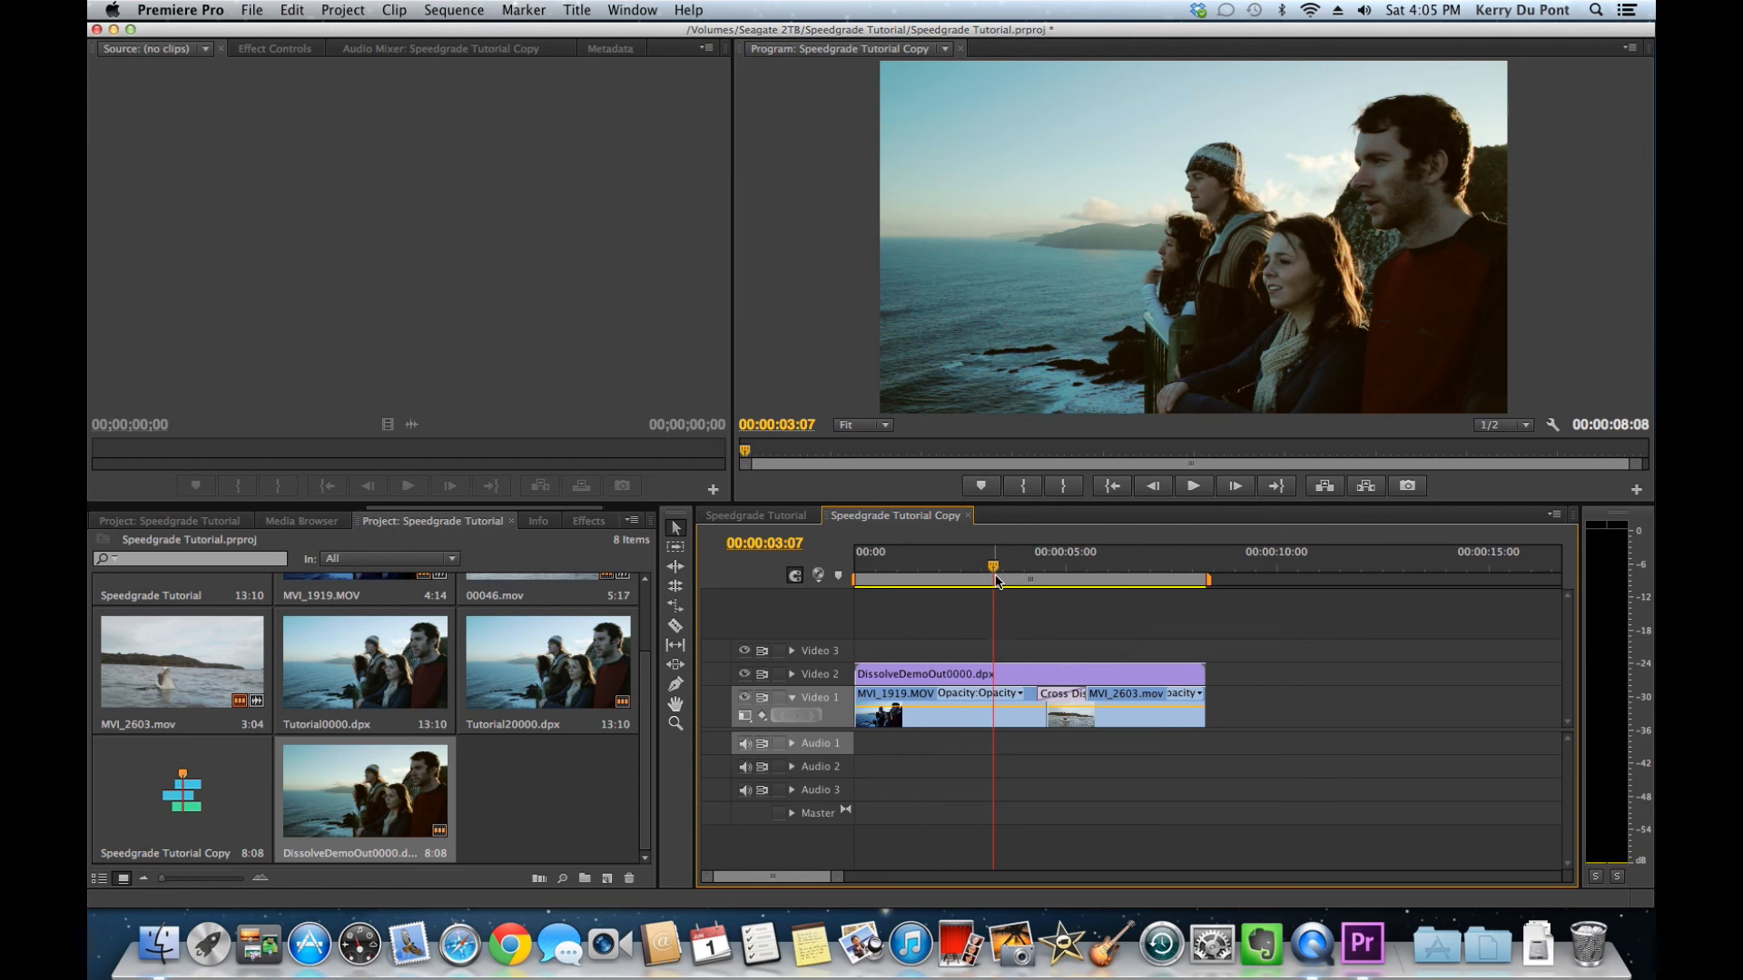
mouse_move(1009, 580)
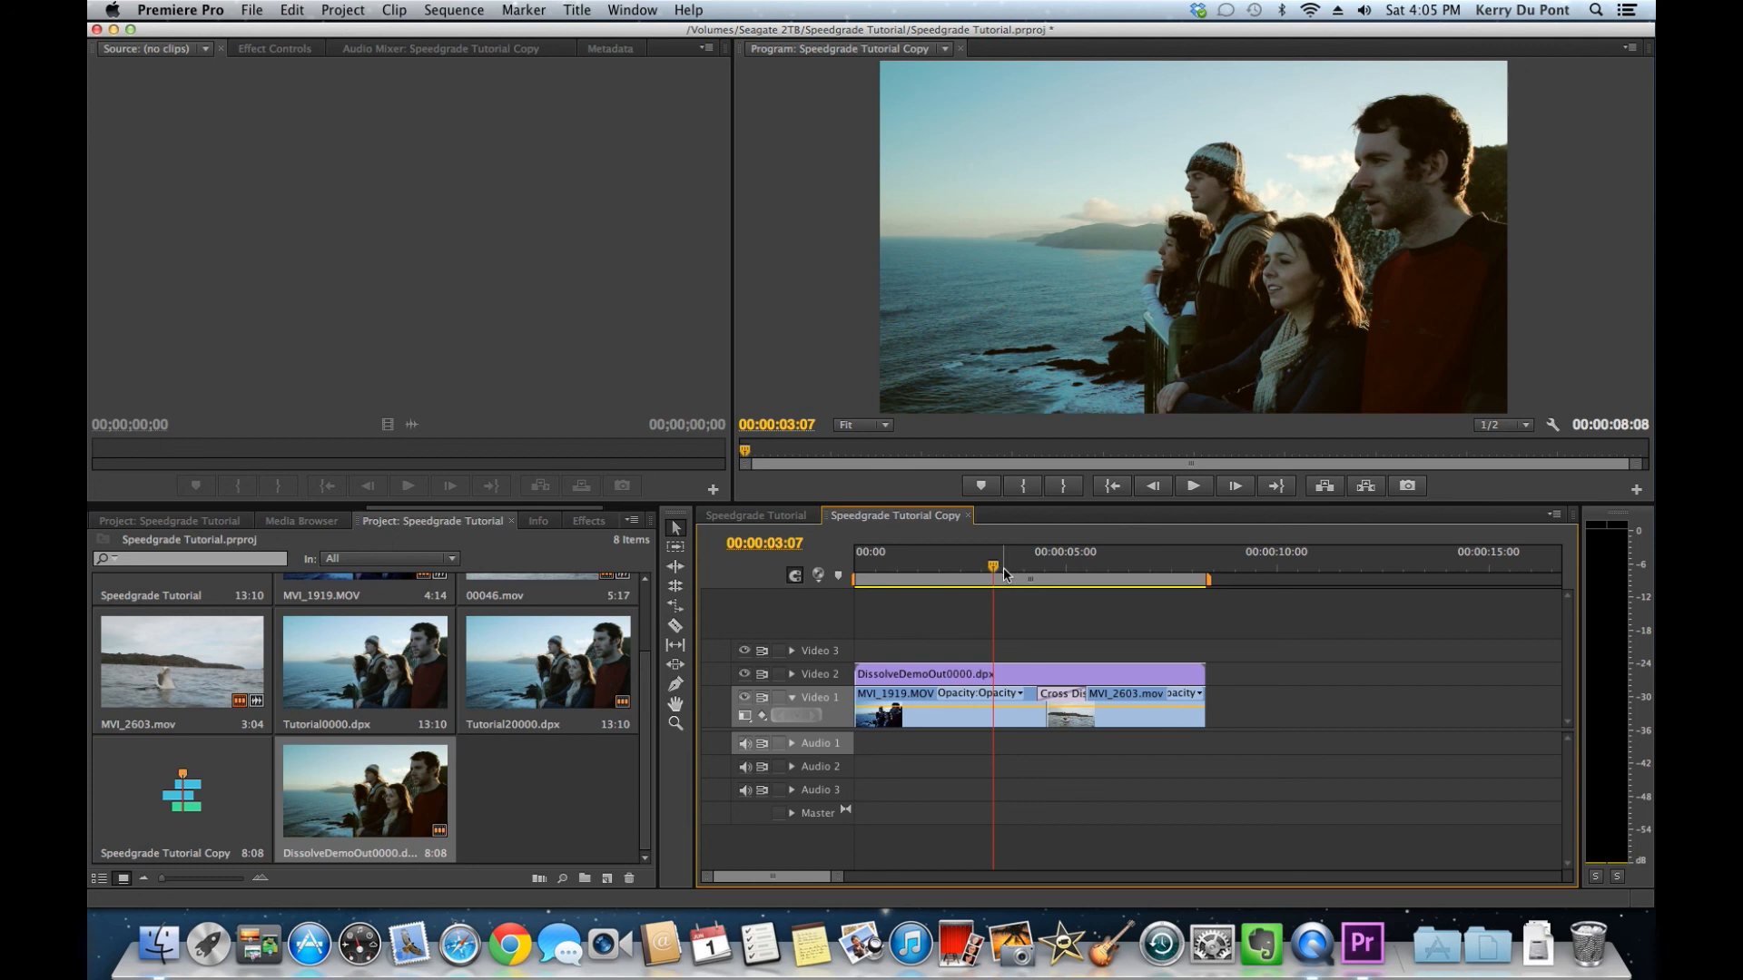
mouse_move(995, 578)
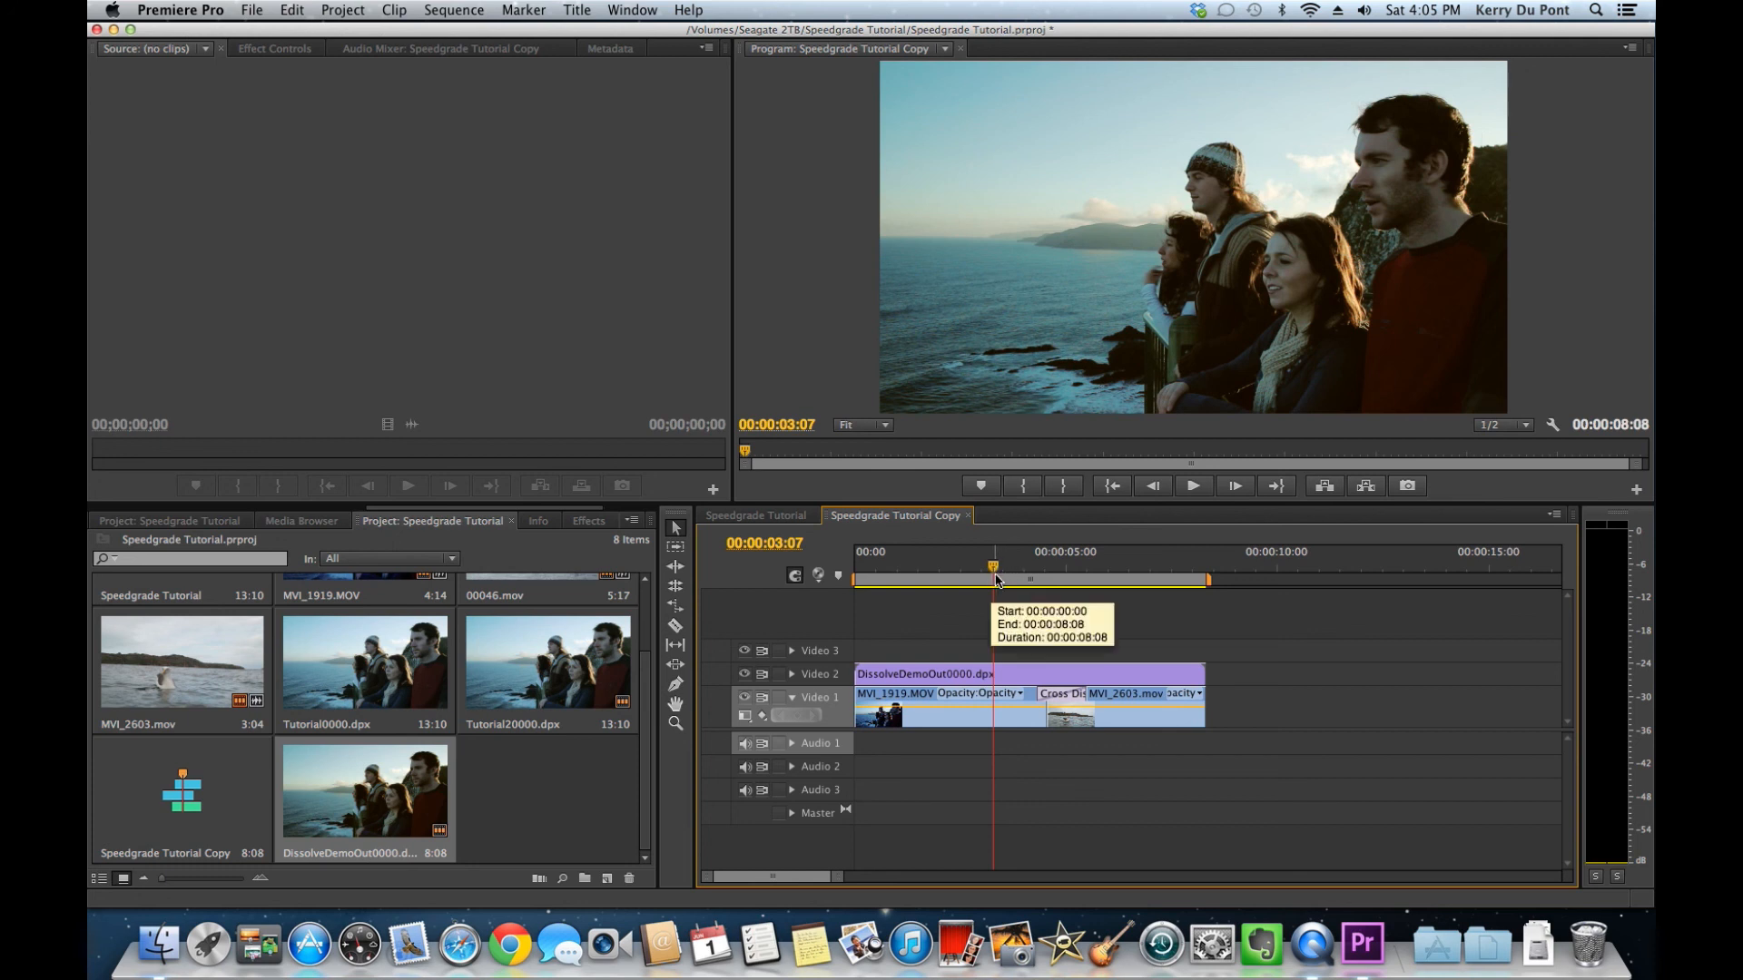
mouse_move(995, 578)
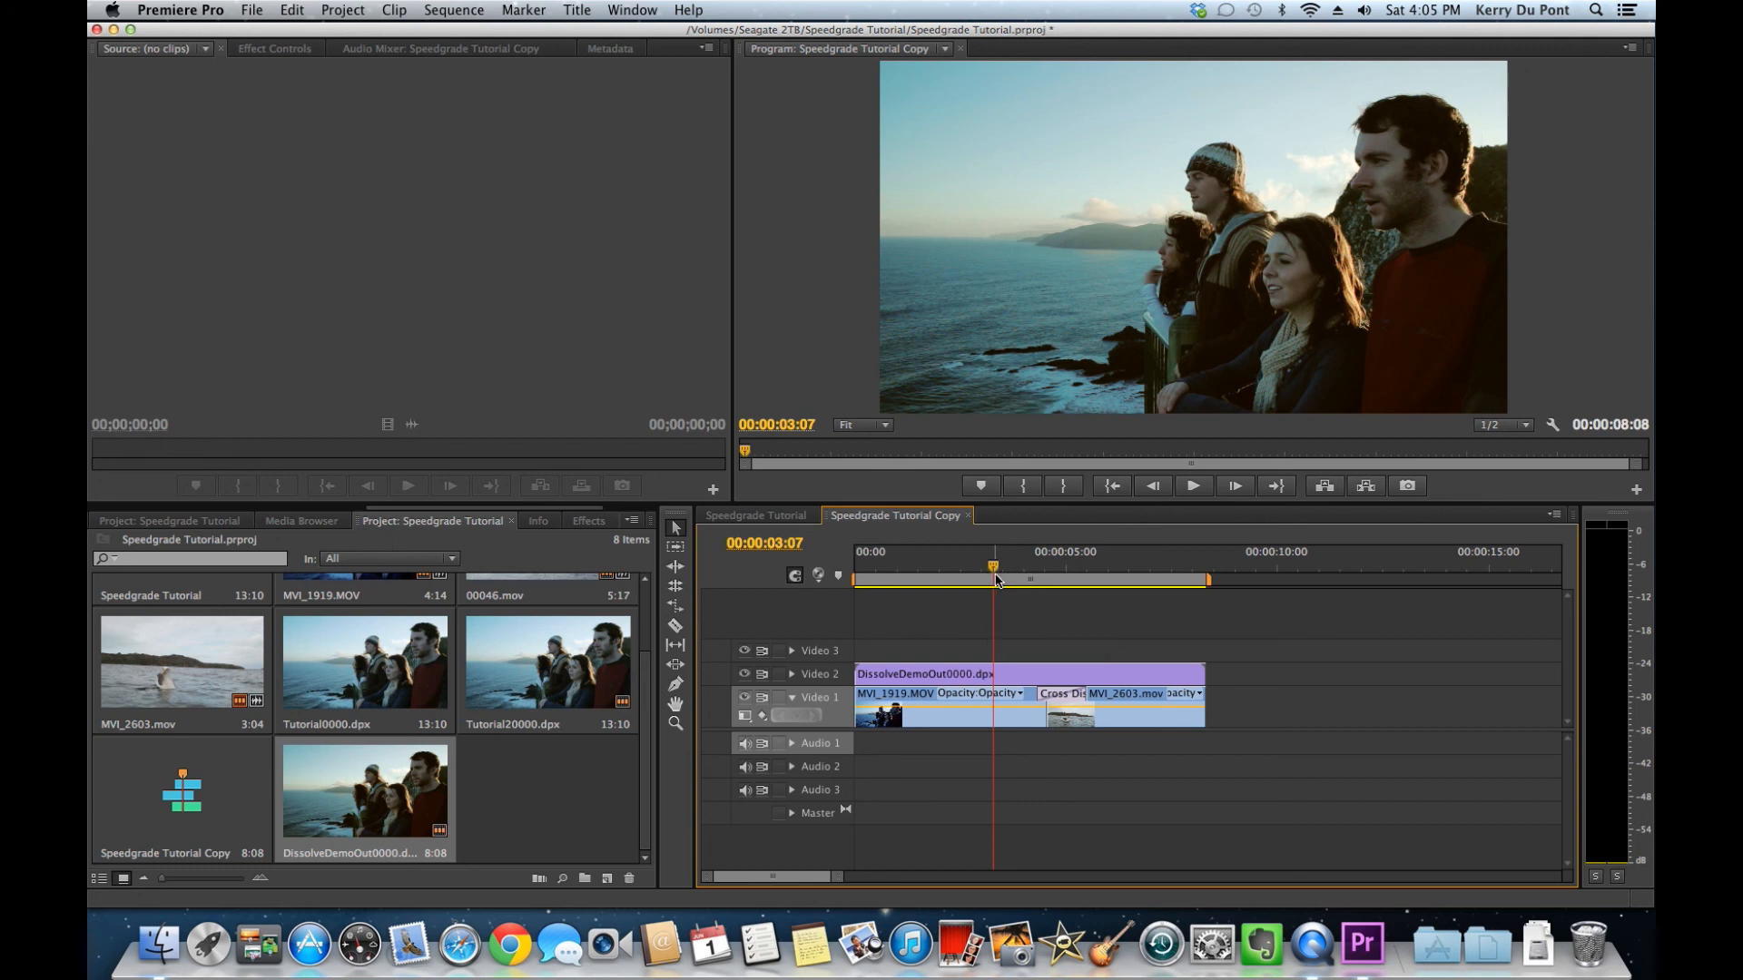